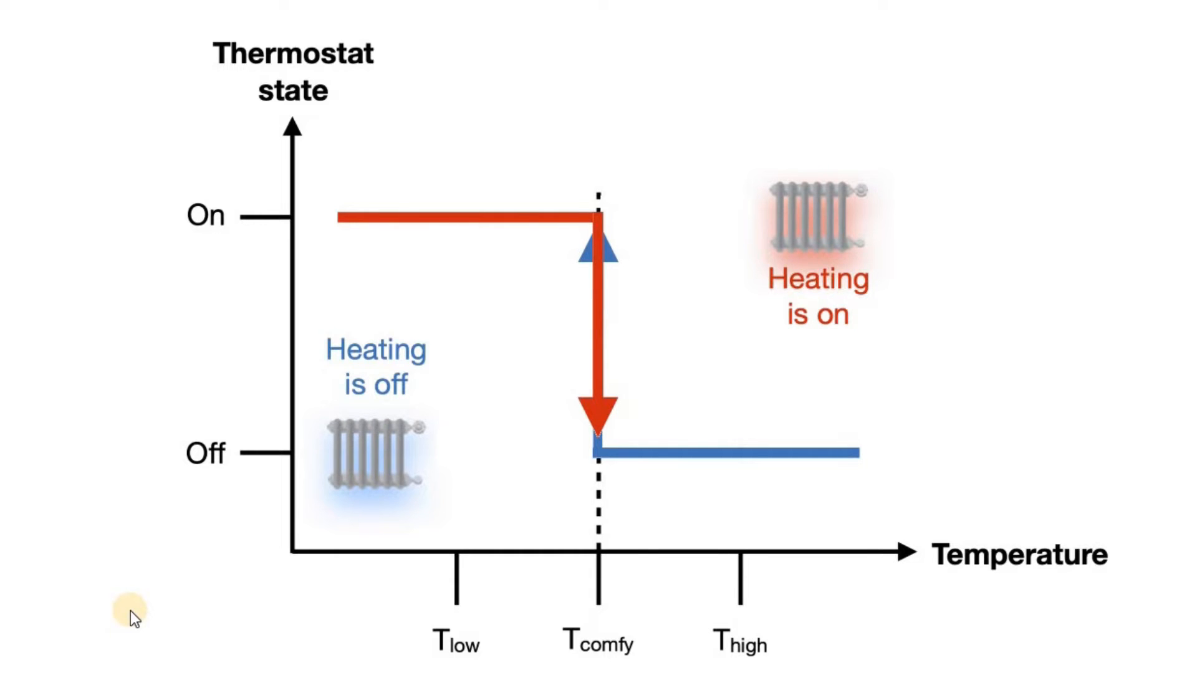
{"action": "mouse_move", "coordinate": [147, 619]}
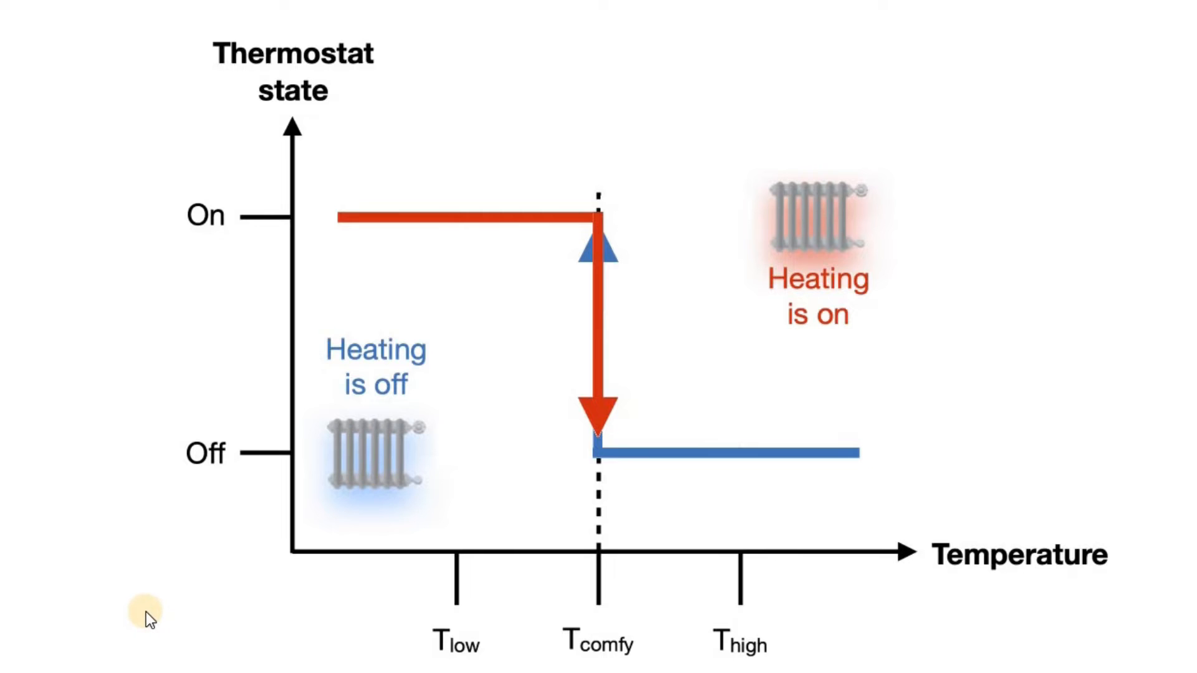
{"action": "mouse_move", "coordinate": [69, 603]}
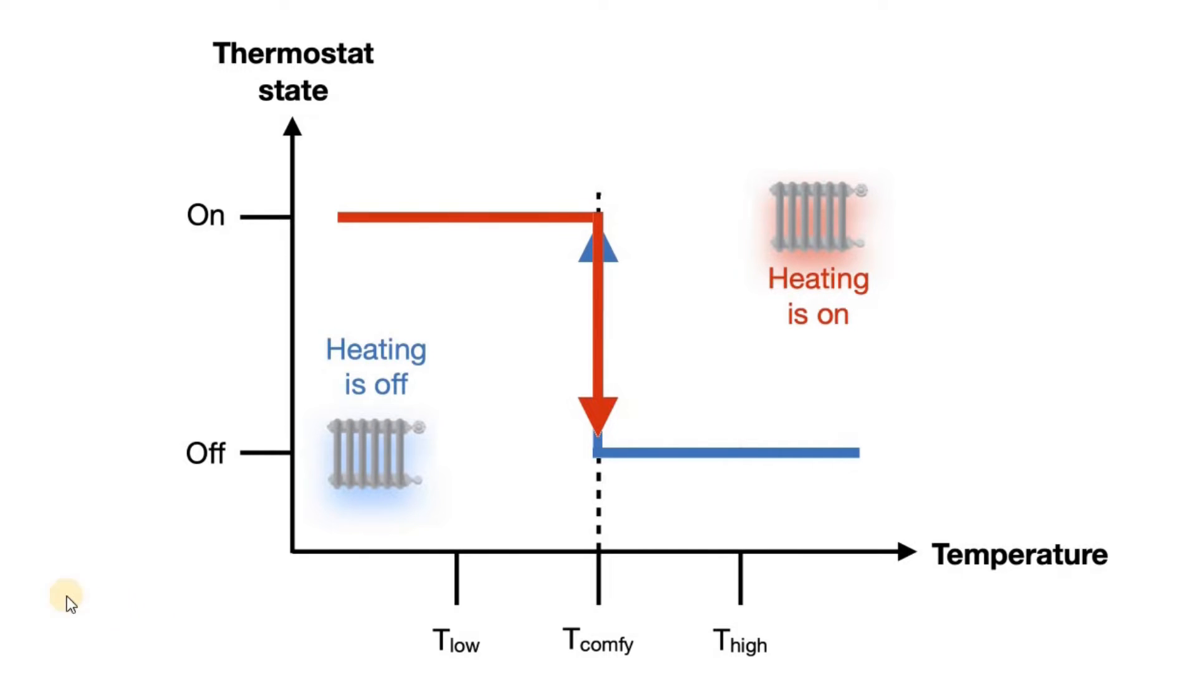
{"action": "mouse_move", "coordinate": [609, 333]}
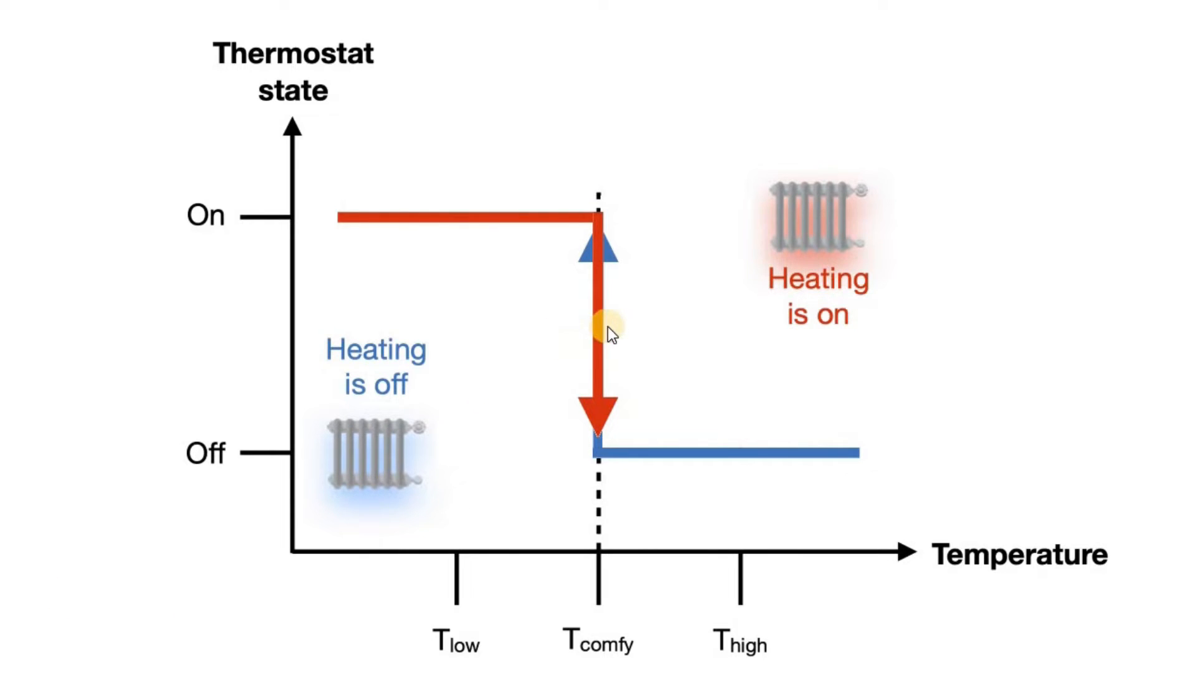
{"action": "mouse_move", "coordinate": [606, 394]}
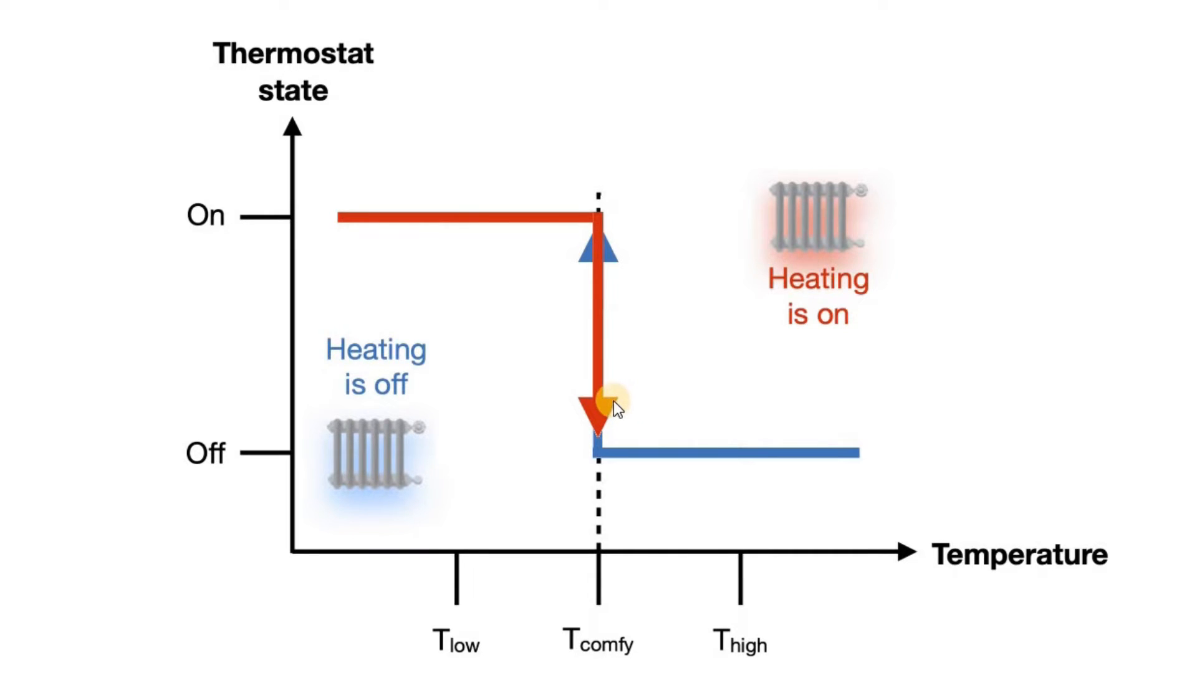
{"action": "mouse_move", "coordinate": [619, 381]}
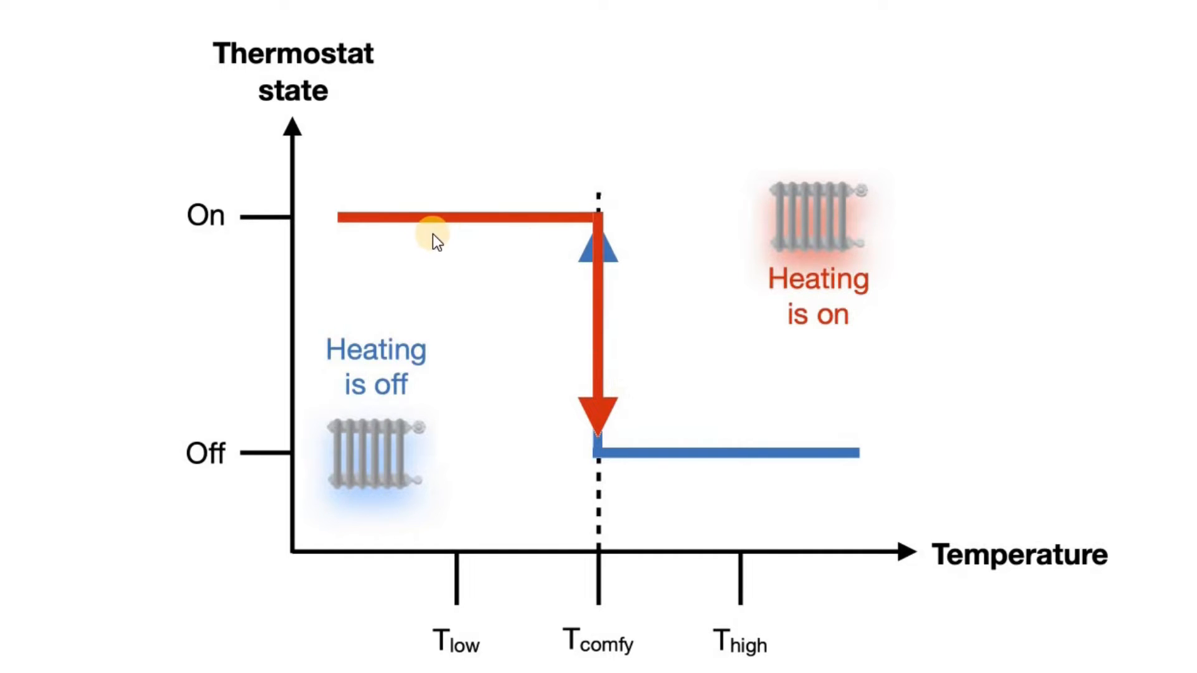
{"action": "mouse_move", "coordinate": [597, 492]}
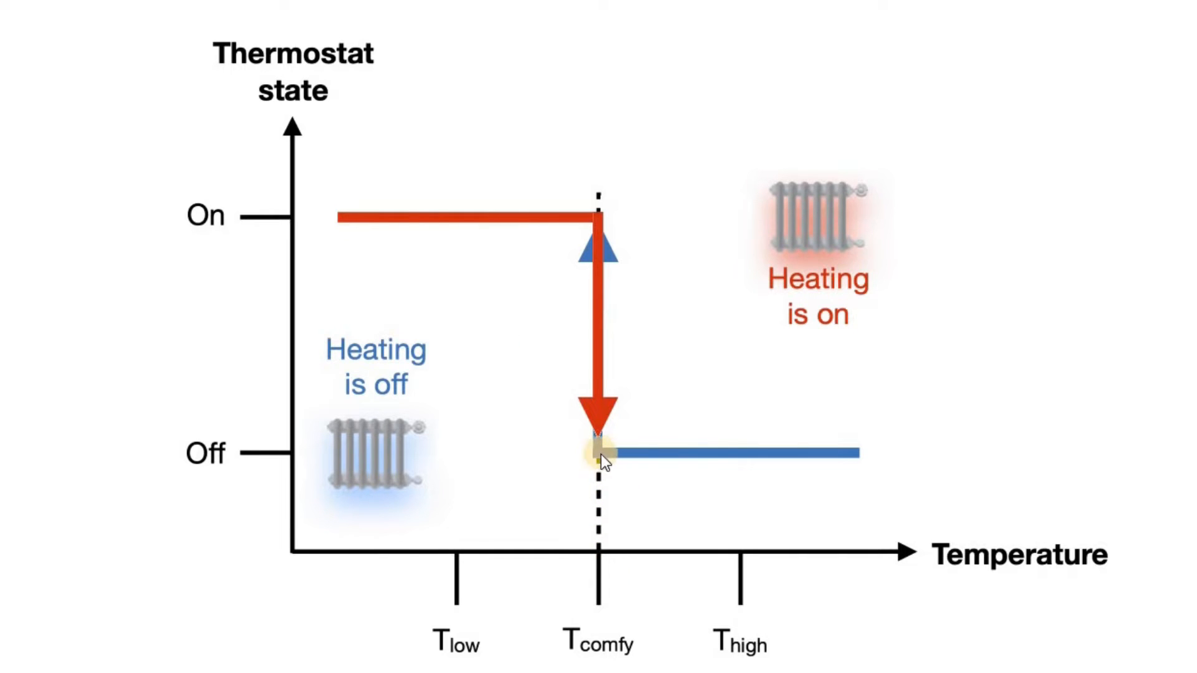
{"action": "mouse_move", "coordinate": [546, 237]}
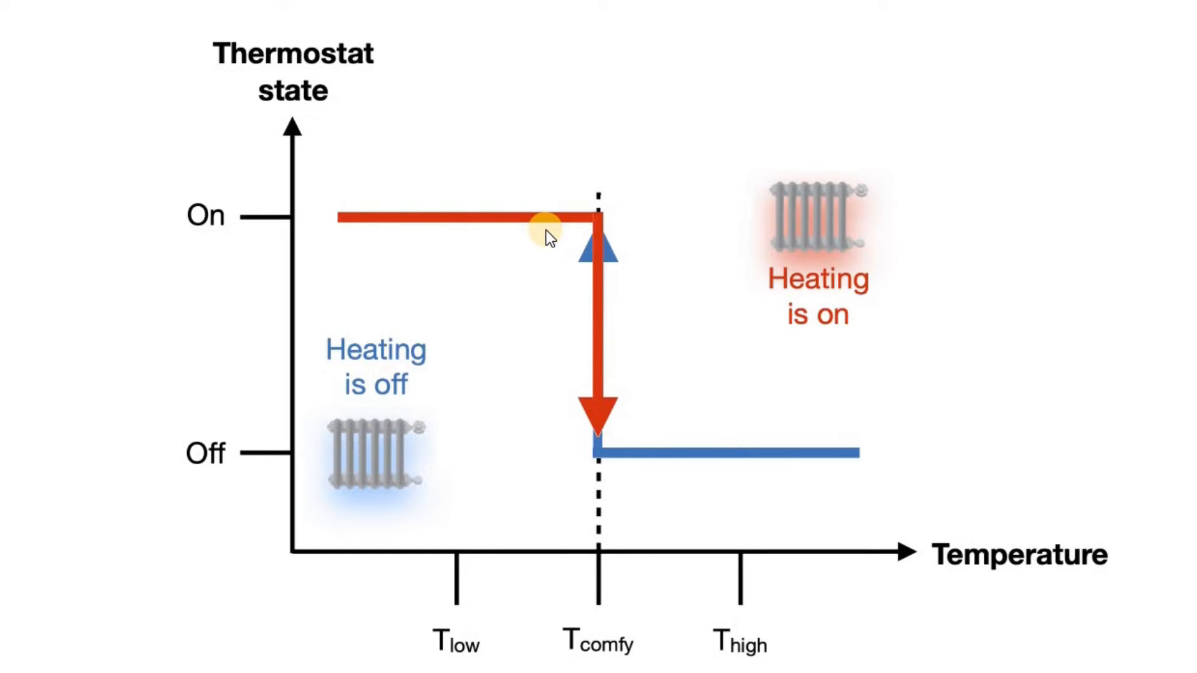
{"action": "mouse_move", "coordinate": [578, 229]}
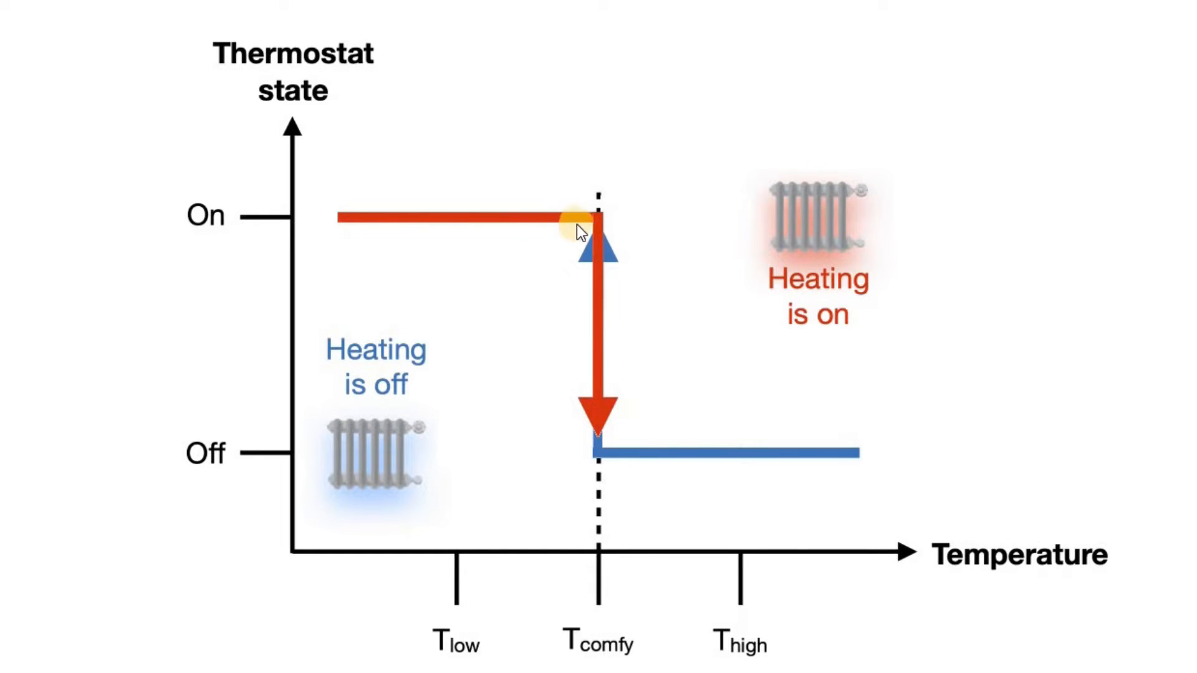
{"action": "mouse_move", "coordinate": [648, 469]}
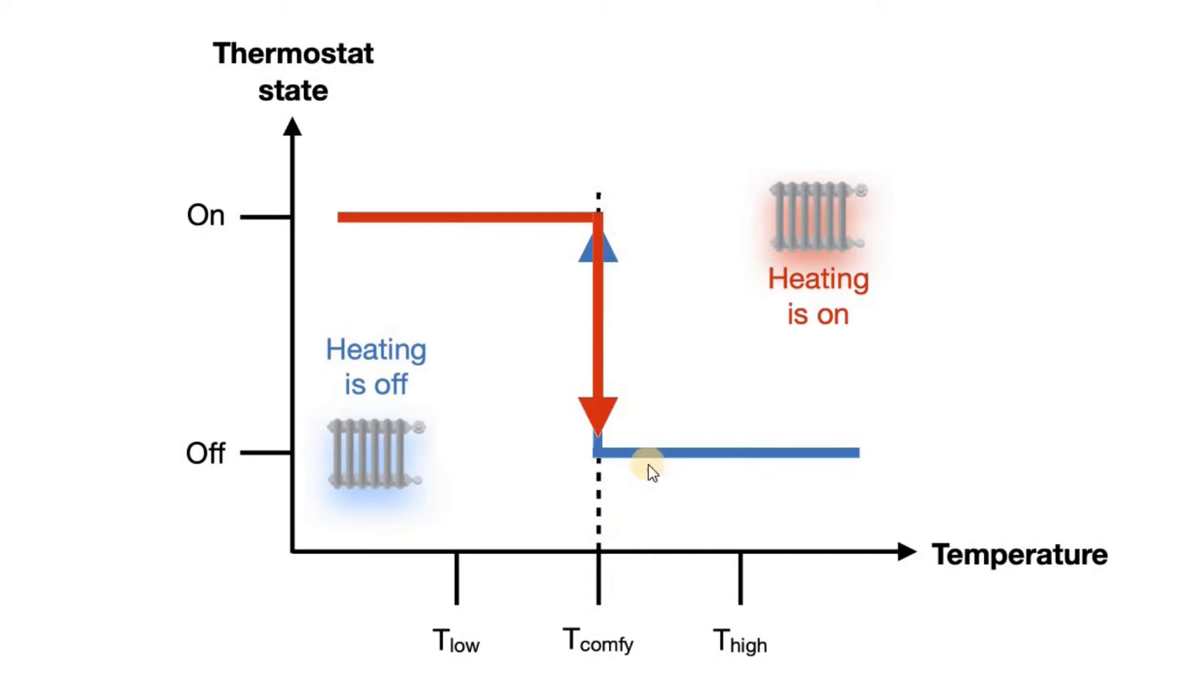
{"action": "mouse_move", "coordinate": [588, 309]}
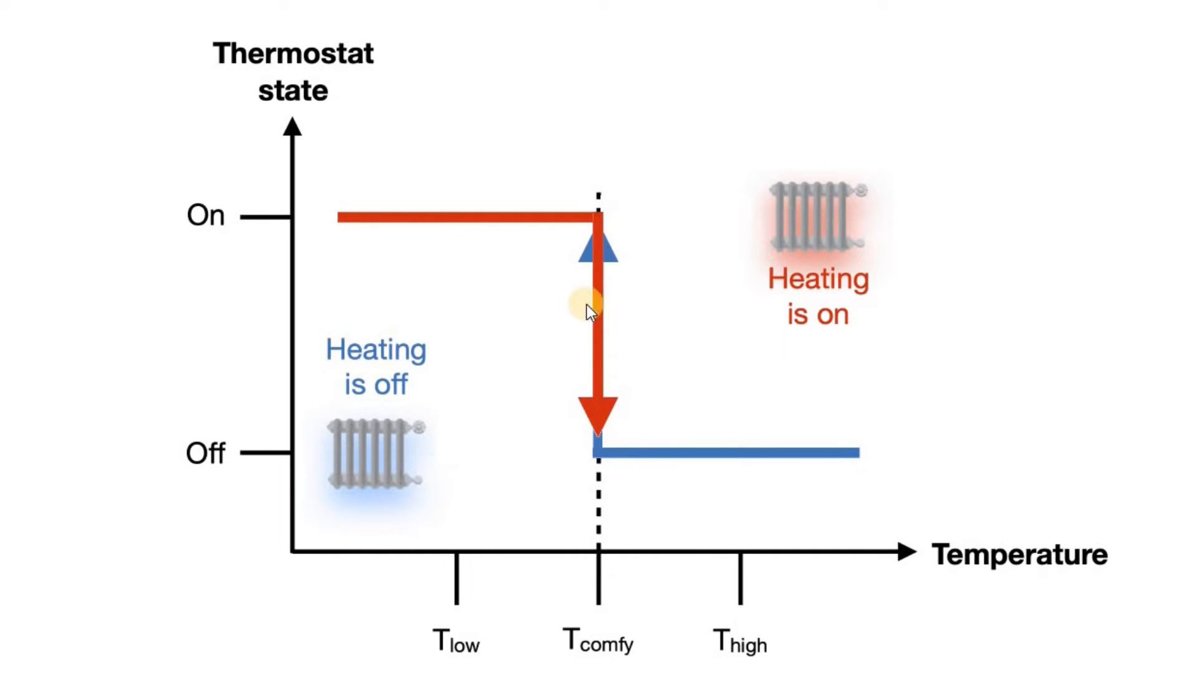
{"action": "mouse_move", "coordinate": [607, 317]}
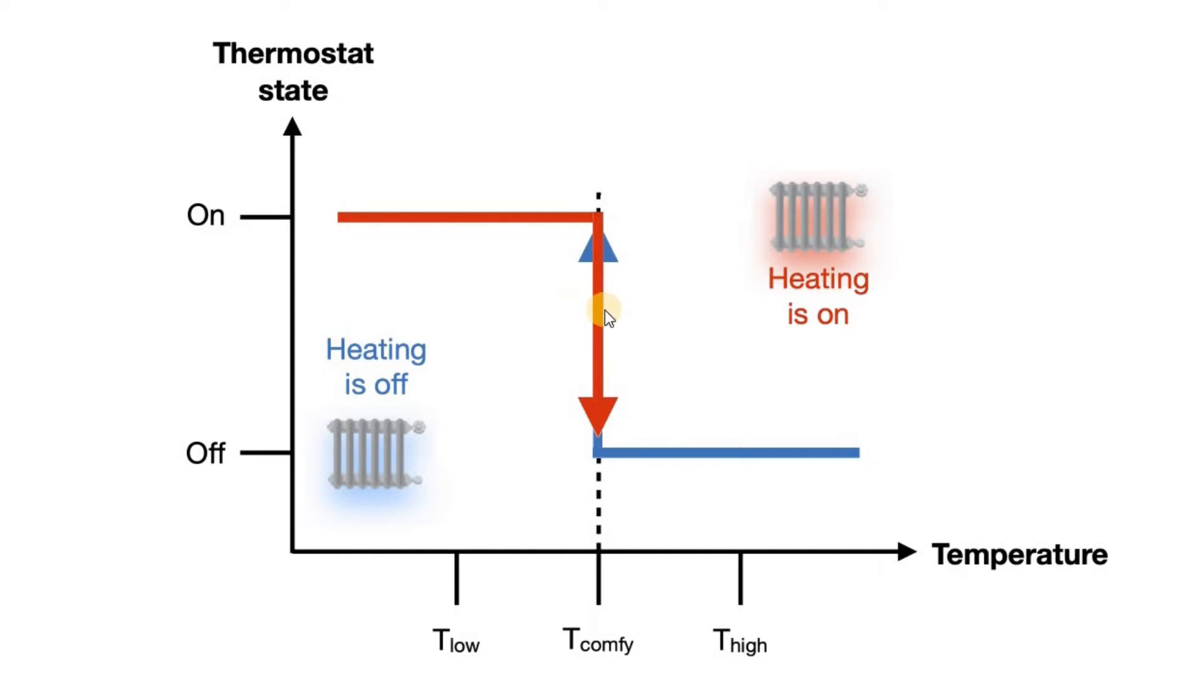
{"action": "mouse_move", "coordinate": [605, 329]}
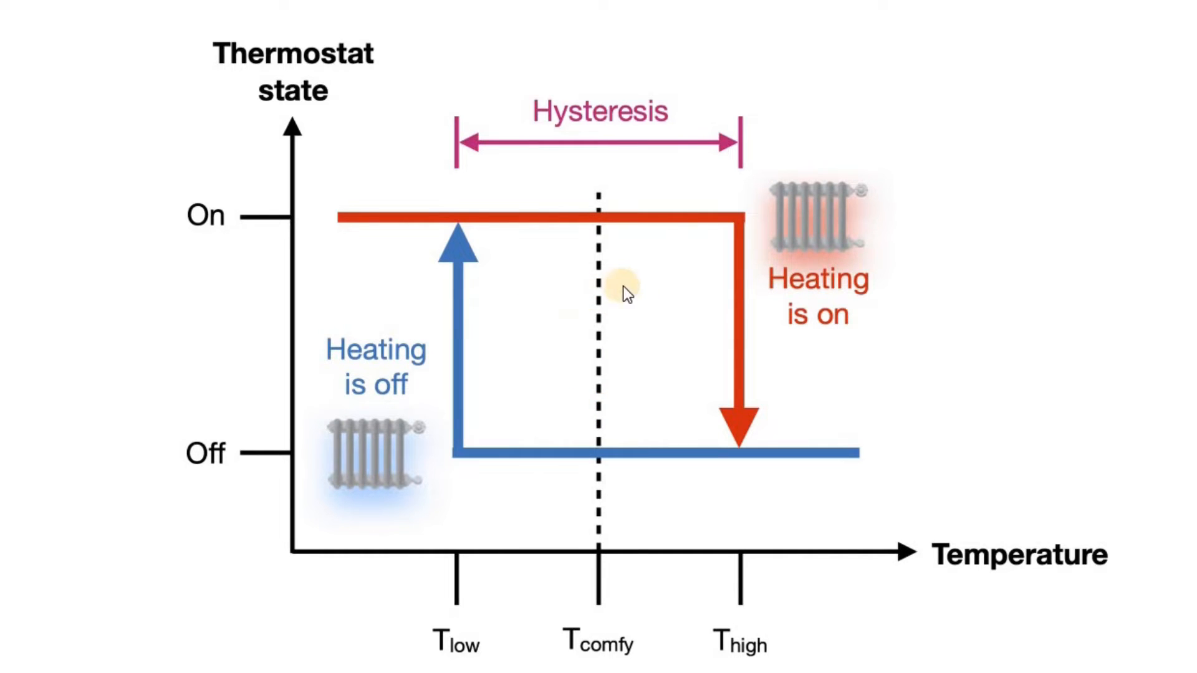
{"action": "mouse_move", "coordinate": [645, 328]}
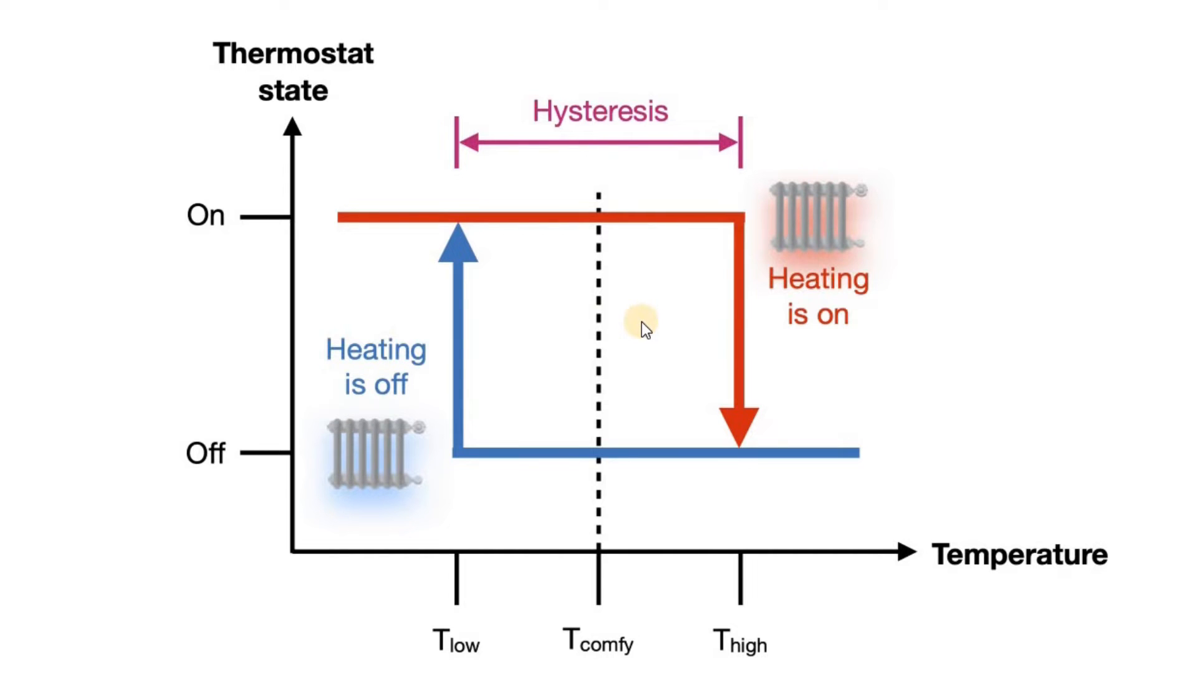
{"action": "mouse_move", "coordinate": [698, 324]}
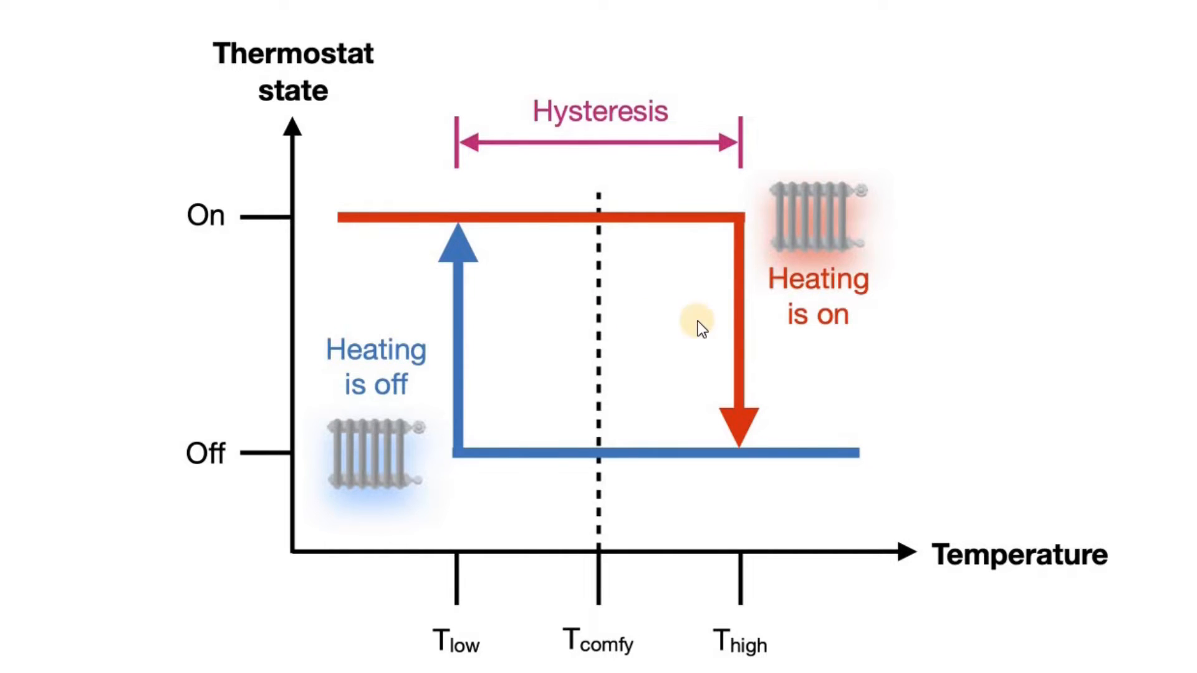
{"action": "mouse_move", "coordinate": [595, 450]}
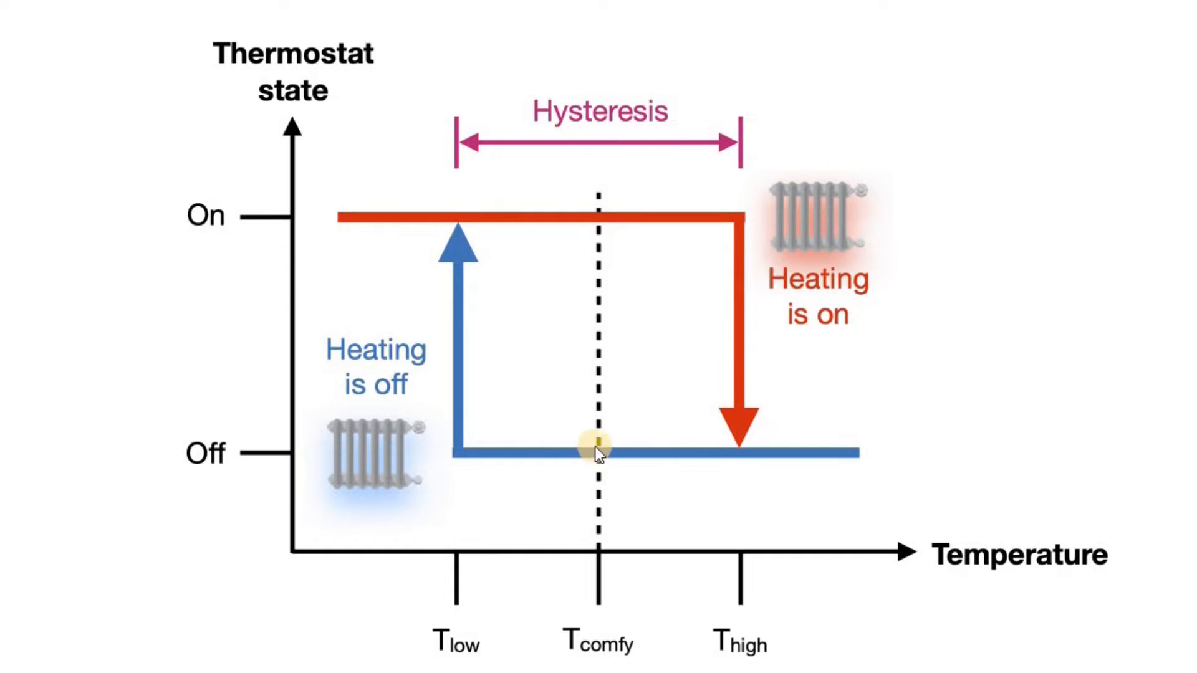
{"action": "mouse_move", "coordinate": [504, 624]}
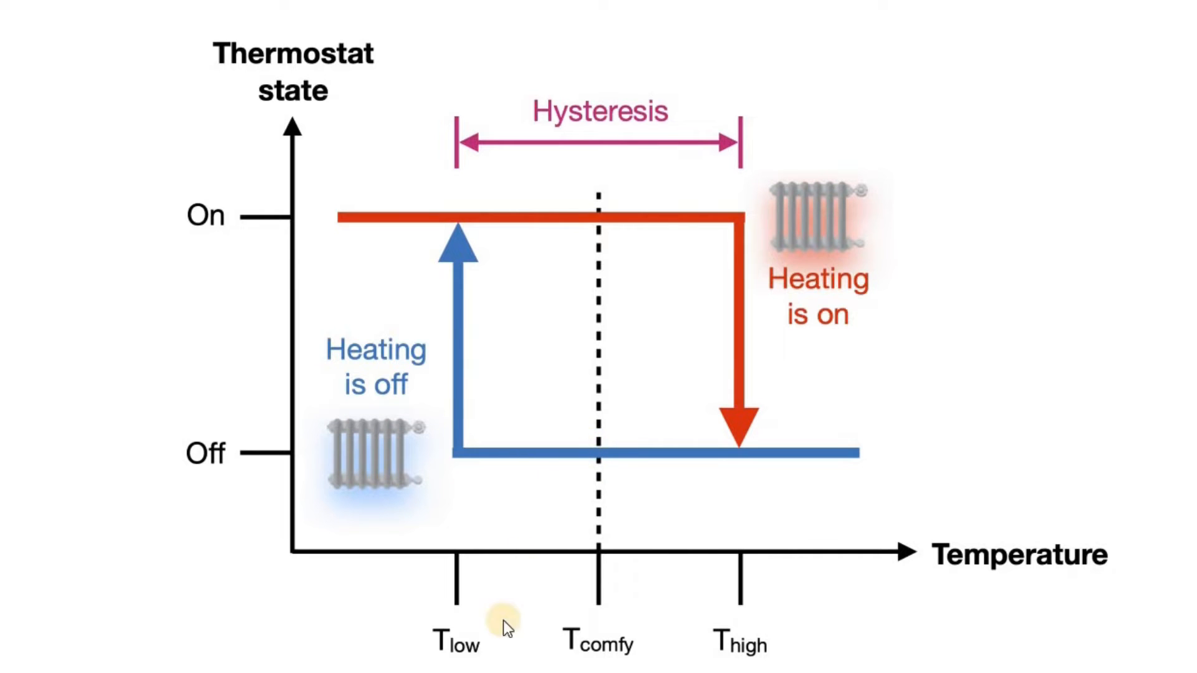
{"action": "mouse_move", "coordinate": [446, 412]}
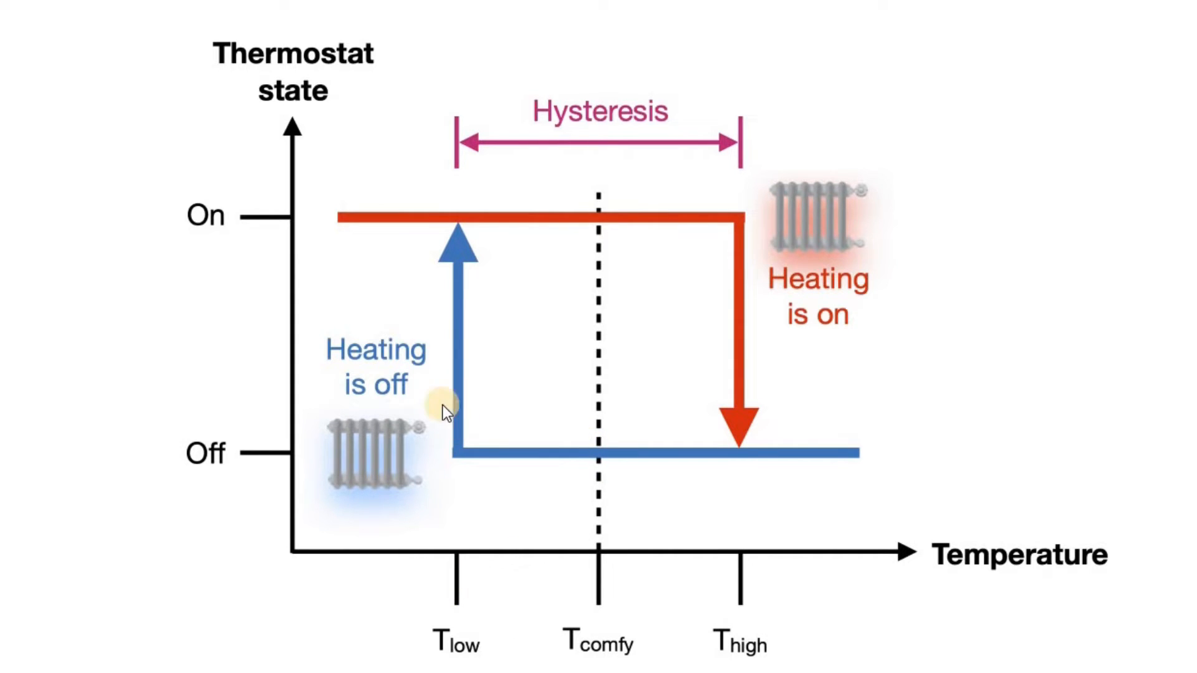
{"action": "mouse_move", "coordinate": [332, 340]}
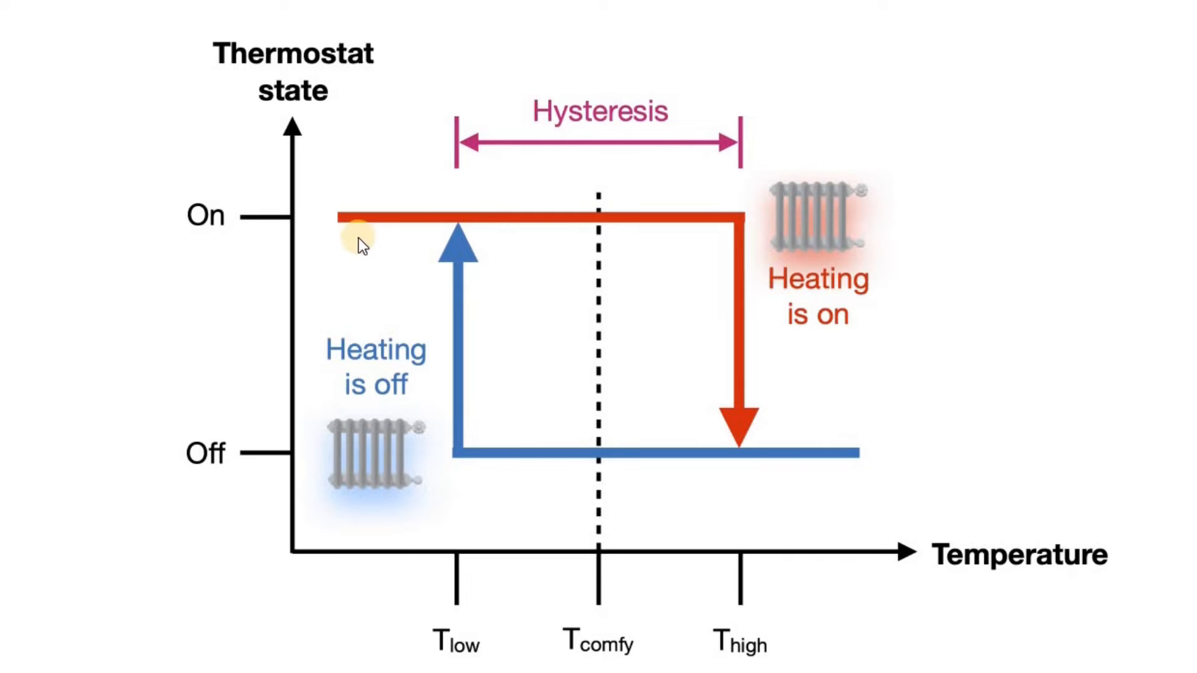
{"action": "mouse_move", "coordinate": [694, 235]}
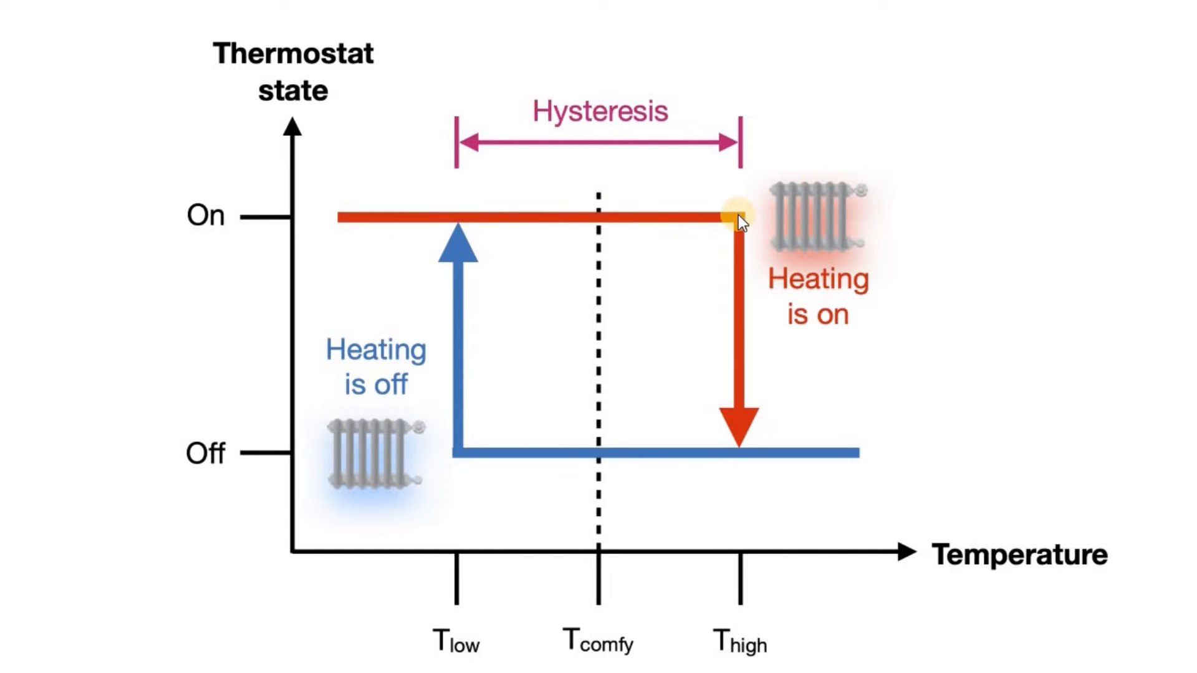
{"action": "mouse_move", "coordinate": [725, 229]}
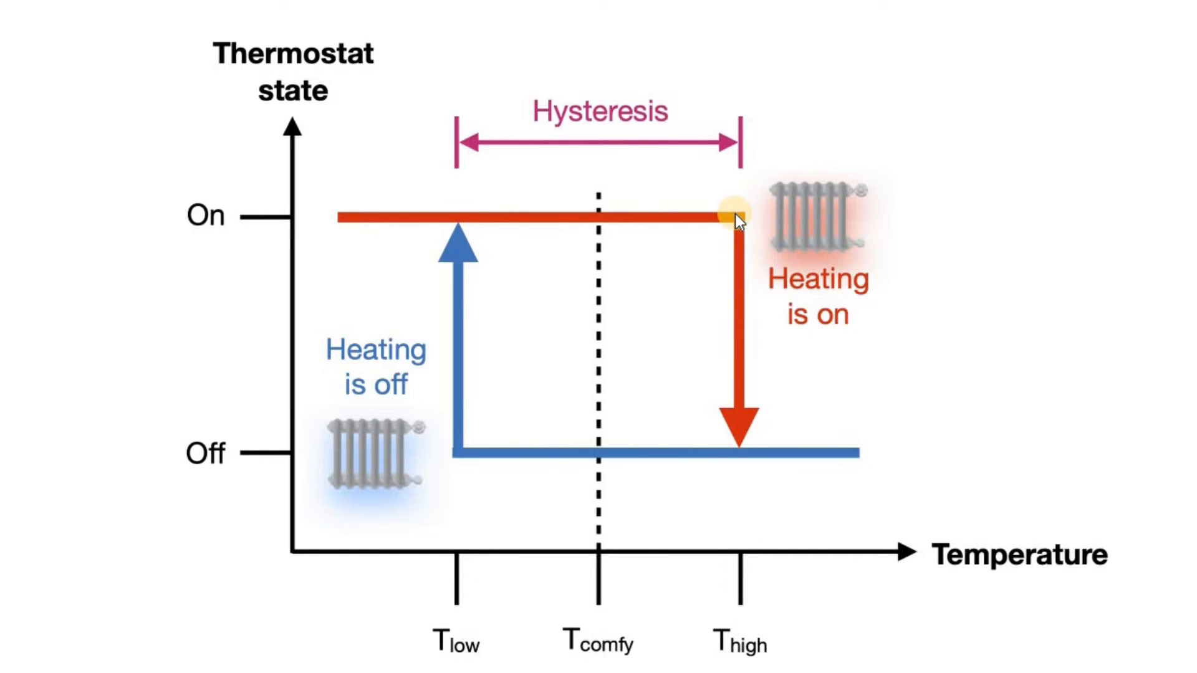
{"action": "mouse_move", "coordinate": [790, 458]}
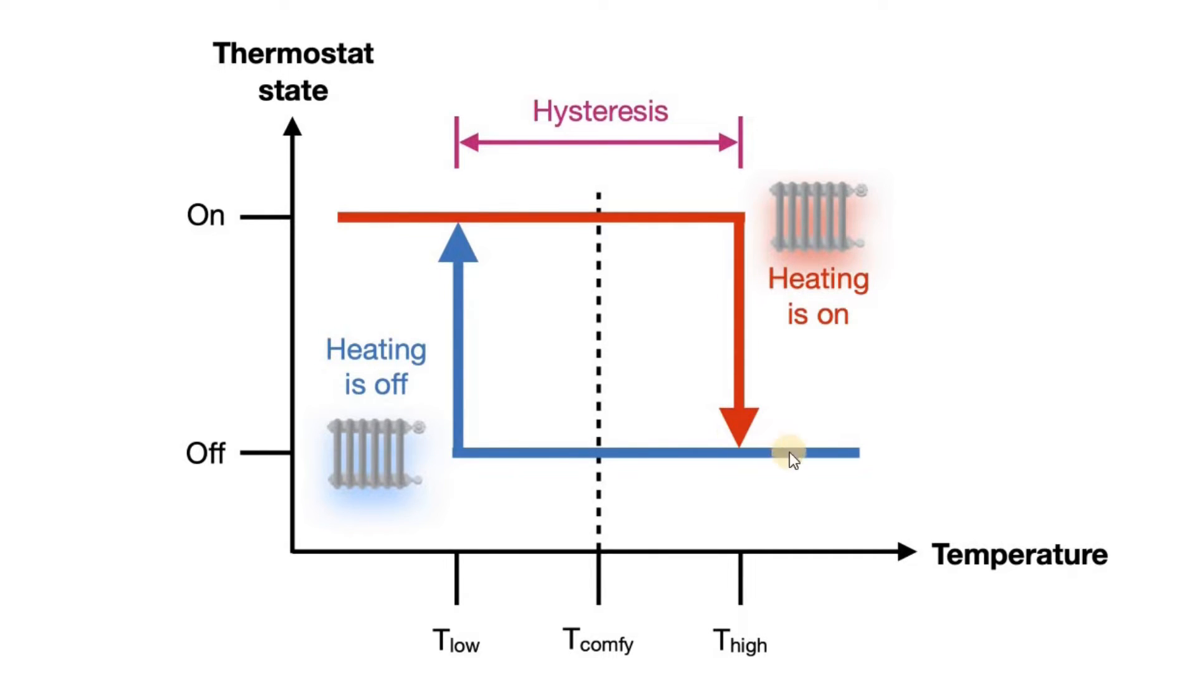
{"action": "mouse_move", "coordinate": [884, 462]}
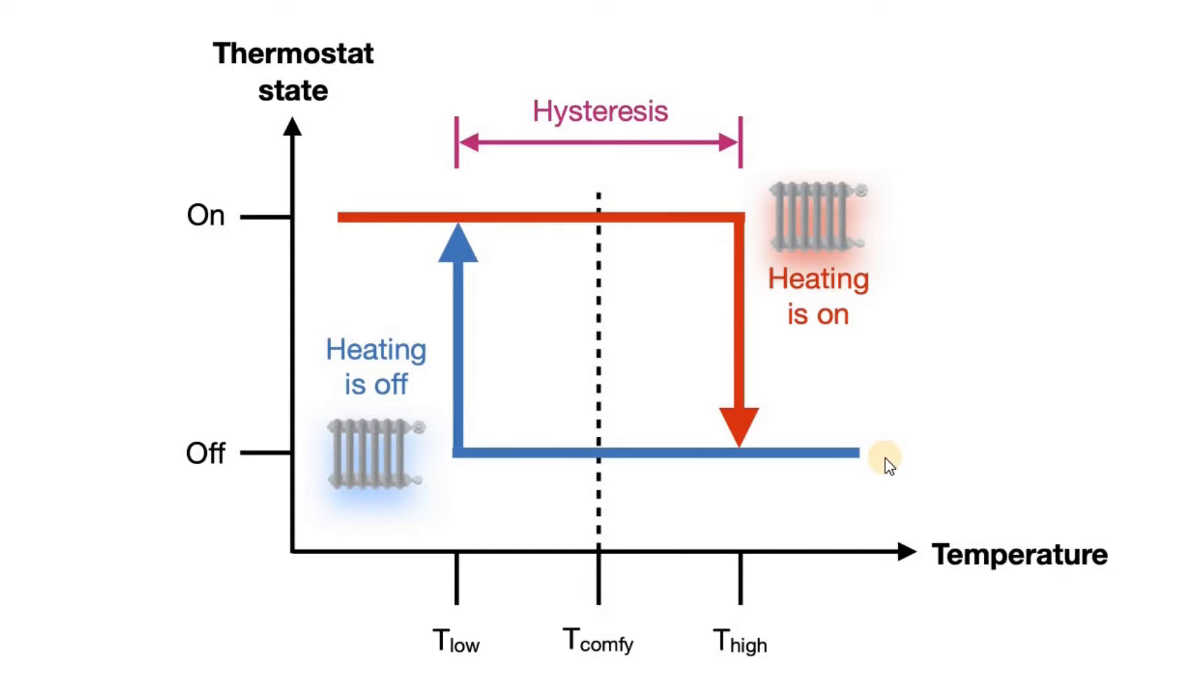
{"action": "mouse_move", "coordinate": [714, 466]}
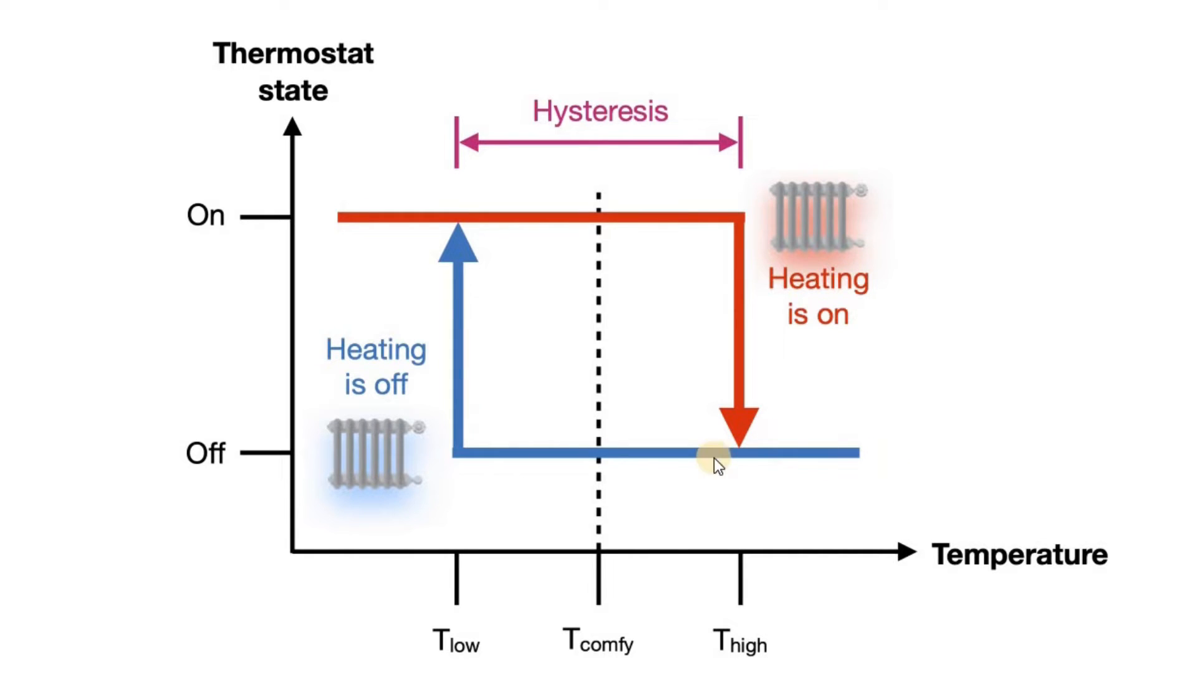
{"action": "mouse_move", "coordinate": [474, 458]}
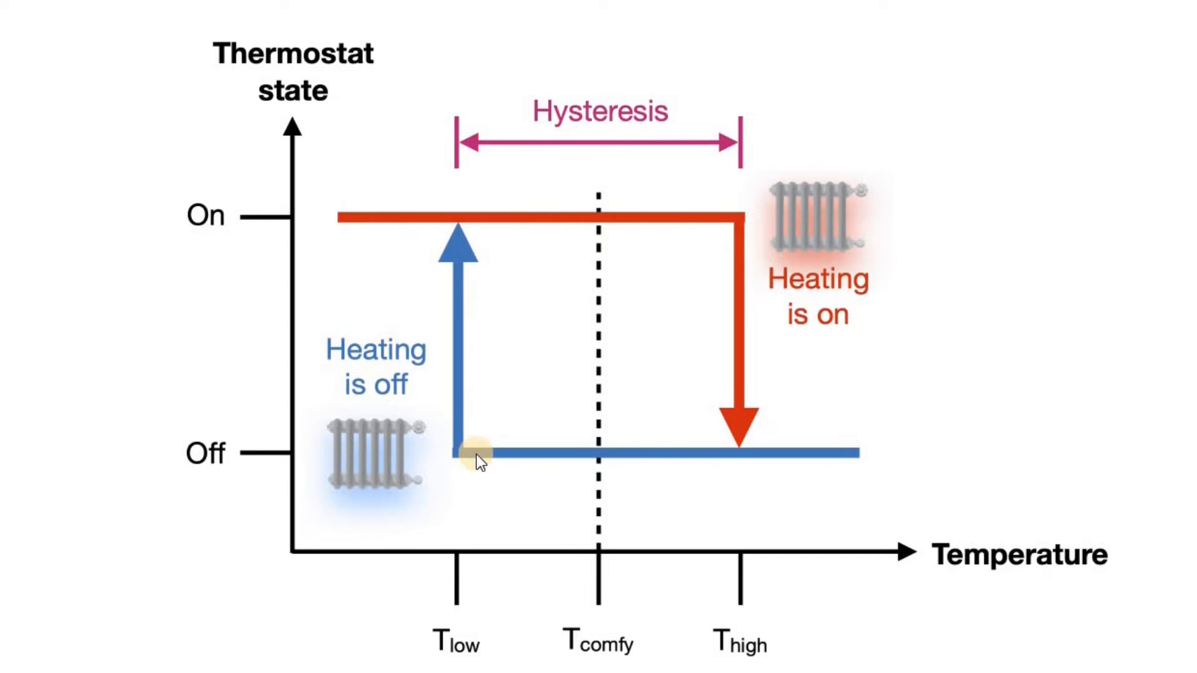
{"action": "mouse_move", "coordinate": [467, 458]}
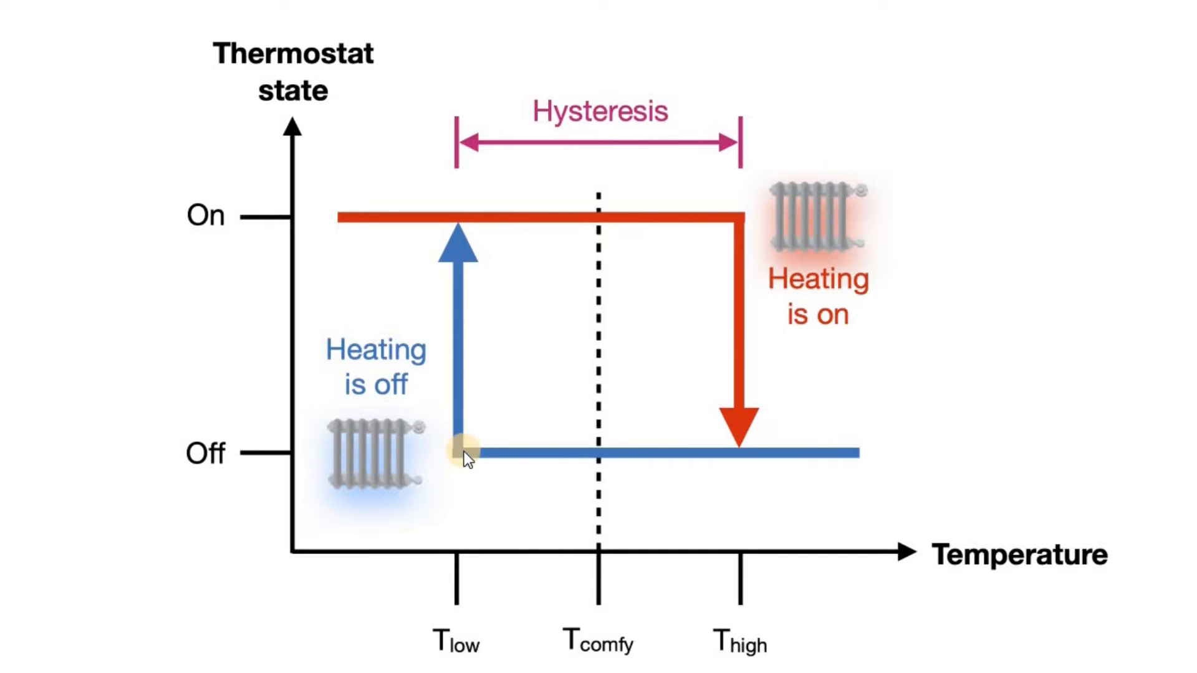
{"action": "mouse_move", "coordinate": [458, 241]}
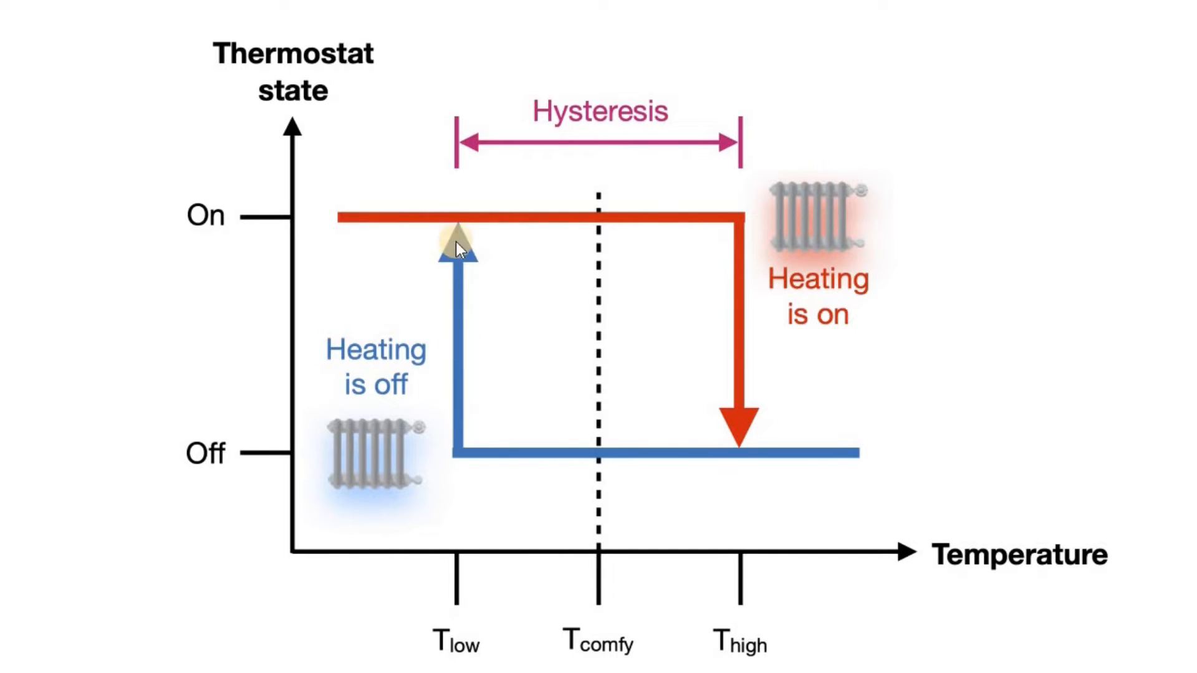
{"action": "mouse_move", "coordinate": [452, 241]}
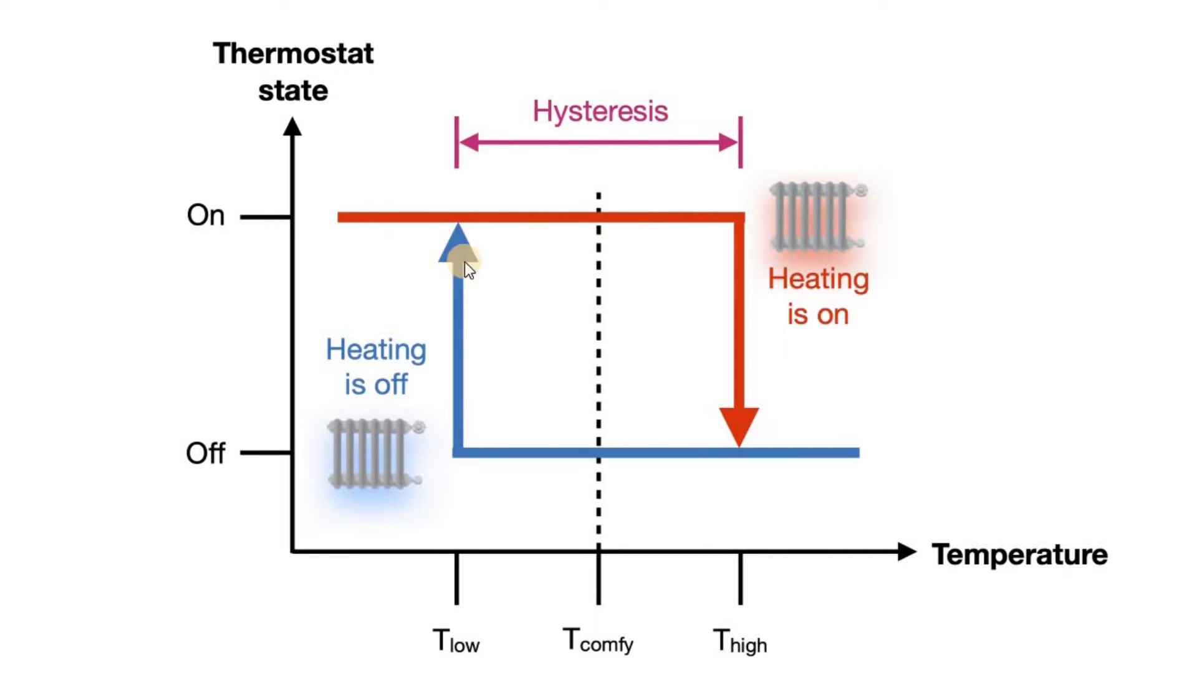
{"action": "mouse_move", "coordinate": [744, 449]}
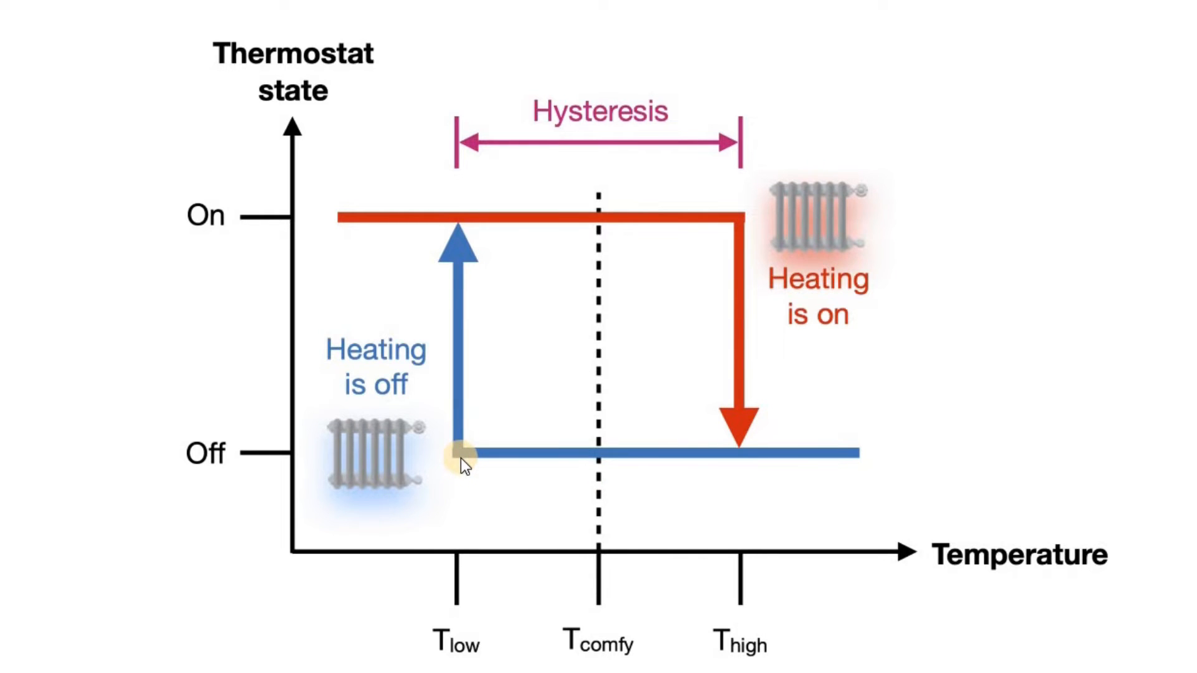
{"action": "mouse_move", "coordinate": [507, 232]}
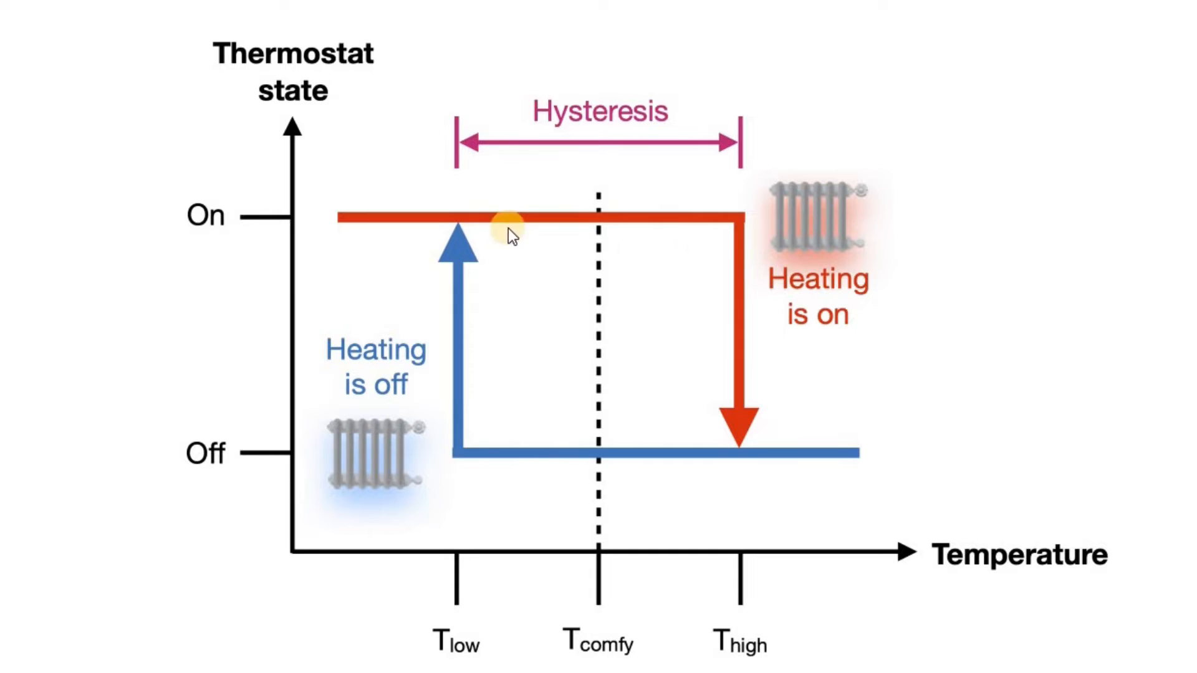
{"action": "mouse_move", "coordinate": [622, 416]}
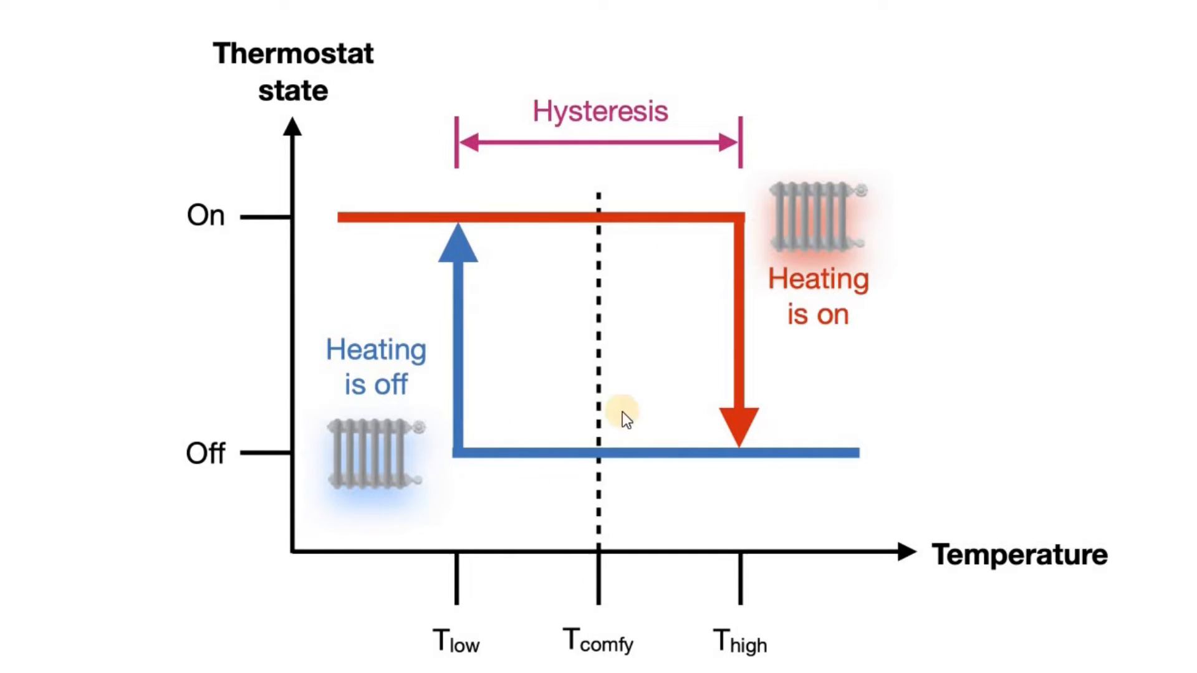
{"action": "mouse_move", "coordinate": [718, 461]}
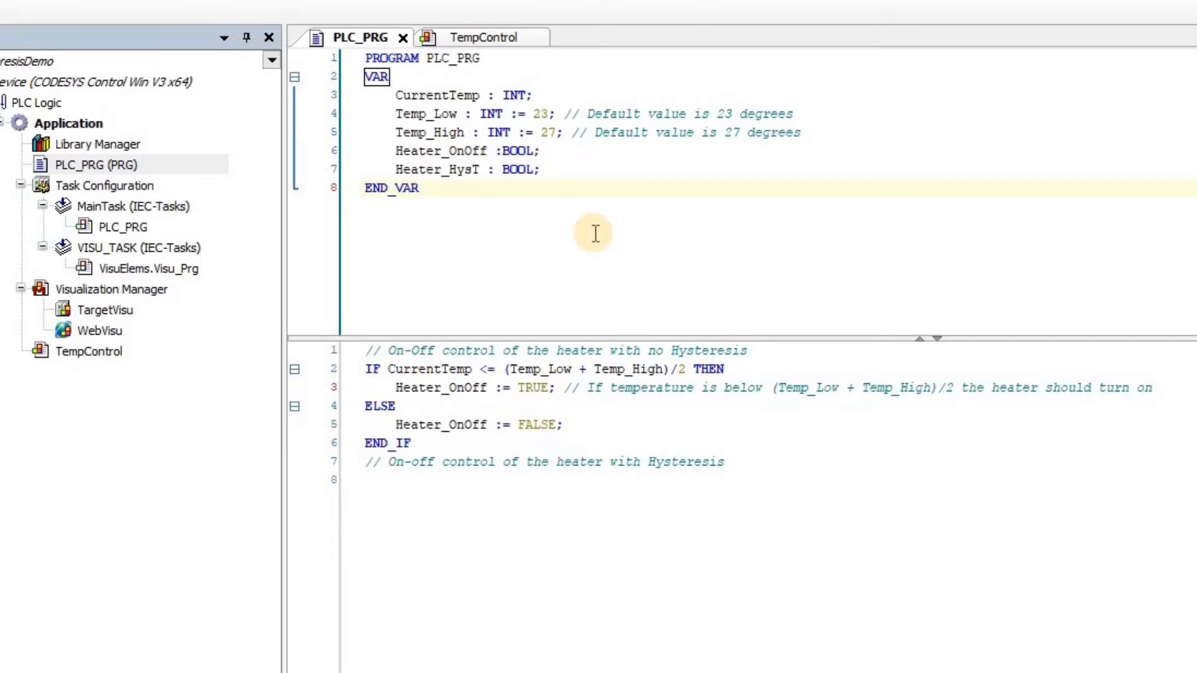
Place the edit point after END_VAR in the PLC_PRG declaration section.
{"action": "left_click", "coordinate": [418, 188]}
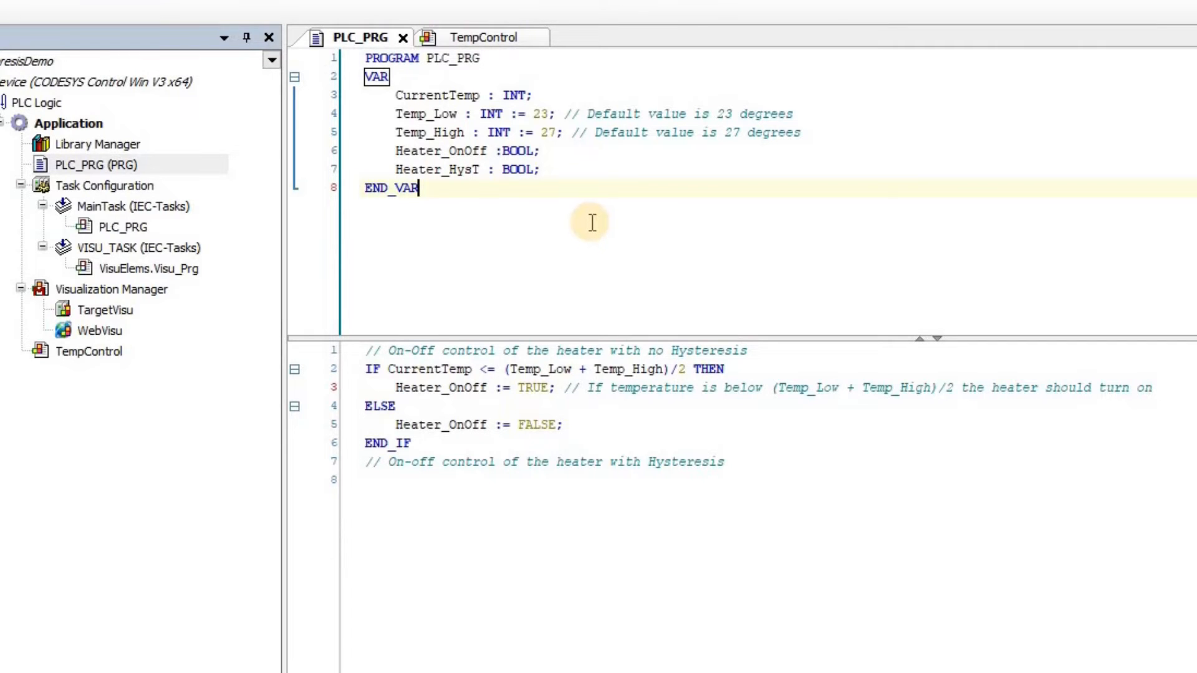
{"action": "mouse_move", "coordinate": [317, 84]}
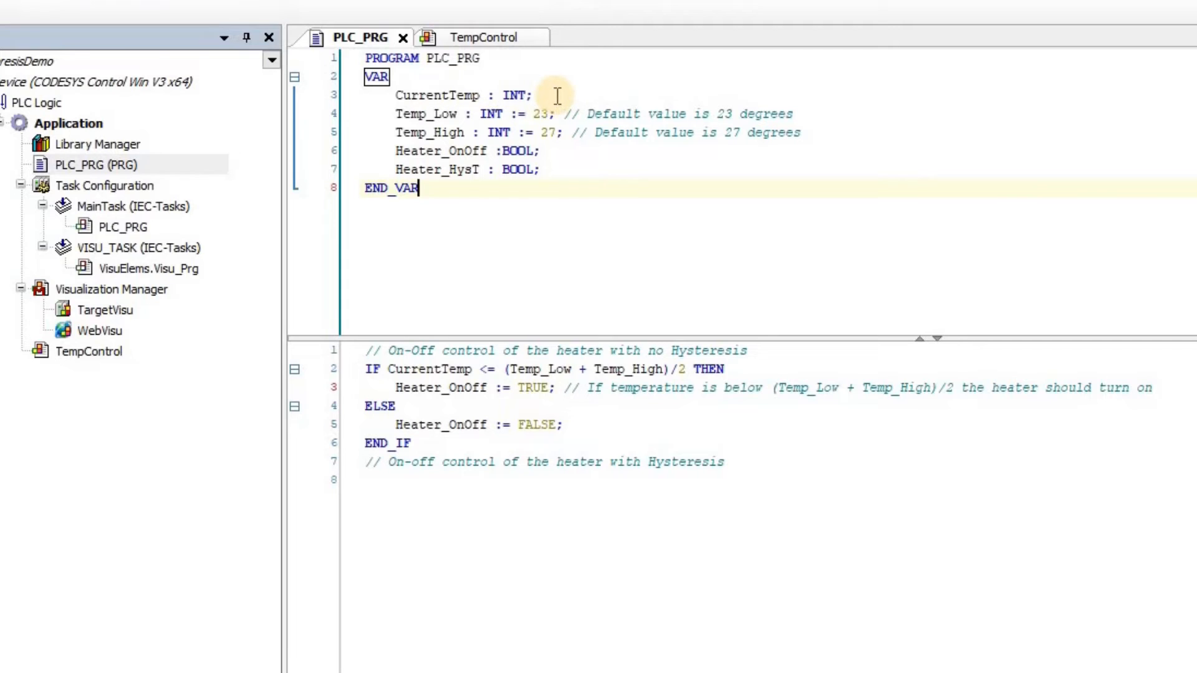
{"action": "mouse_move", "coordinate": [542, 95]}
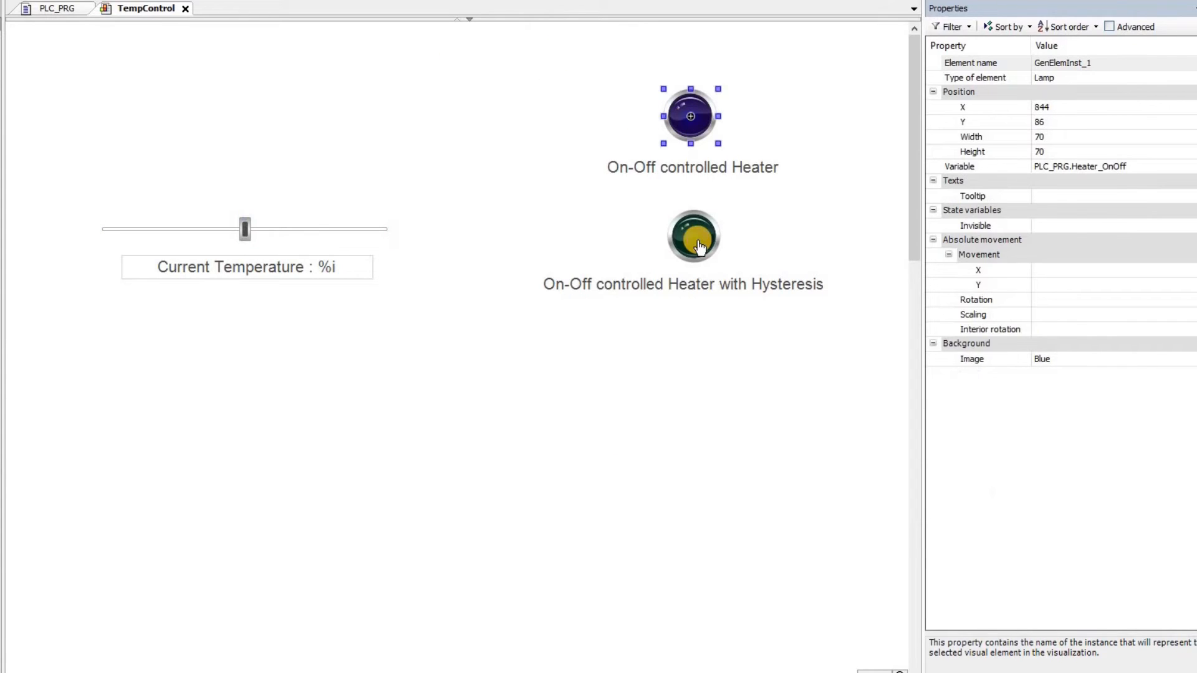
{"action": "left_click", "coordinate": [693, 237]}
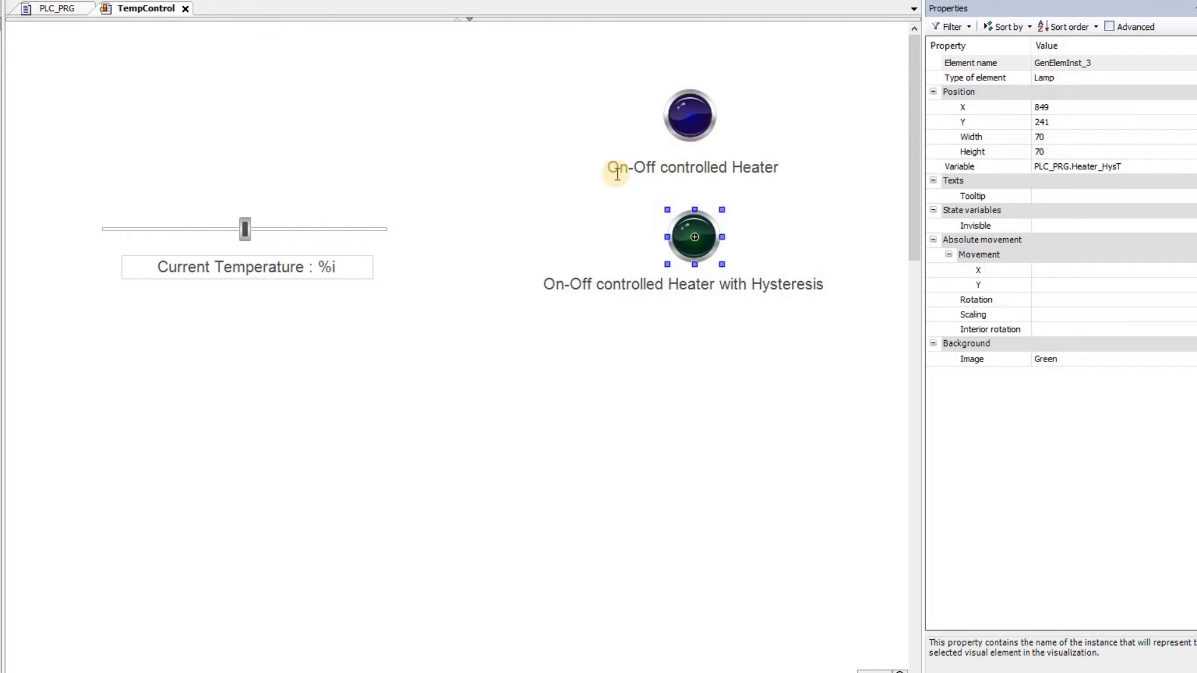
{"action": "mouse_move", "coordinate": [708, 239]}
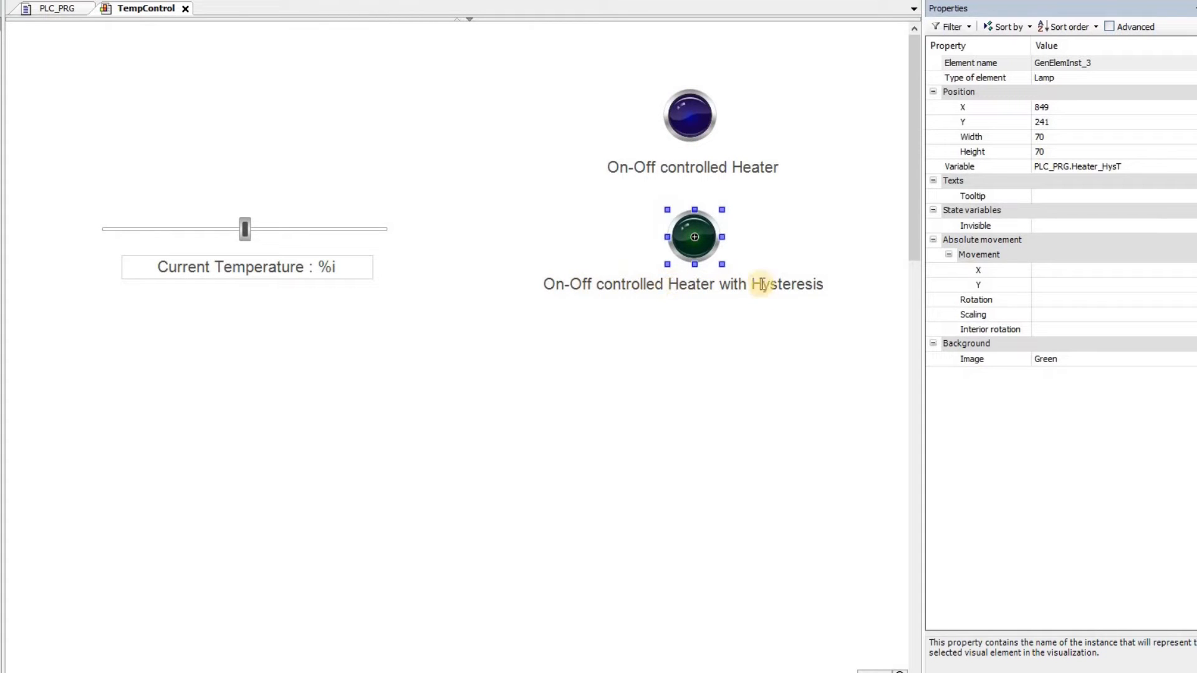
{"action": "left_click", "coordinate": [690, 116]}
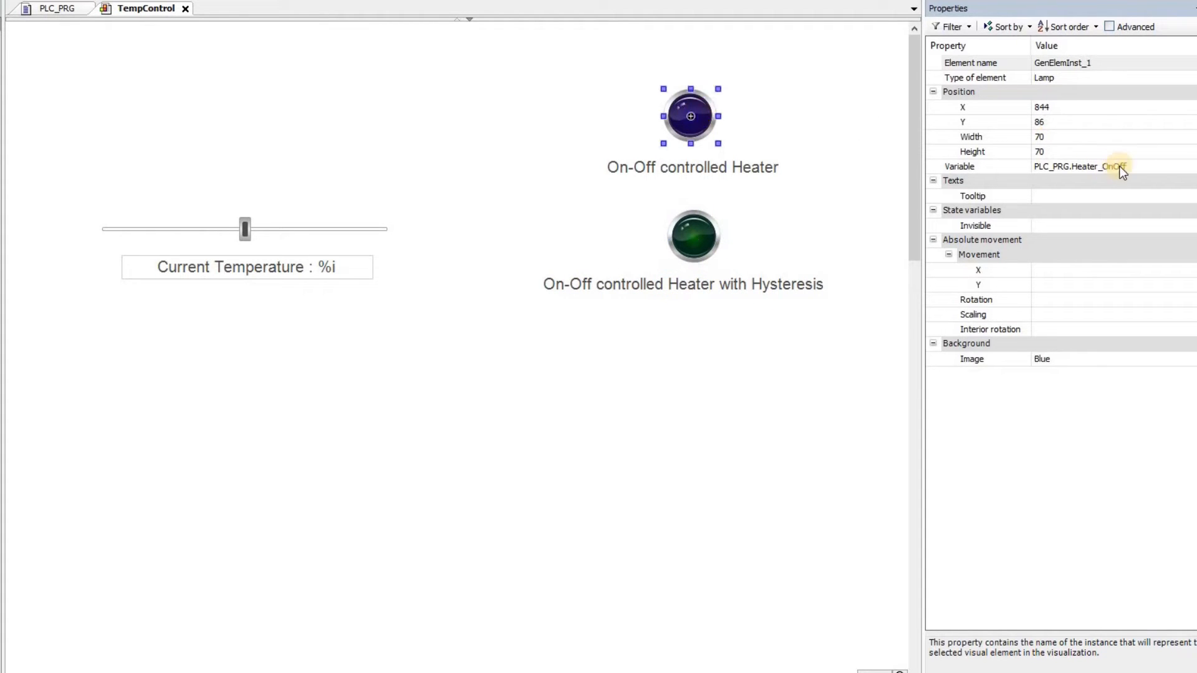
{"action": "left_click", "coordinate": [693, 236]}
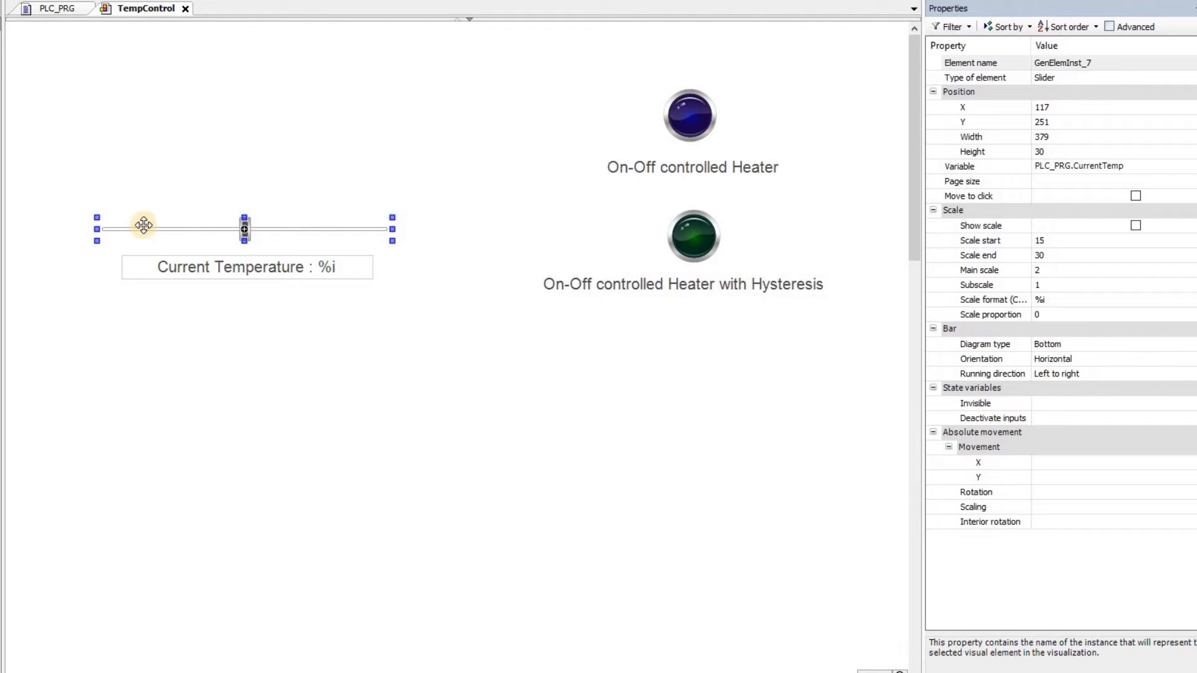
{"action": "mouse_move", "coordinate": [1010, 177]}
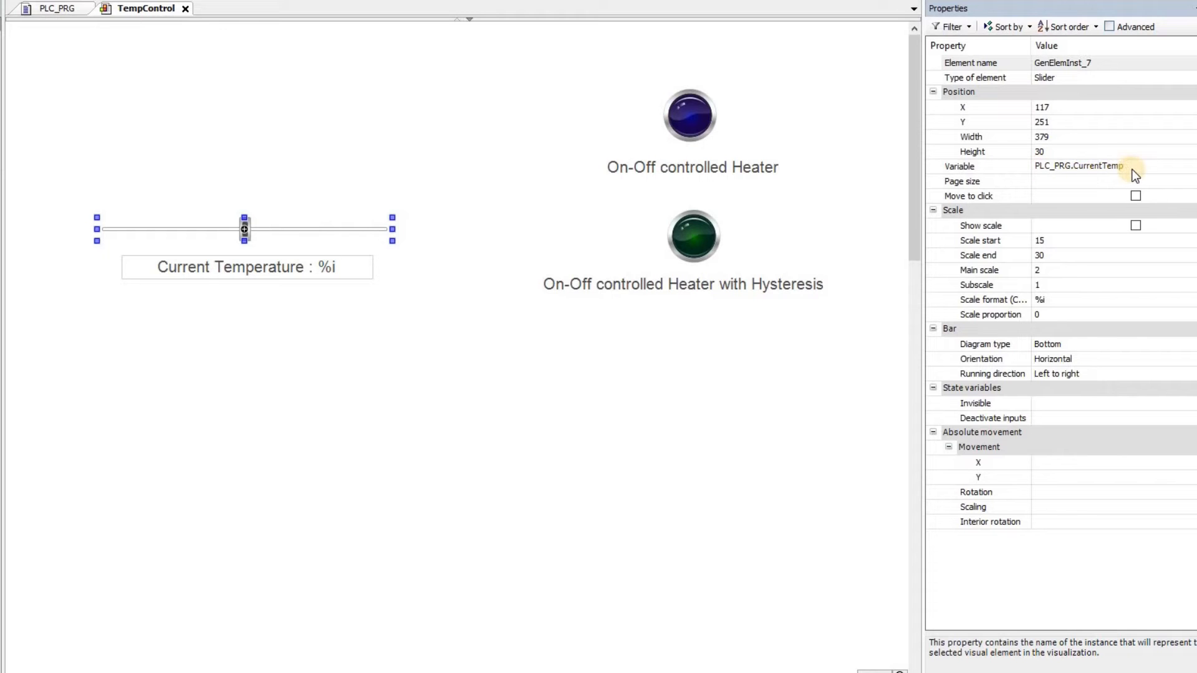
{"action": "mouse_move", "coordinate": [258, 238]}
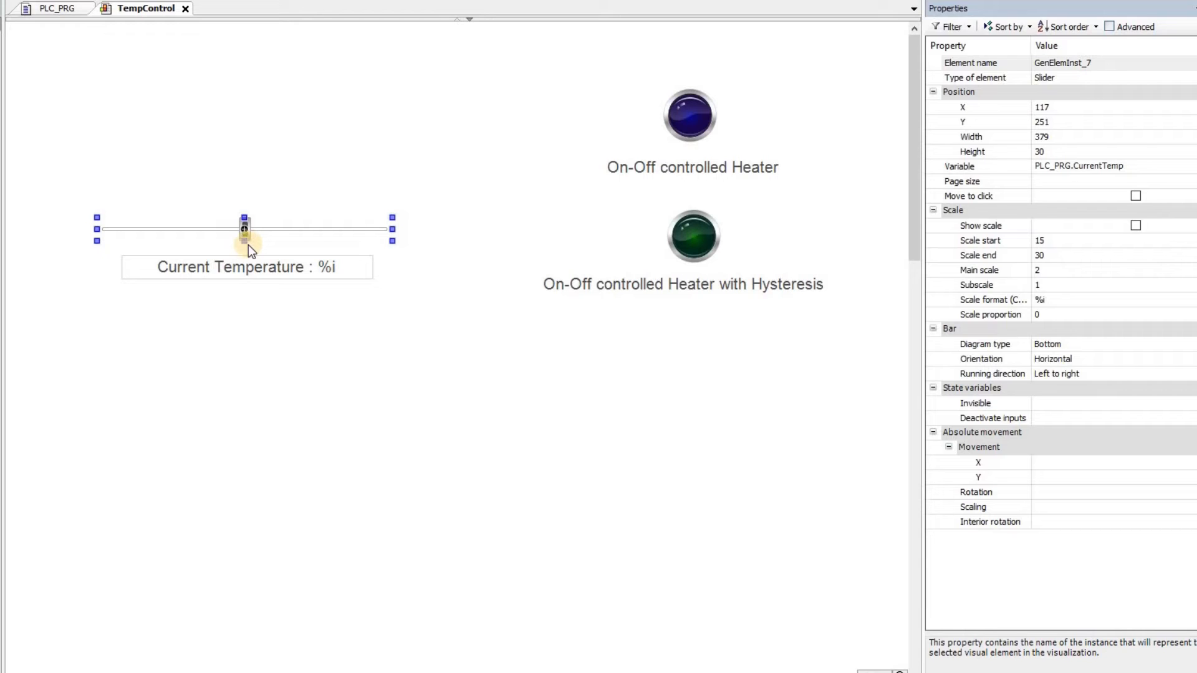
{"action": "left_click", "coordinate": [367, 50]}
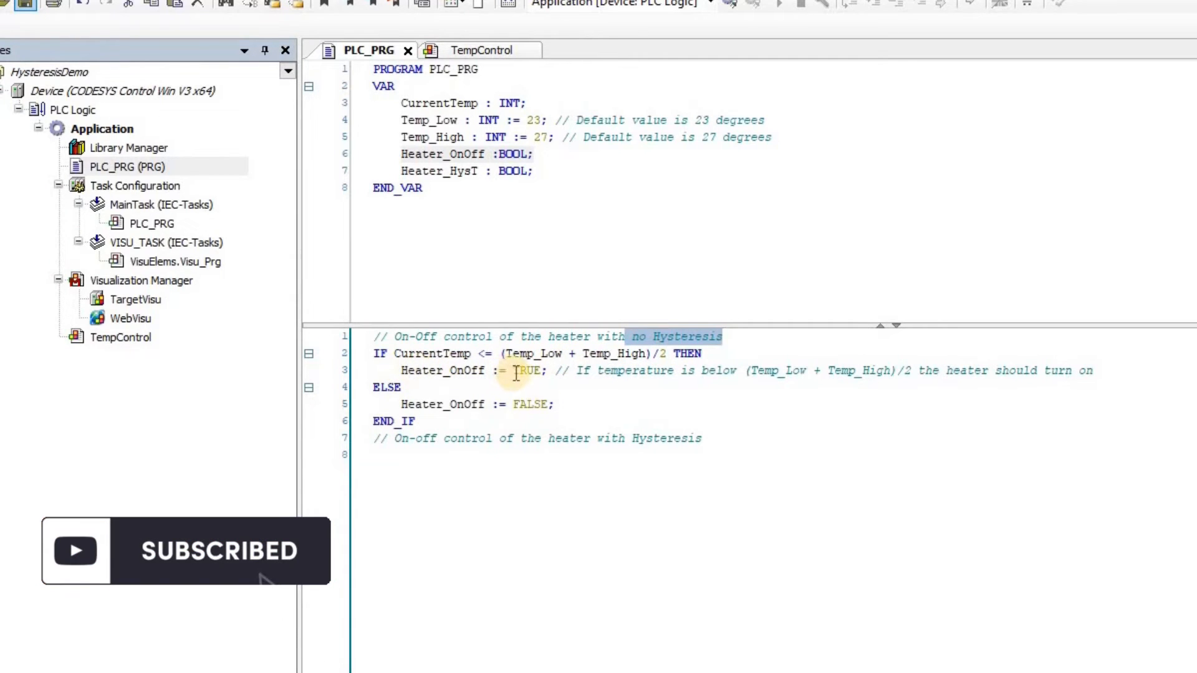
Highlight a value in the PLC_PRG on-off heater implementation code.
{"action": "double_click", "coordinate": [528, 404]}
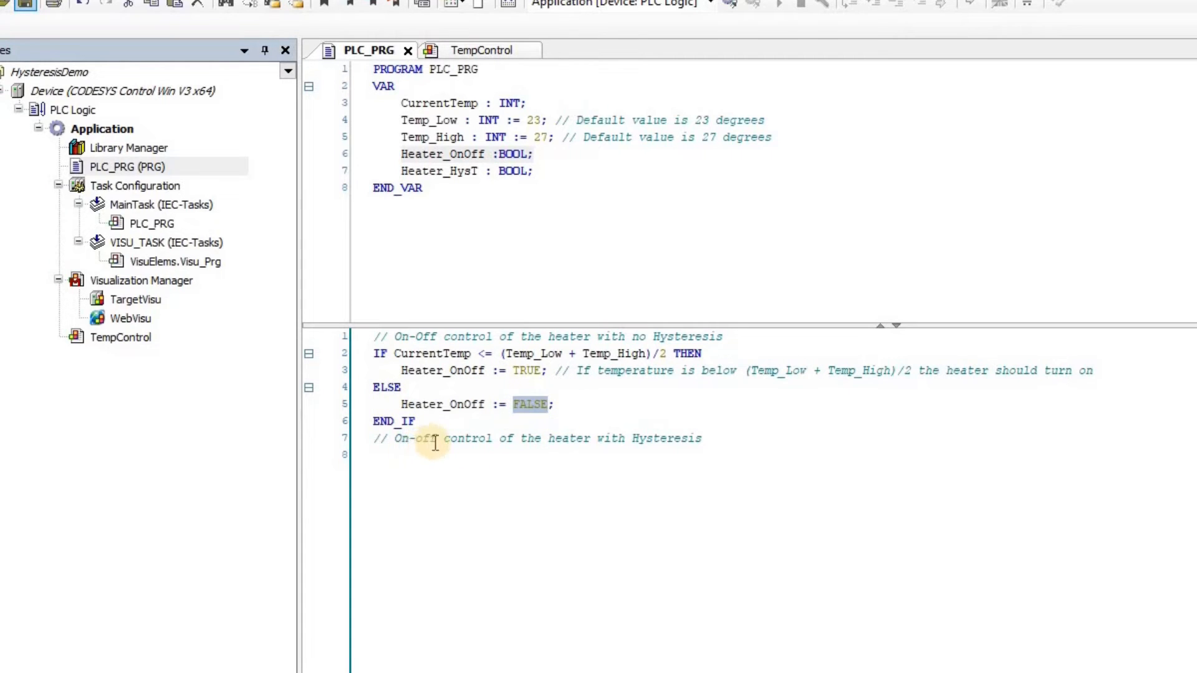
{"action": "mouse_move", "coordinate": [681, 476]}
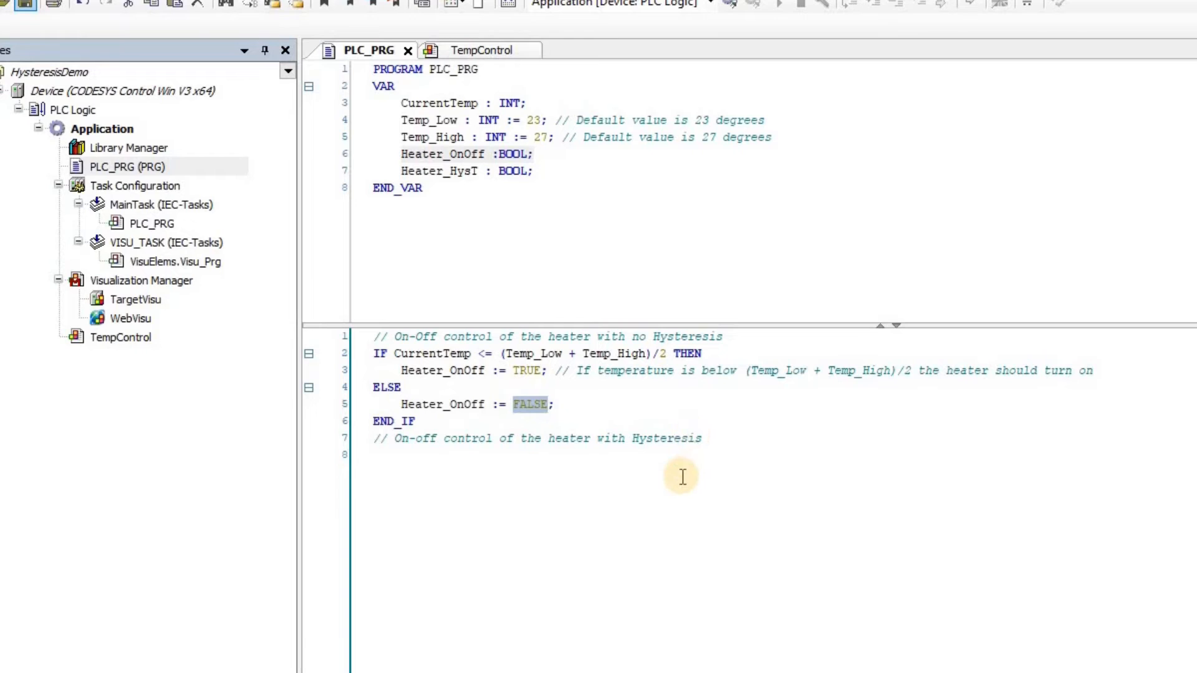
{"action": "mouse_move", "coordinate": [970, 403]}
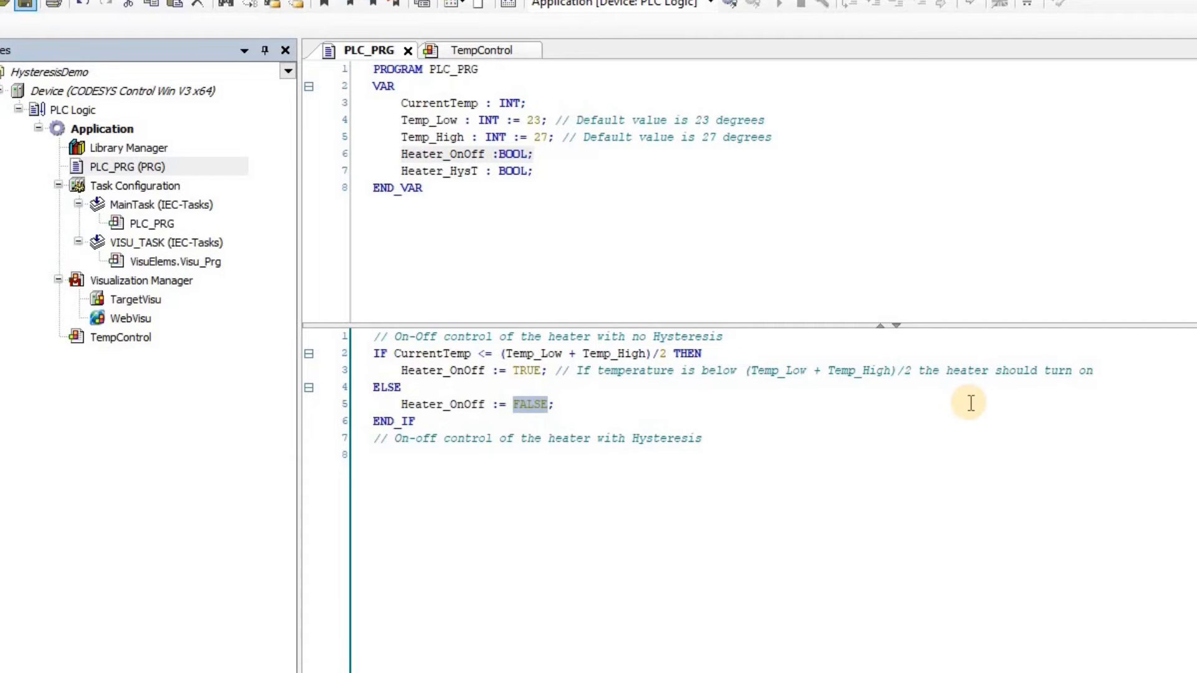
{"action": "mouse_move", "coordinate": [897, 372]}
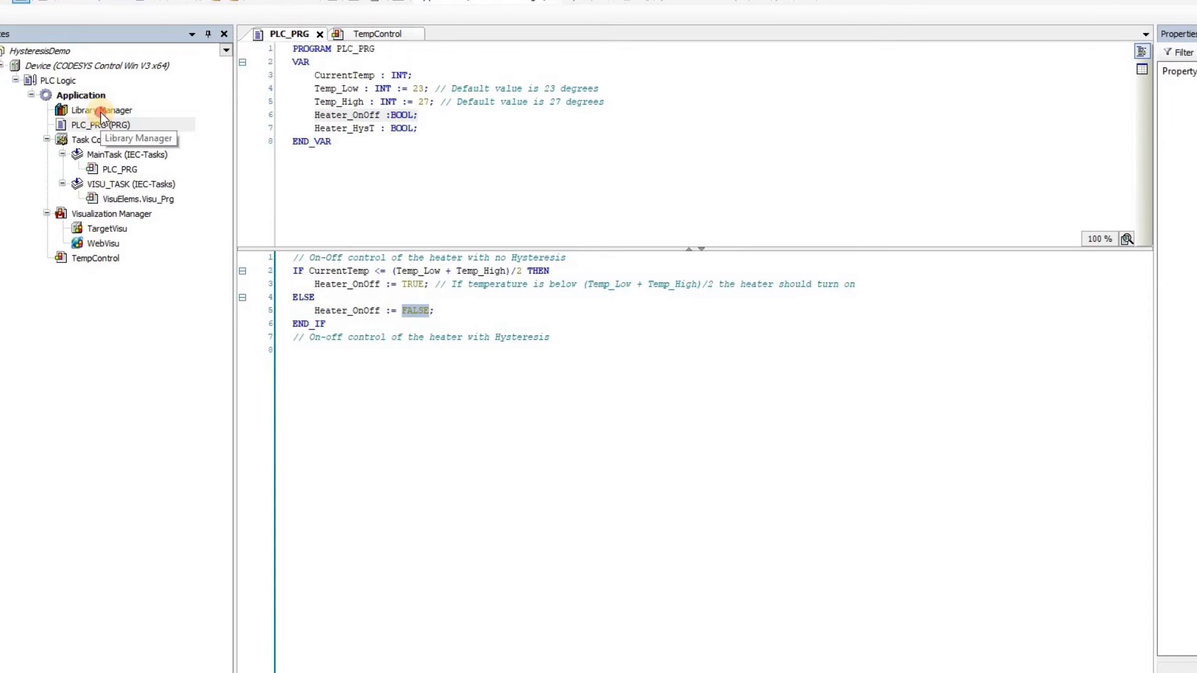
In Library Manager, search for 'util' and add the Util library.
{"action": "double_click", "coordinate": [101, 109]}
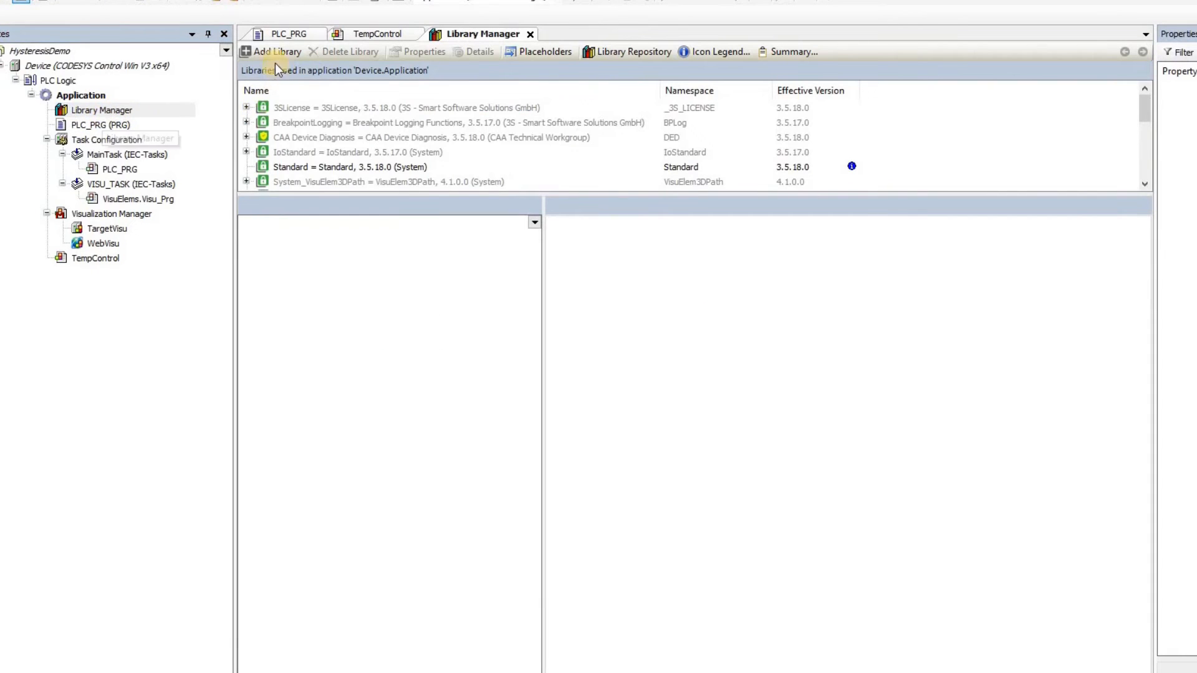
{"action": "left_click", "coordinate": [272, 52]}
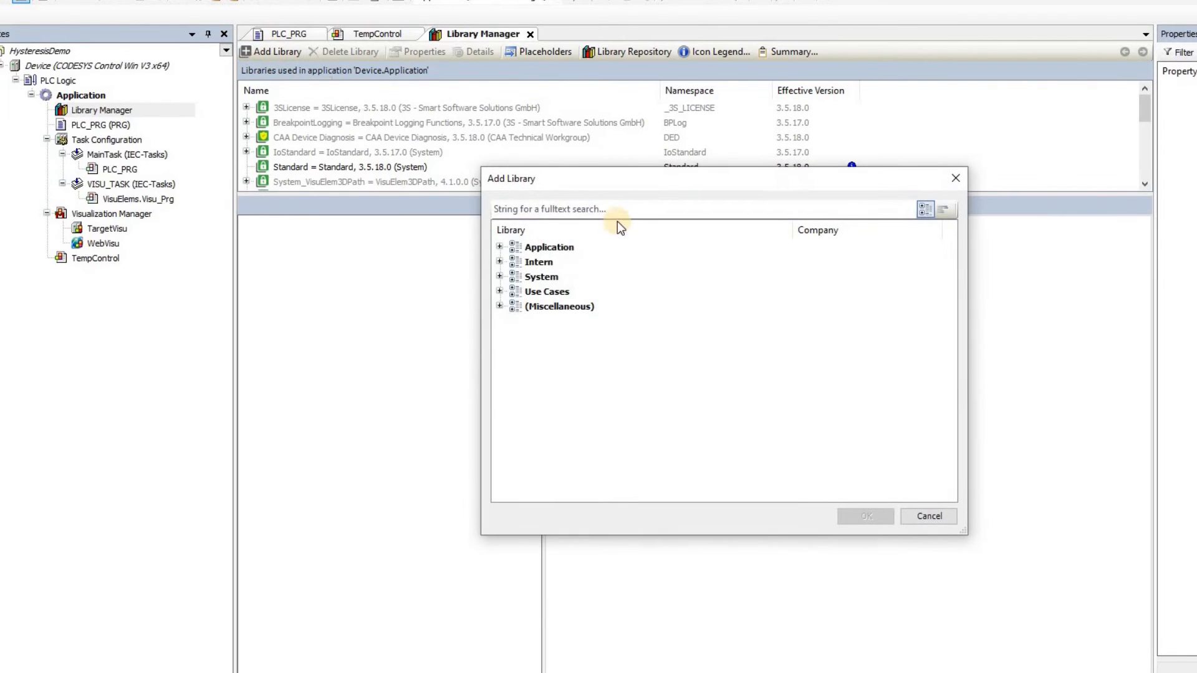
{"action": "type", "text": "ut"}
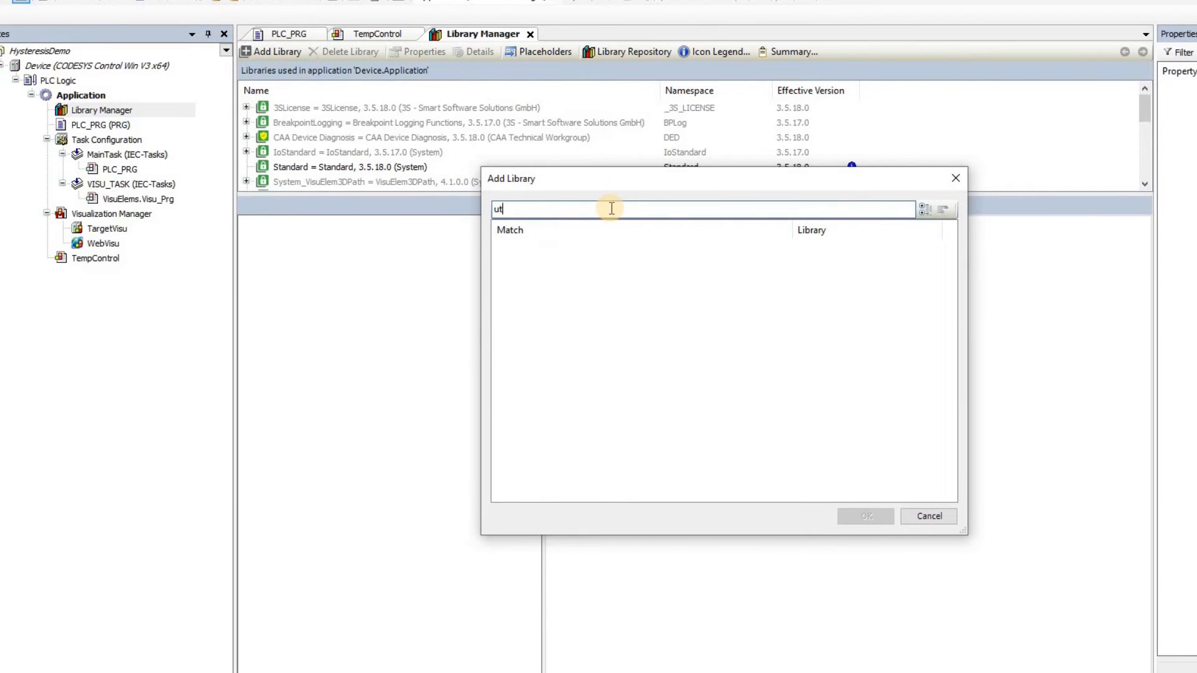
{"action": "type", "text": "l"}
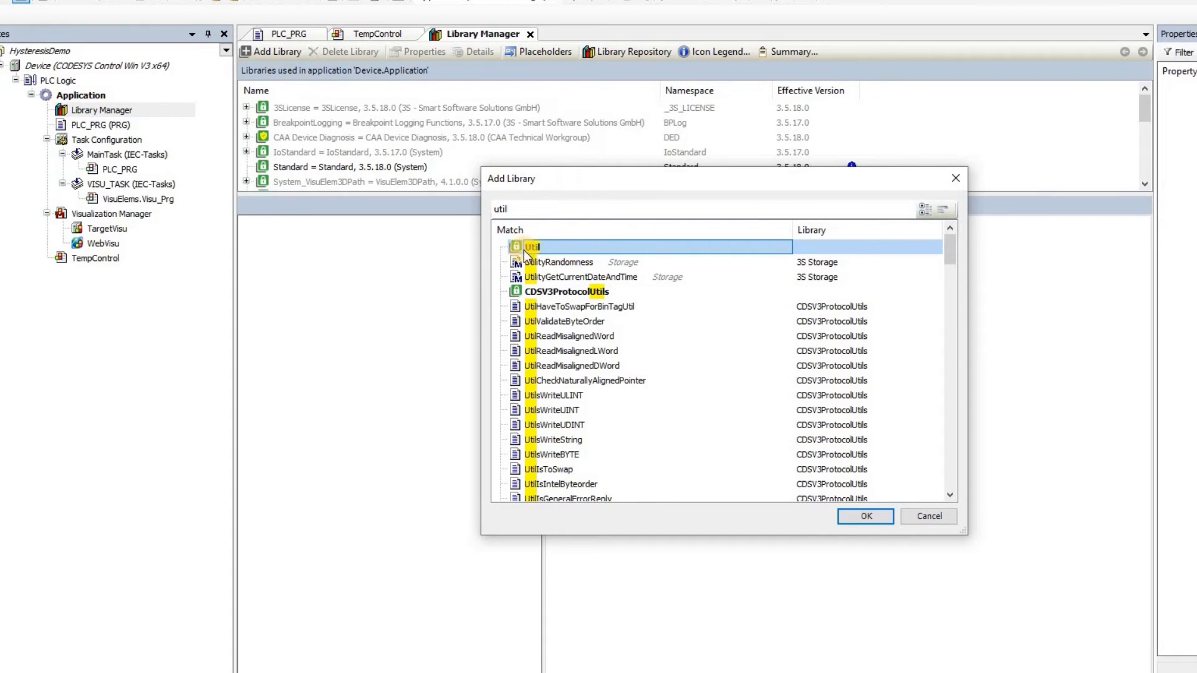
{"action": "left_click", "coordinate": [928, 516]}
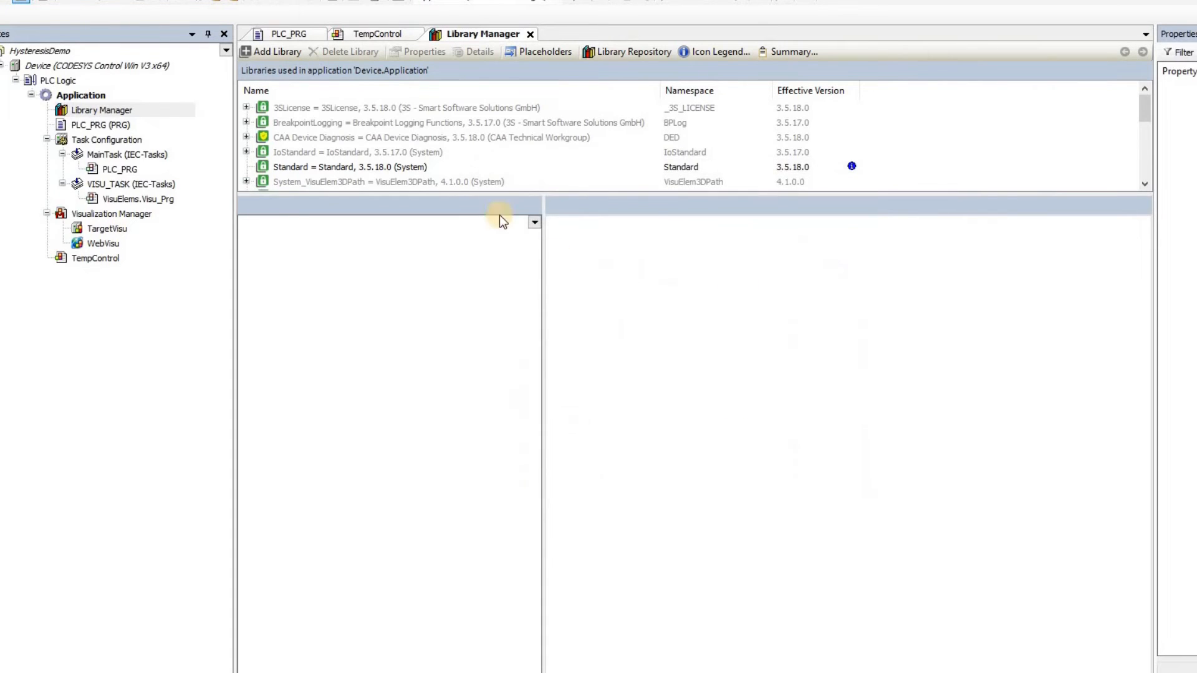
{"action": "mouse_move", "coordinate": [512, 197]}
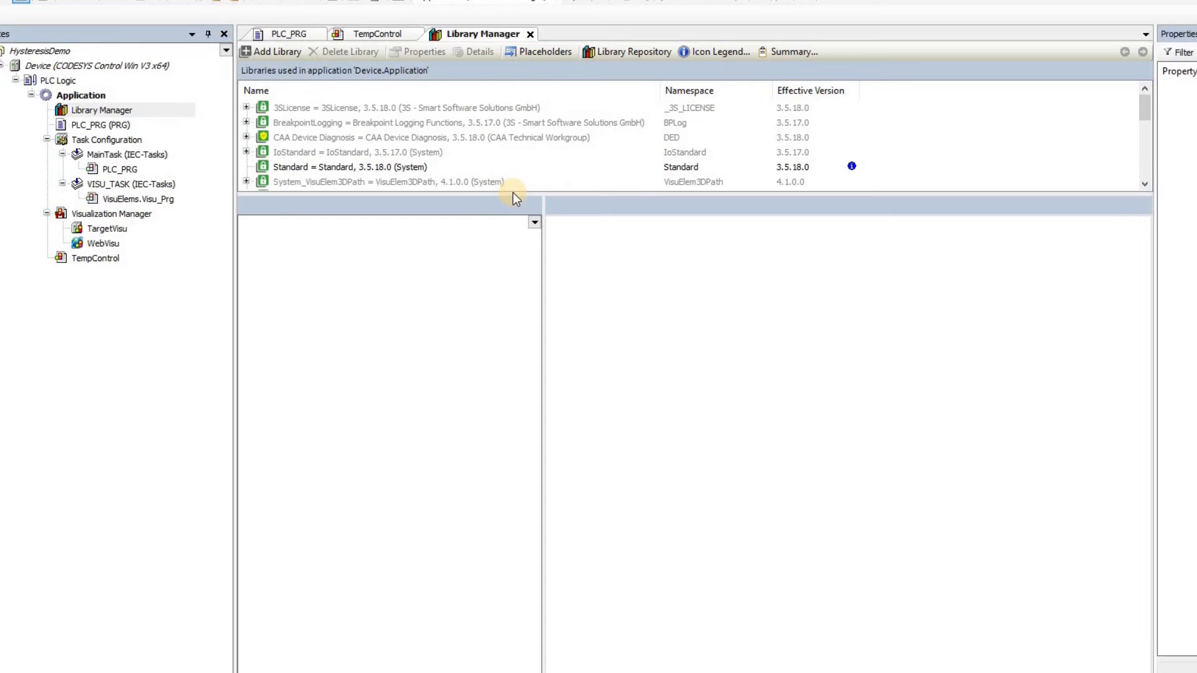
{"action": "mouse_move", "coordinate": [513, 193]}
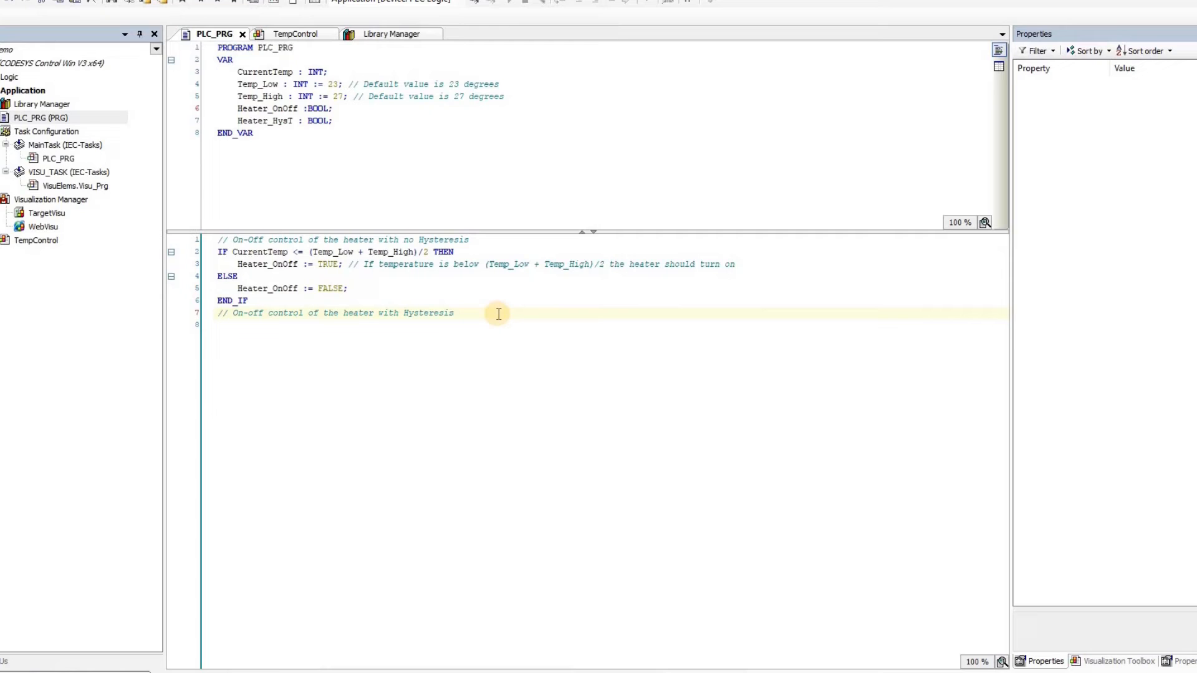
{"action": "mouse_move", "coordinate": [421, 119]}
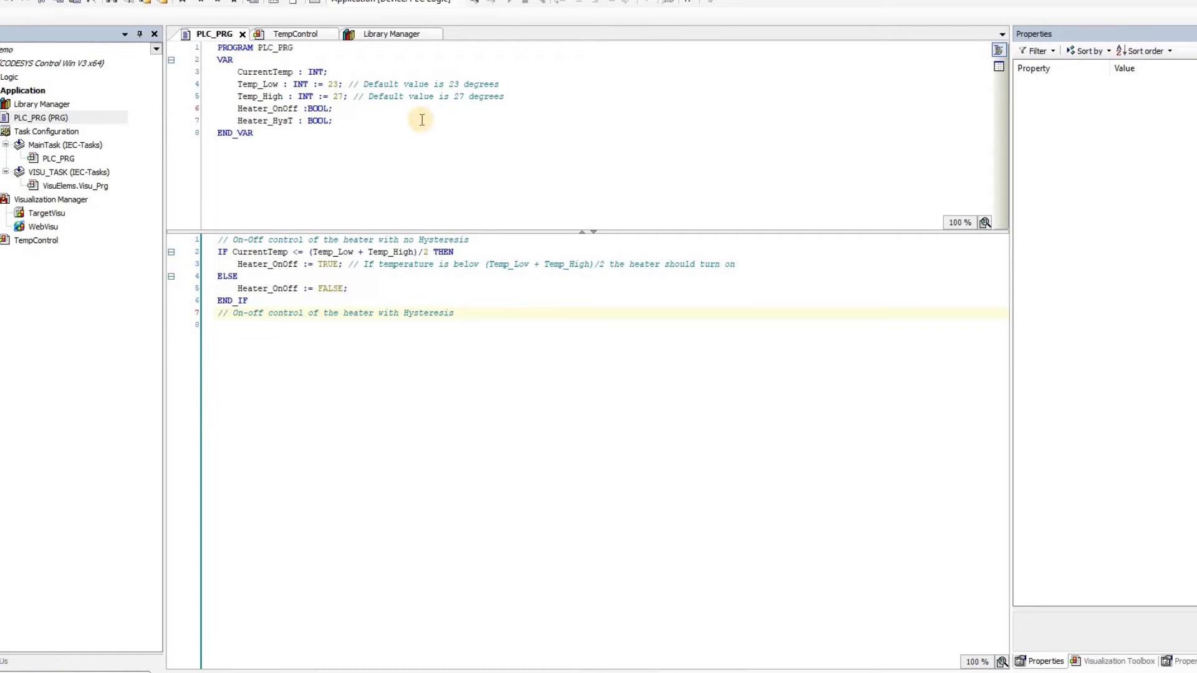
Declare a new variable, choosing Util.HYSTERESIS as its type via the input assistant.
{"action": "left_click", "coordinate": [422, 120]}
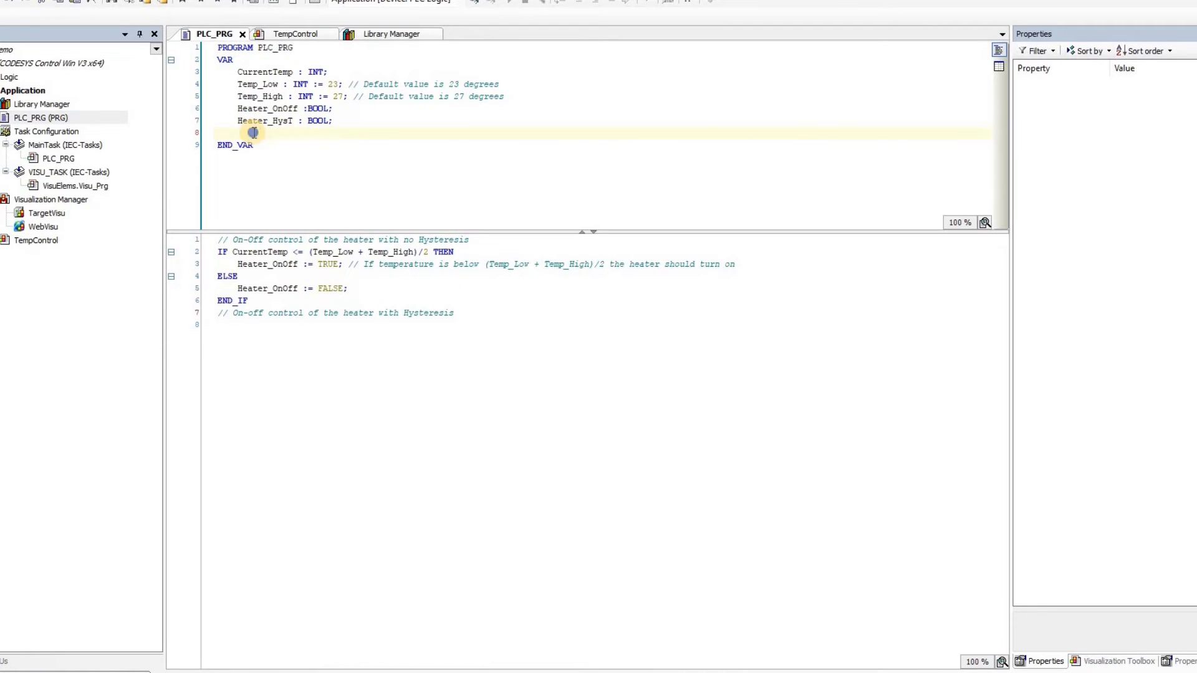
{"action": "right_click", "coordinate": [251, 133]}
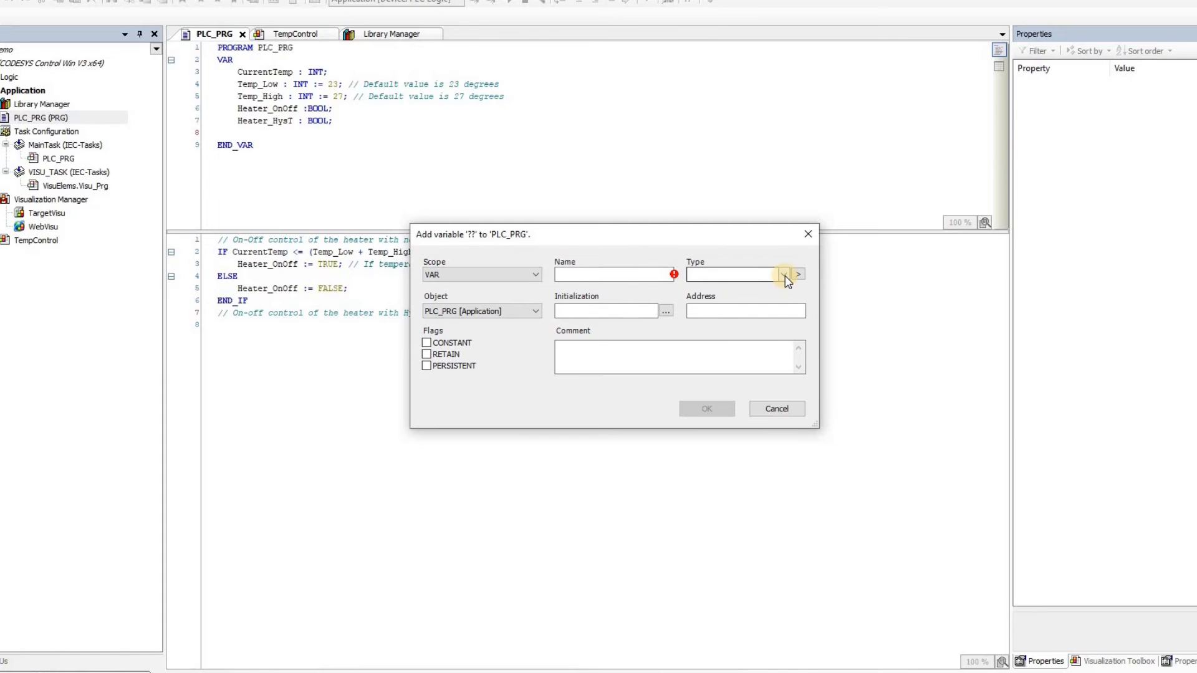
{"action": "left_click", "coordinate": [798, 275]}
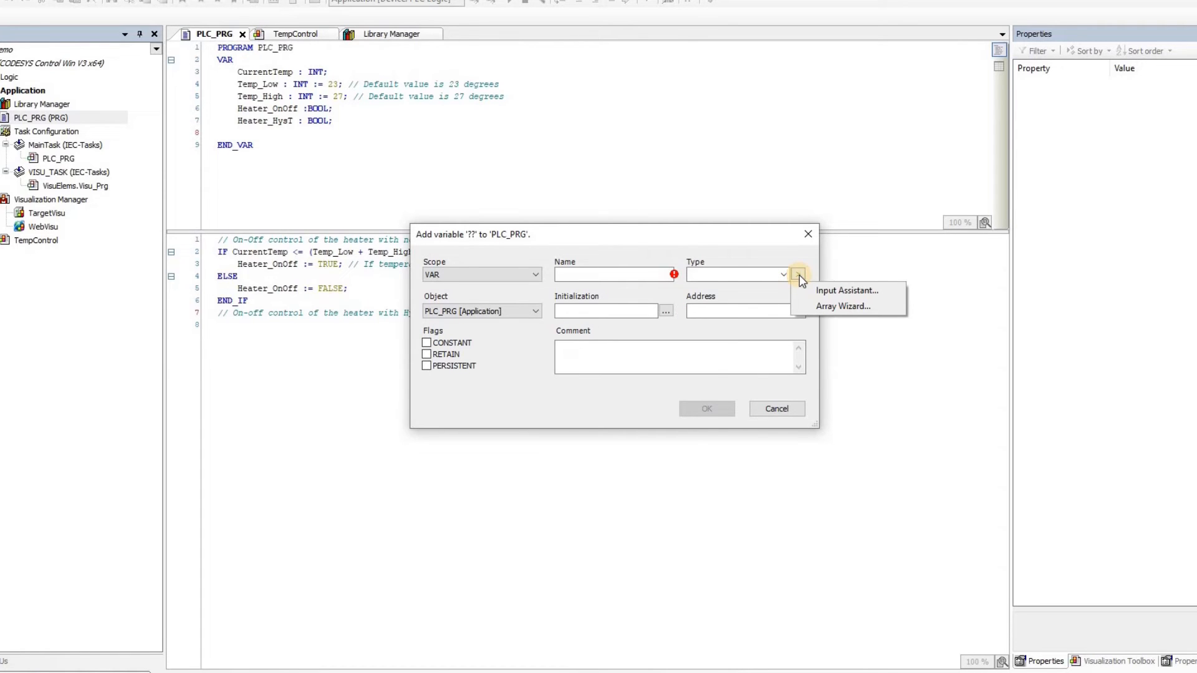
{"action": "left_click", "coordinate": [846, 290]}
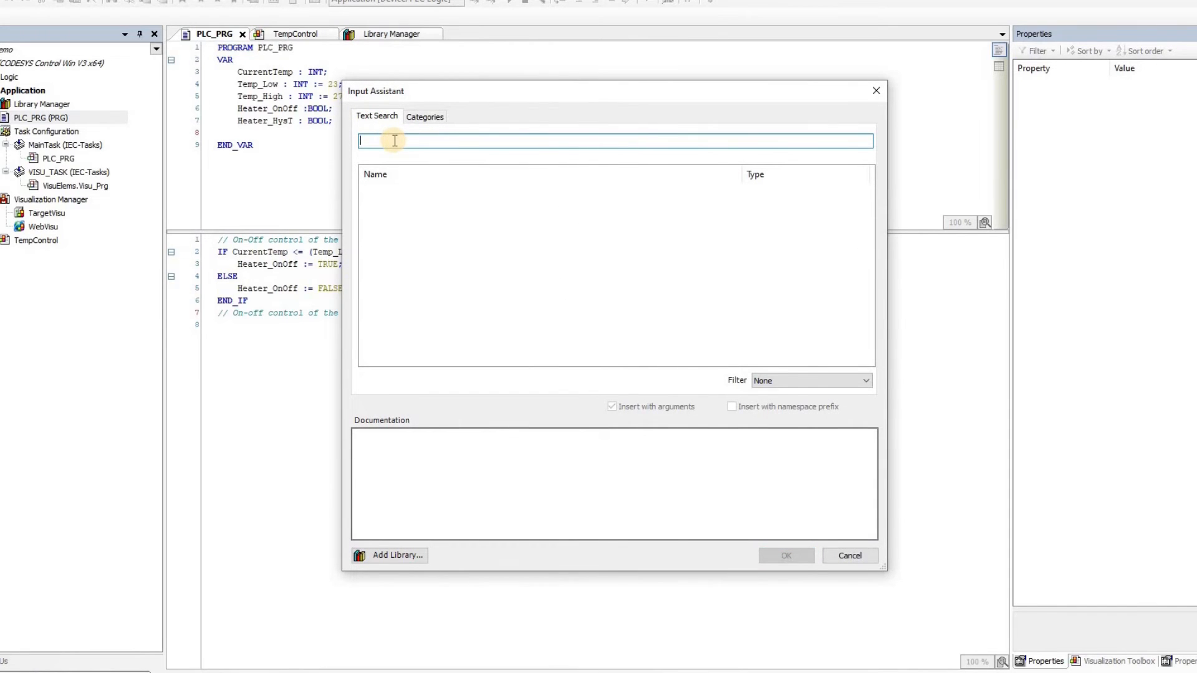
{"action": "type", "text": "hysteres"}
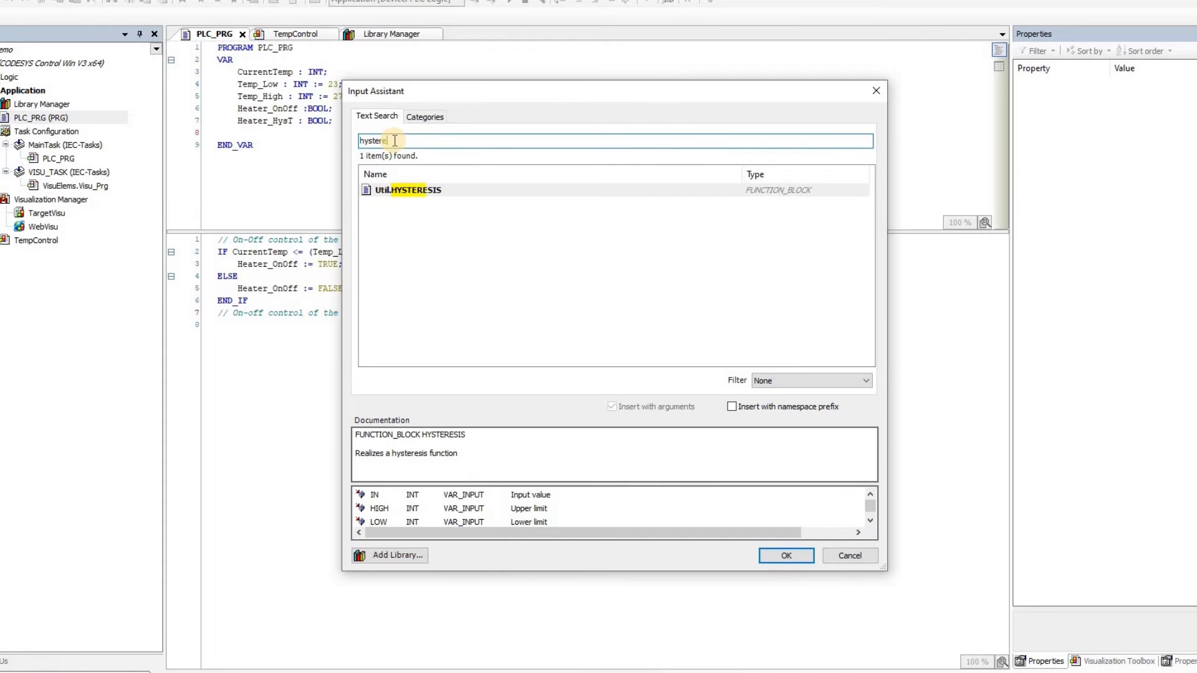
{"action": "left_click", "coordinate": [407, 190]}
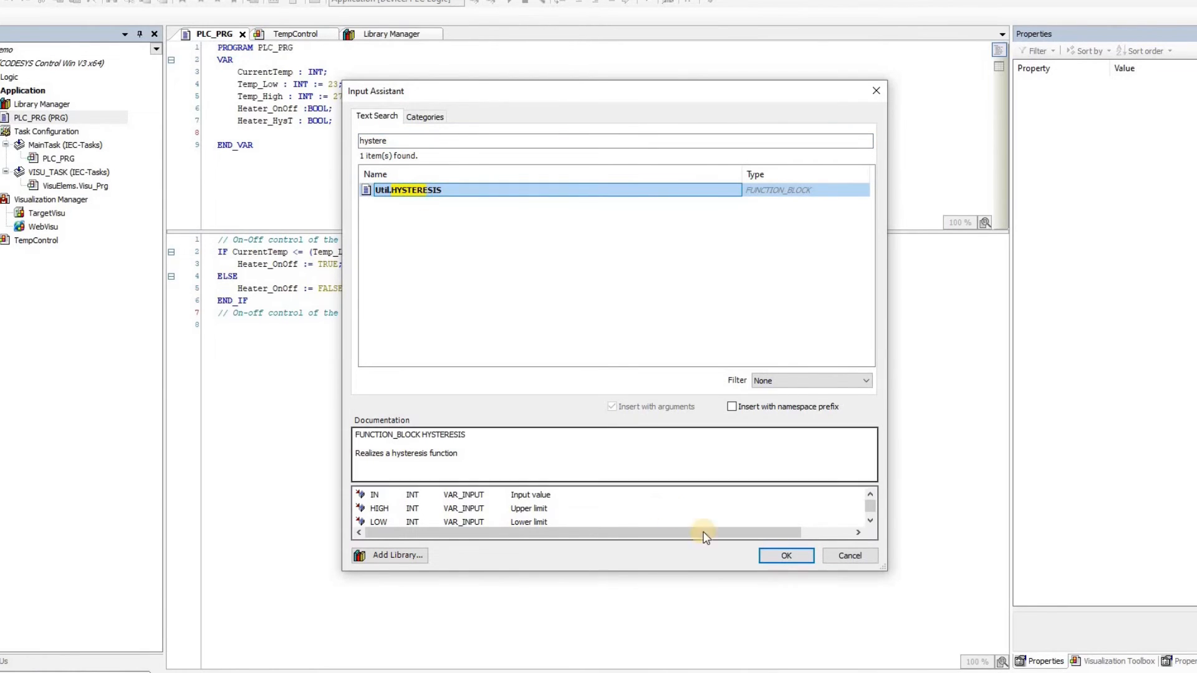
{"action": "left_click", "coordinate": [785, 555]}
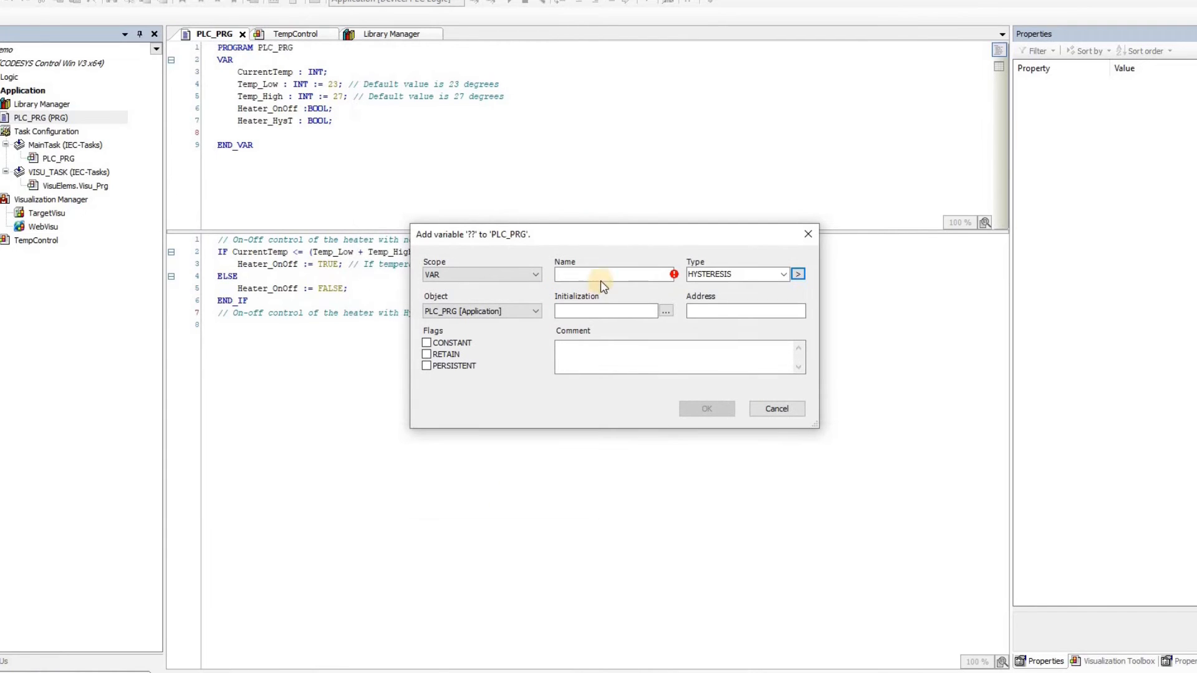
Name the variable Hysteresis01 and confirm to open the refactoring preview.
{"action": "left_click", "coordinate": [614, 274]}
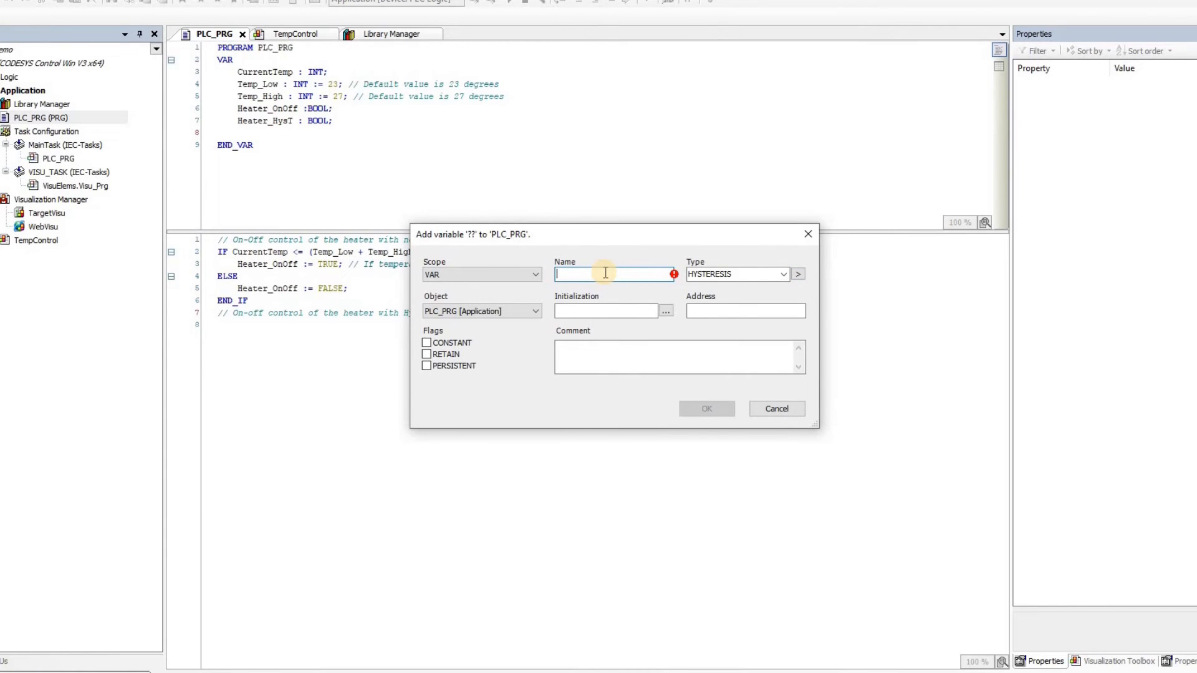
{"action": "type", "text": "Hysteresis01"}
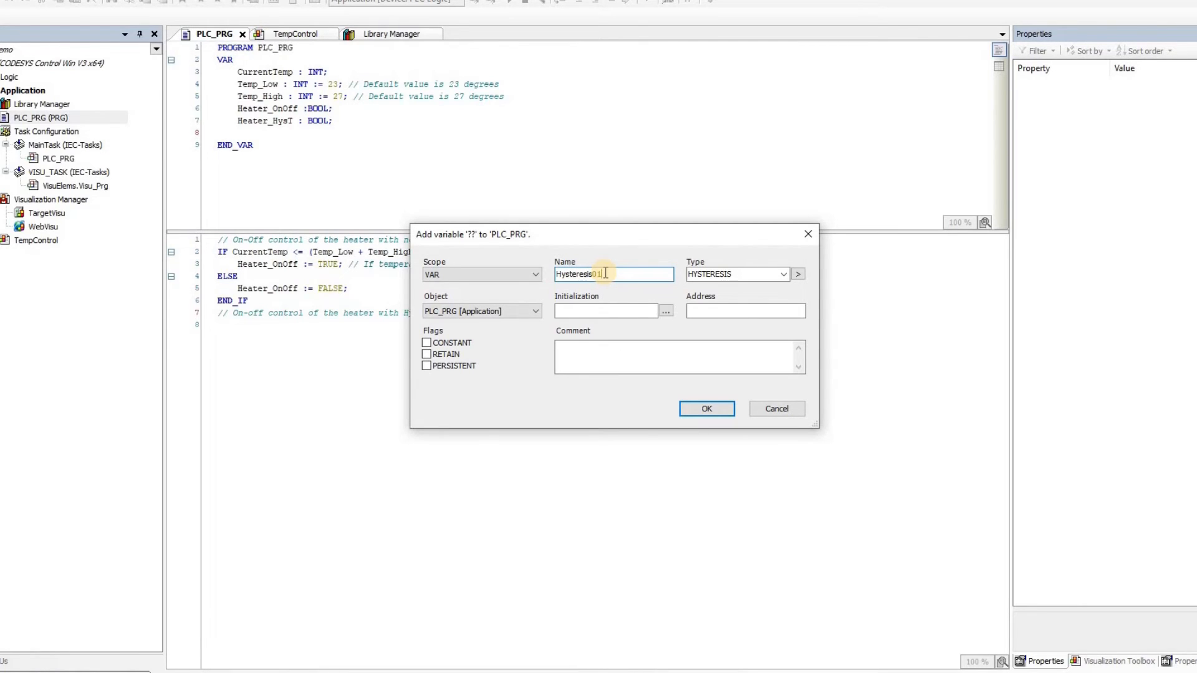
{"action": "left_click", "coordinate": [705, 408]}
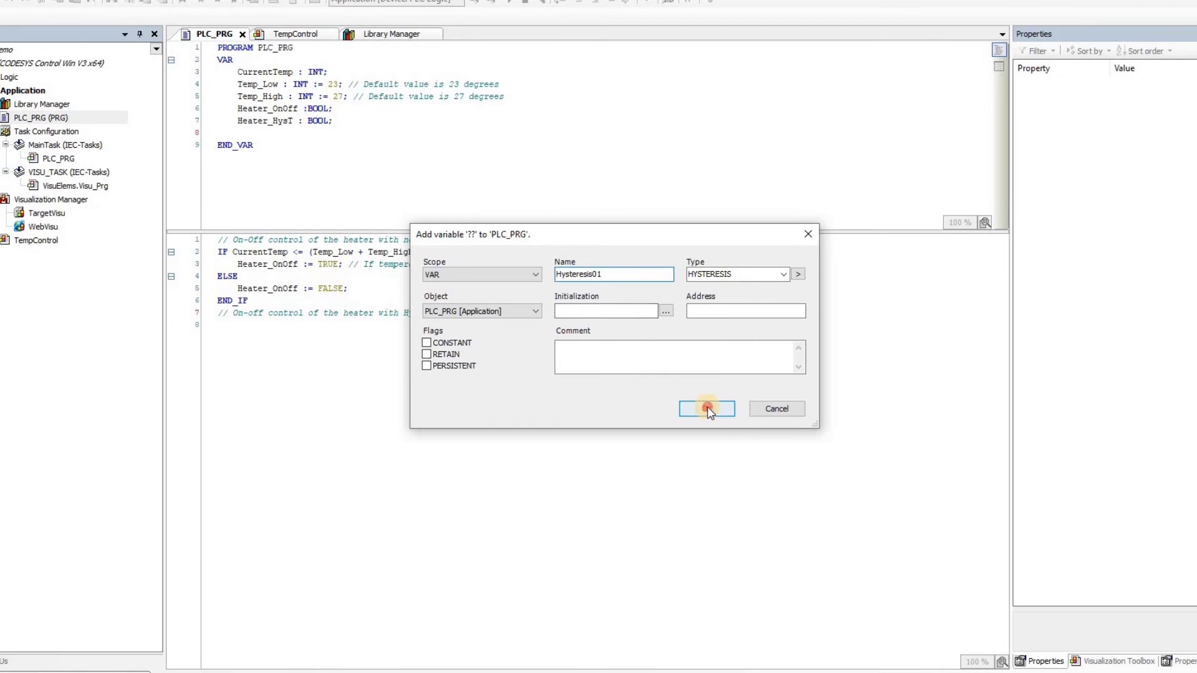
{"action": "left_click", "coordinate": [705, 408]}
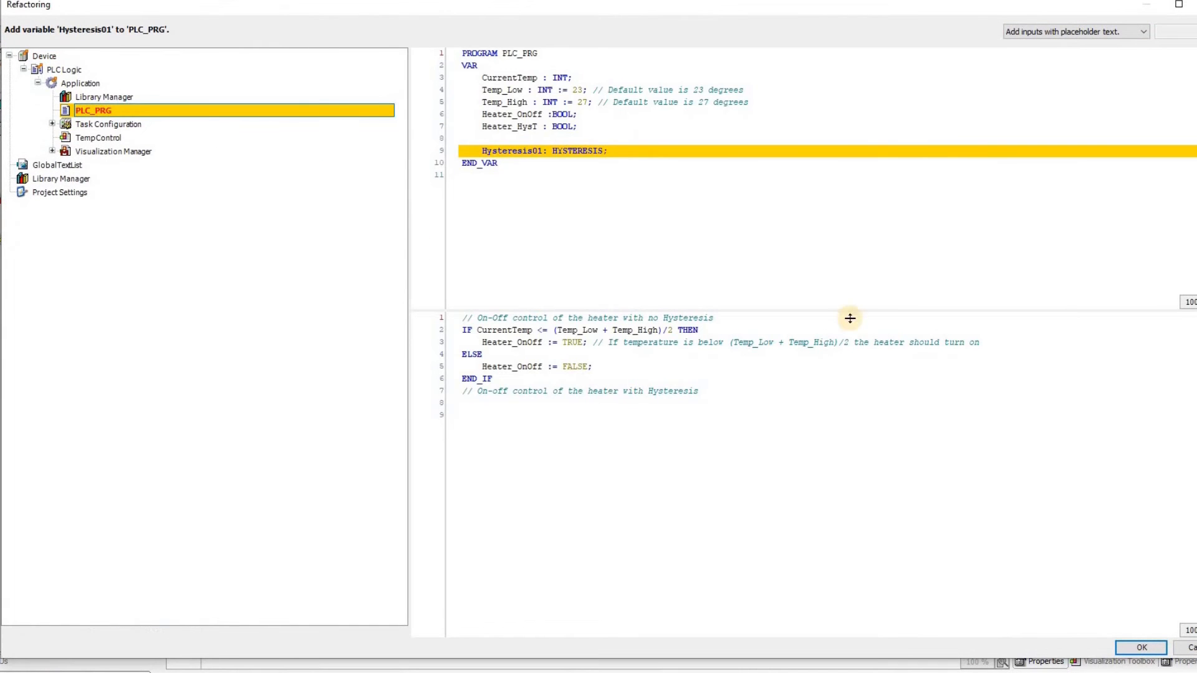
{"action": "mouse_move", "coordinate": [506, 133]}
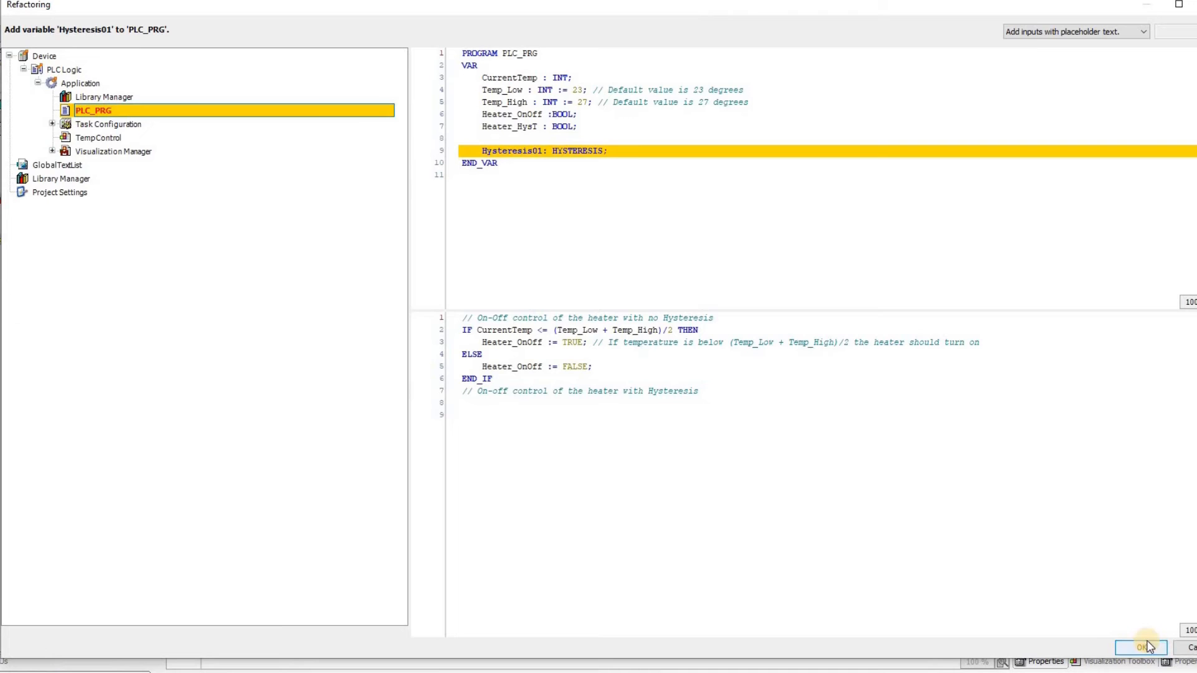
Apply the refactoring declaring Hysteresis01 as HYSTERESIS in PLC_PRG.
{"action": "left_click", "coordinate": [1141, 647]}
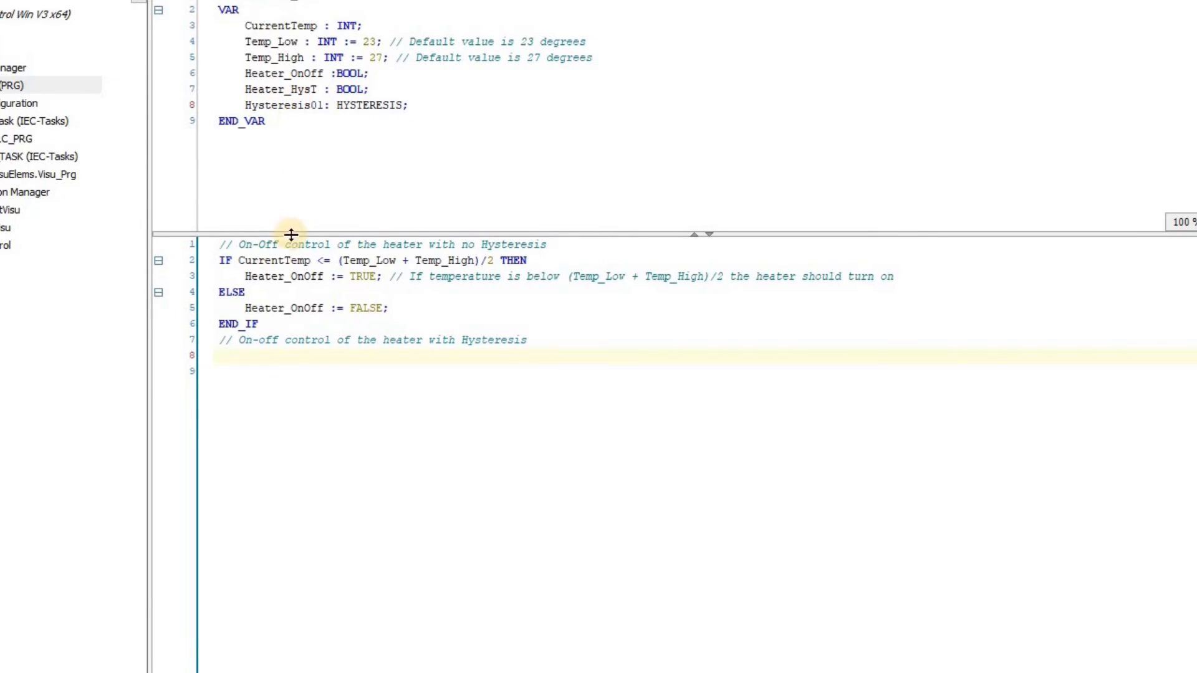
{"action": "mouse_move", "coordinate": [296, 99]}
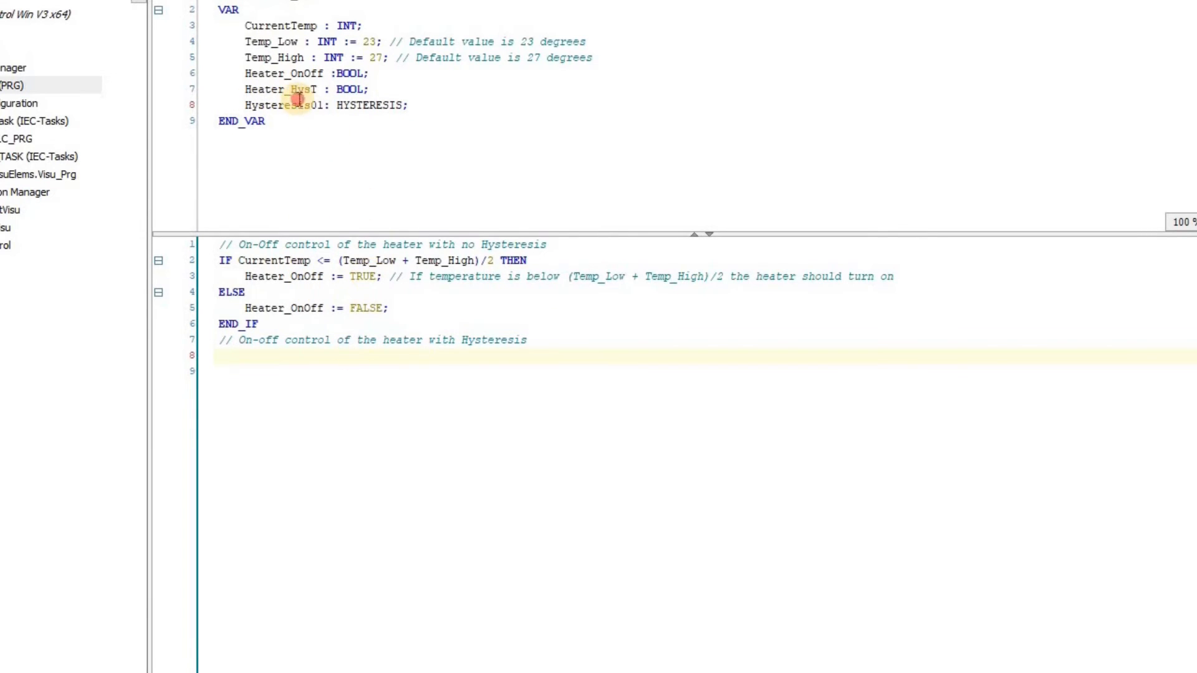
{"action": "type", "text": "Hysteresis01"}
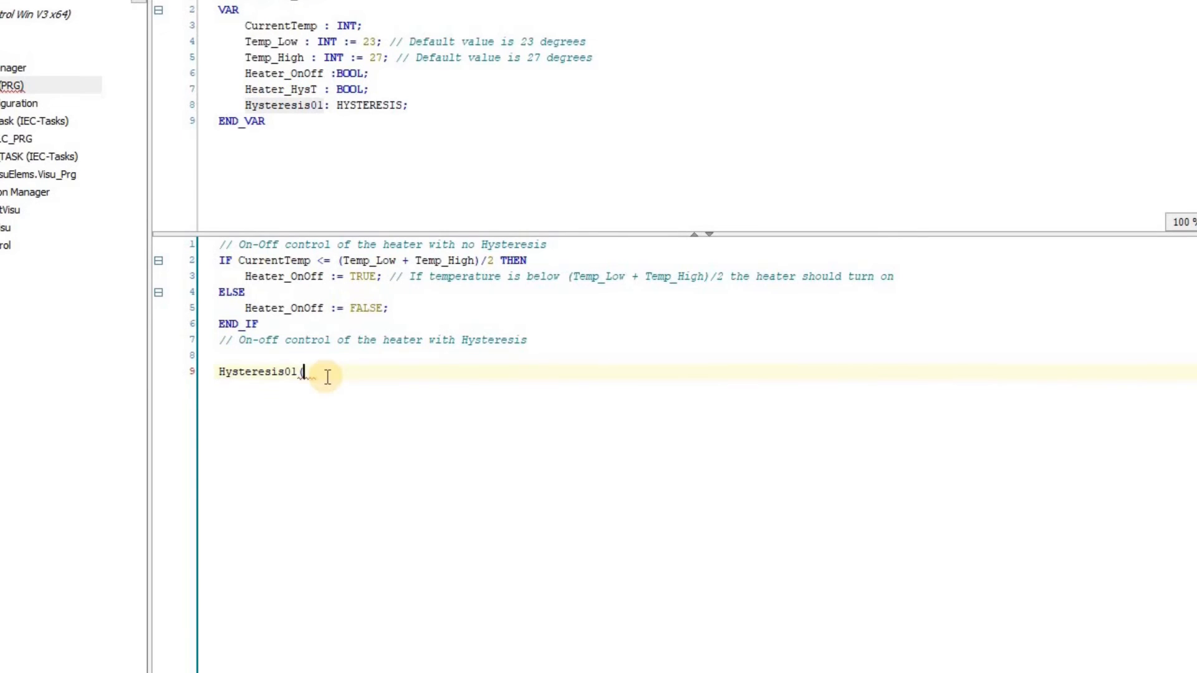
{"action": "type", "text": "("}
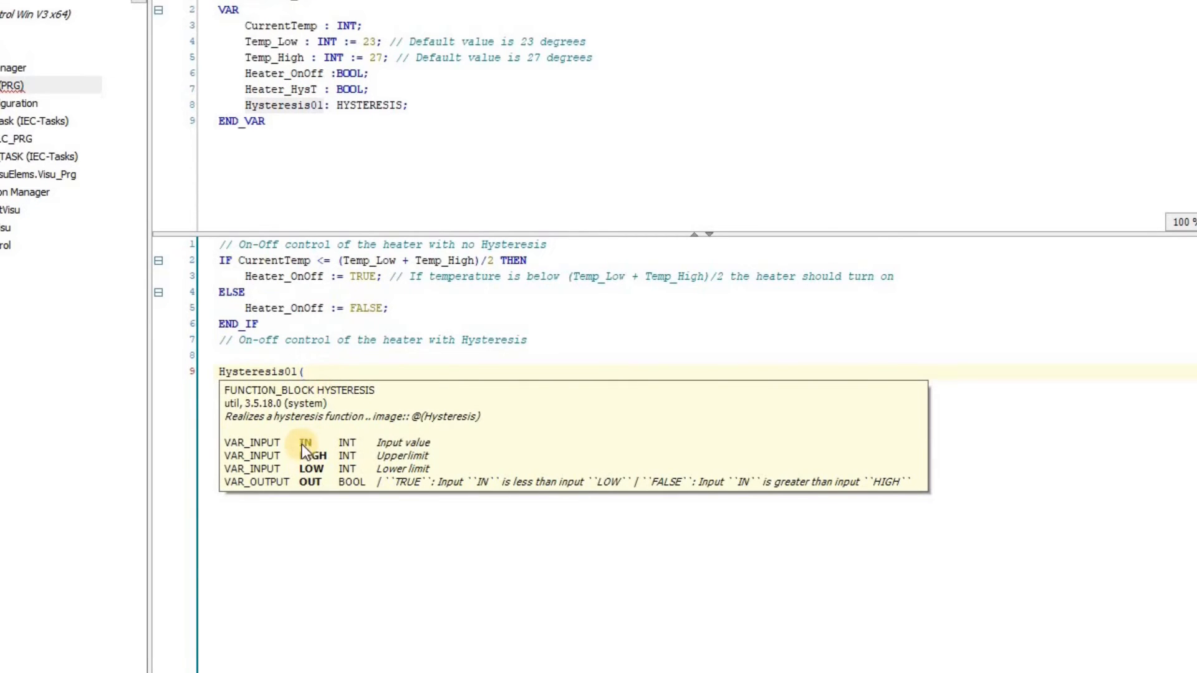
{"action": "mouse_move", "coordinate": [314, 485]}
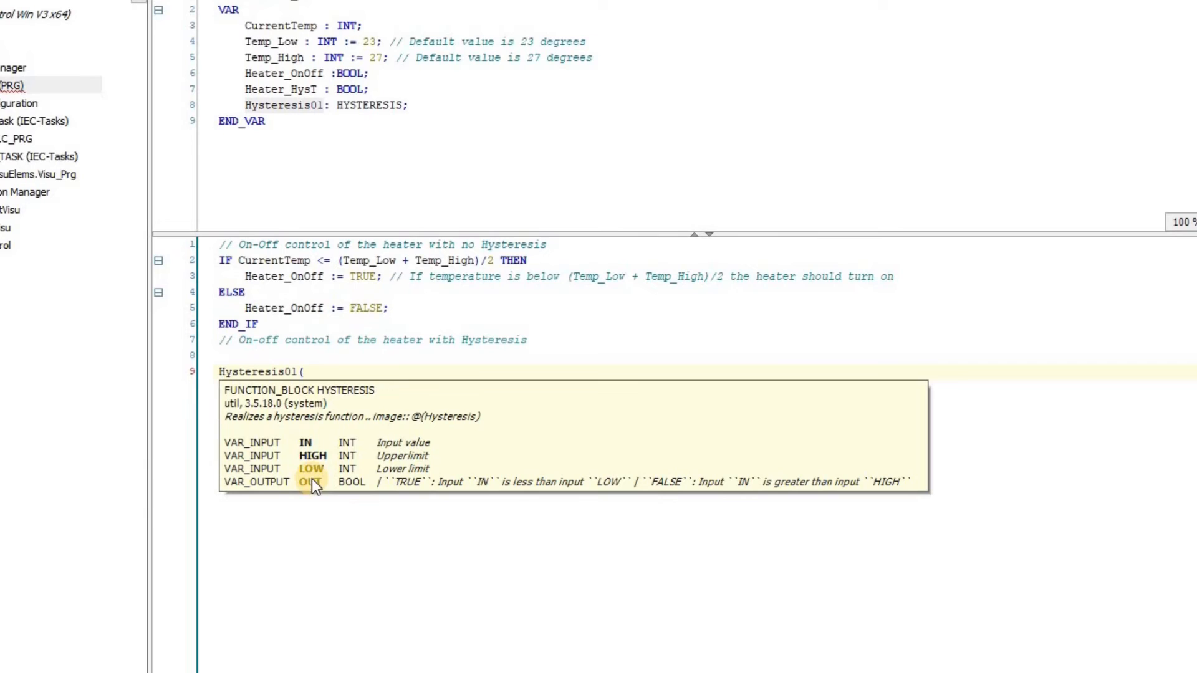
{"action": "mouse_move", "coordinate": [286, 473]}
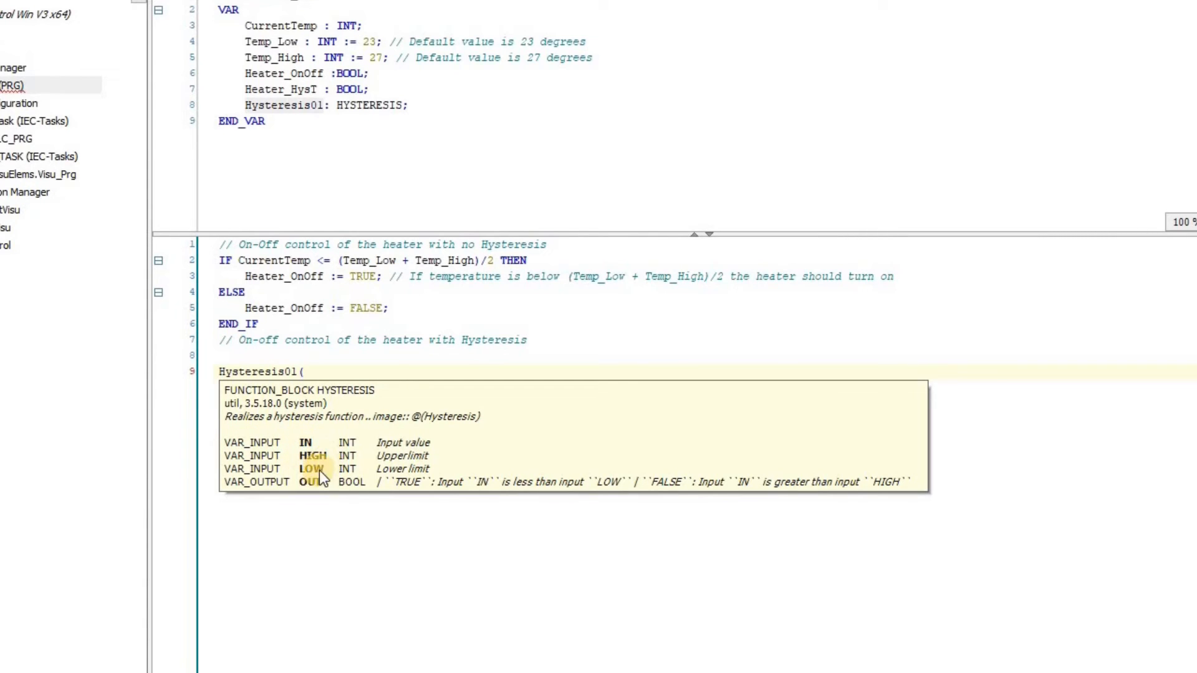
{"action": "mouse_move", "coordinate": [263, 488]}
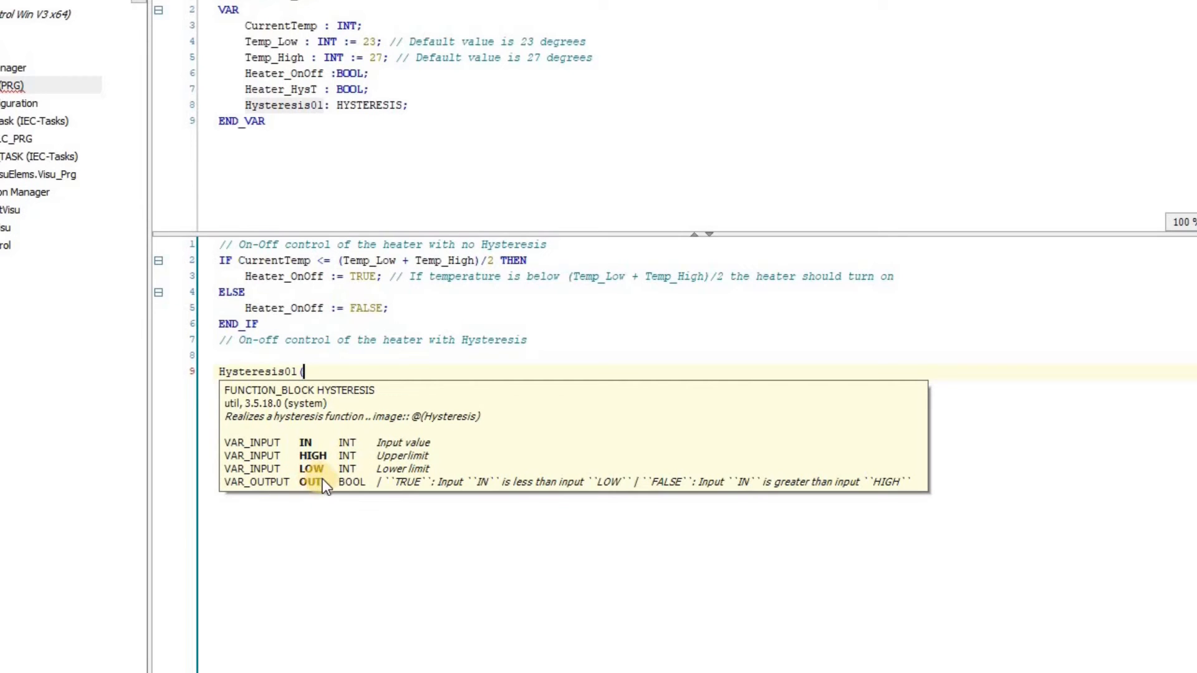
{"action": "mouse_move", "coordinate": [363, 483]}
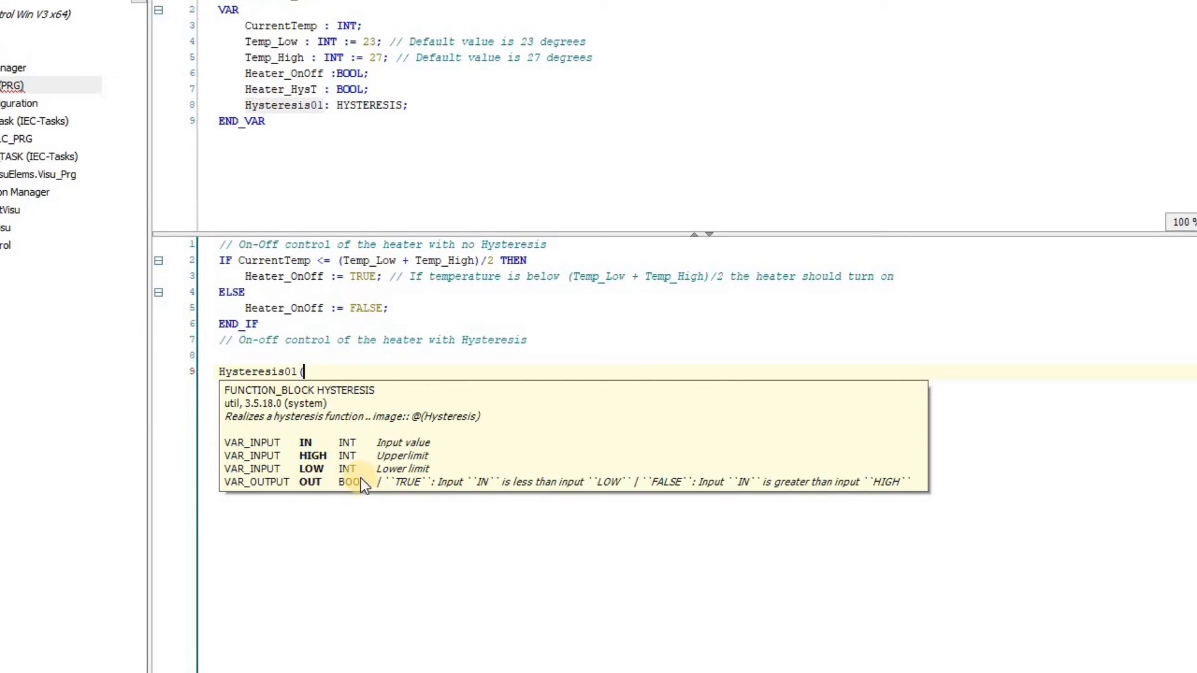
{"action": "mouse_move", "coordinate": [353, 396]}
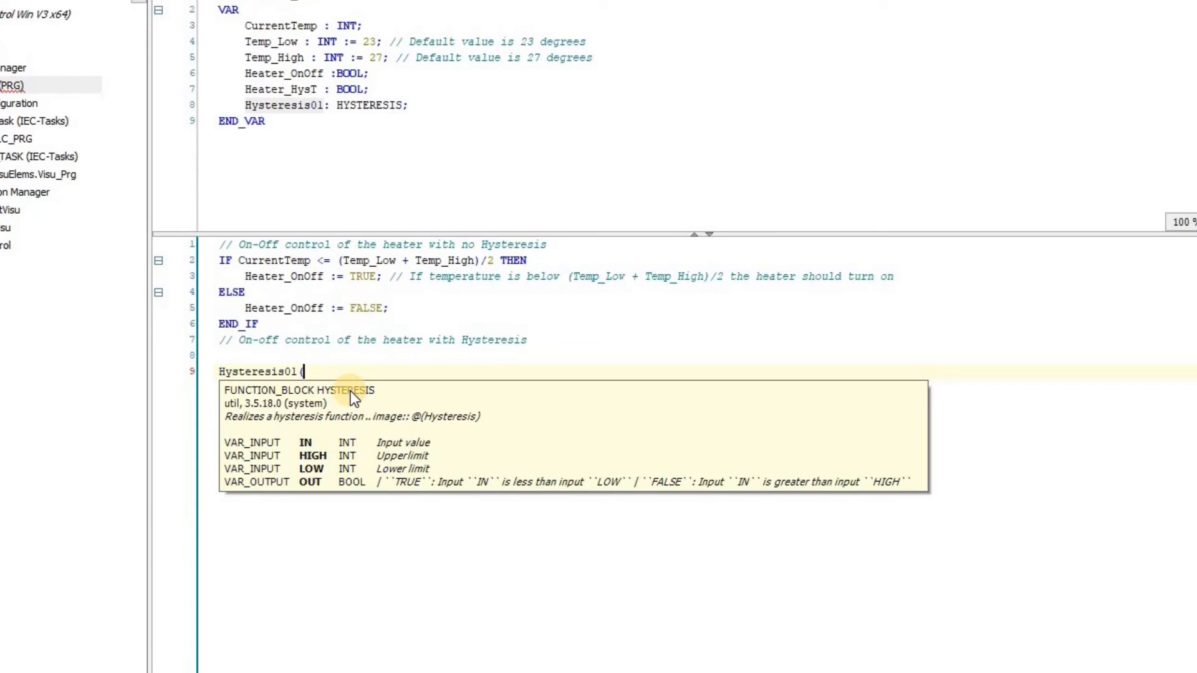
{"action": "type", "text": "(IN :="}
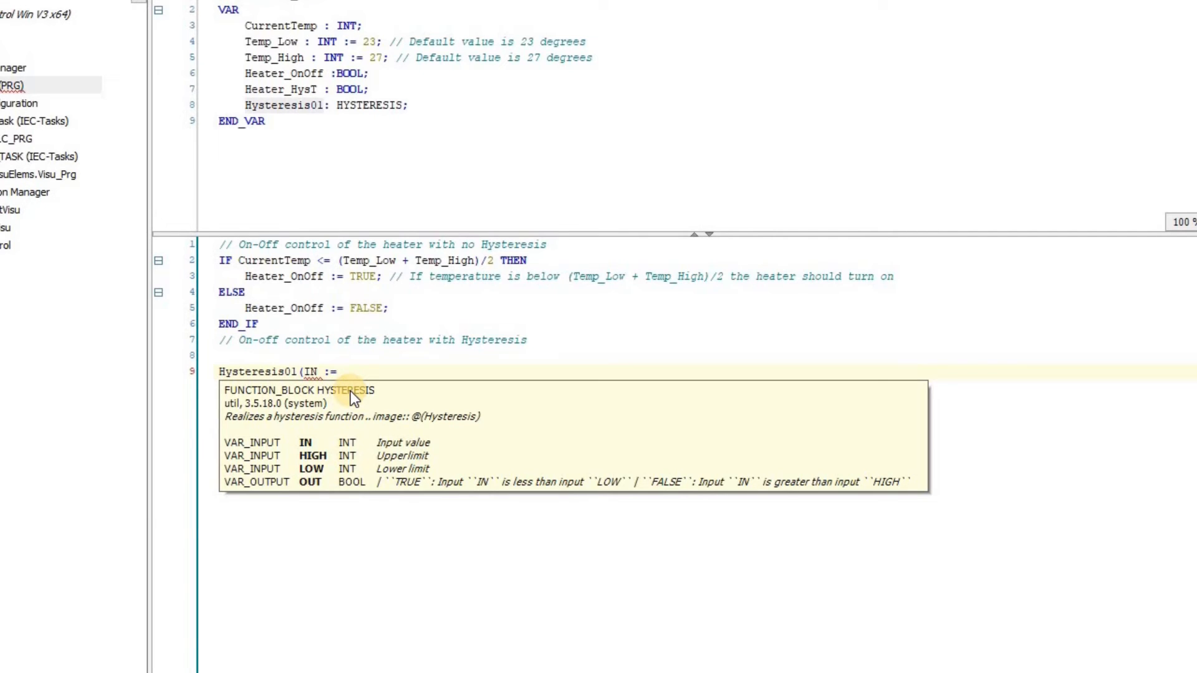
{"action": "type", "text": "CurrentTemp,"}
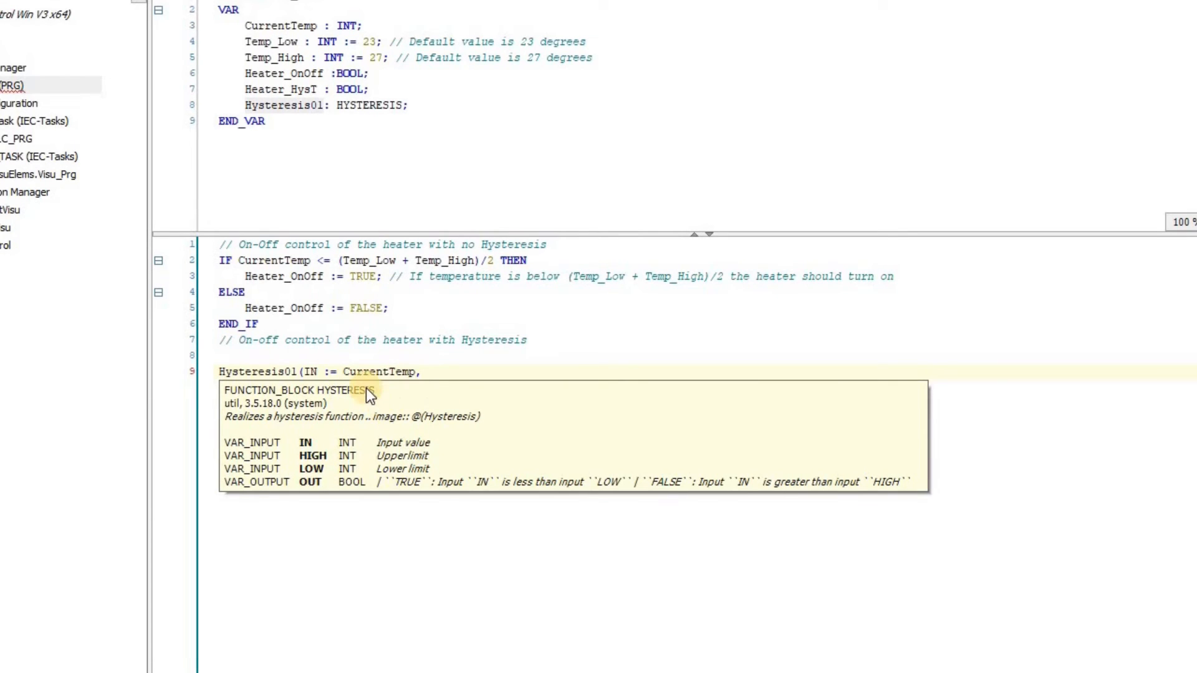
{"action": "mouse_move", "coordinate": [385, 363]}
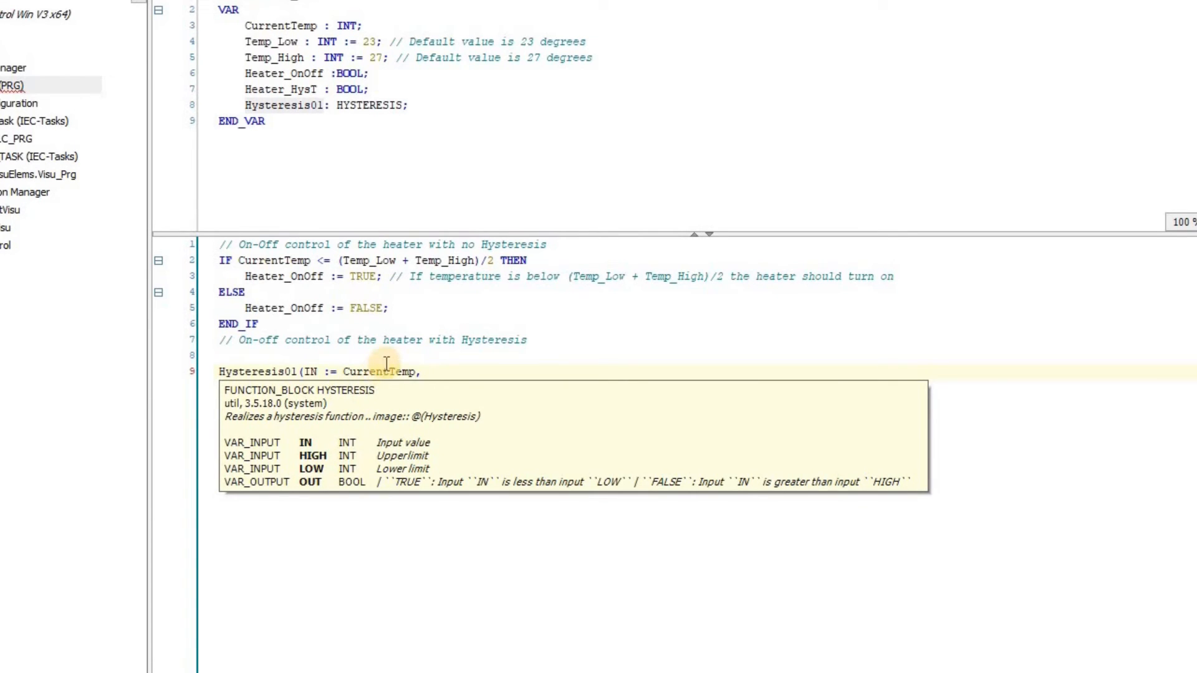
{"action": "mouse_move", "coordinate": [385, 371]}
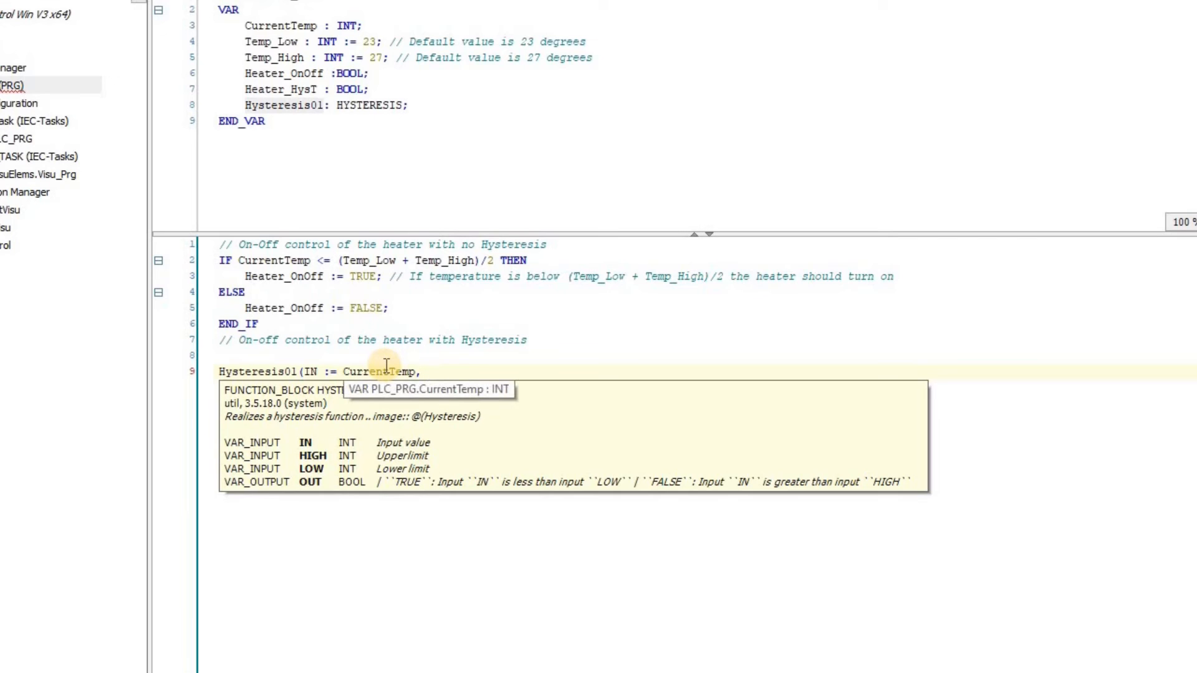
{"action": "mouse_move", "coordinate": [459, 374]}
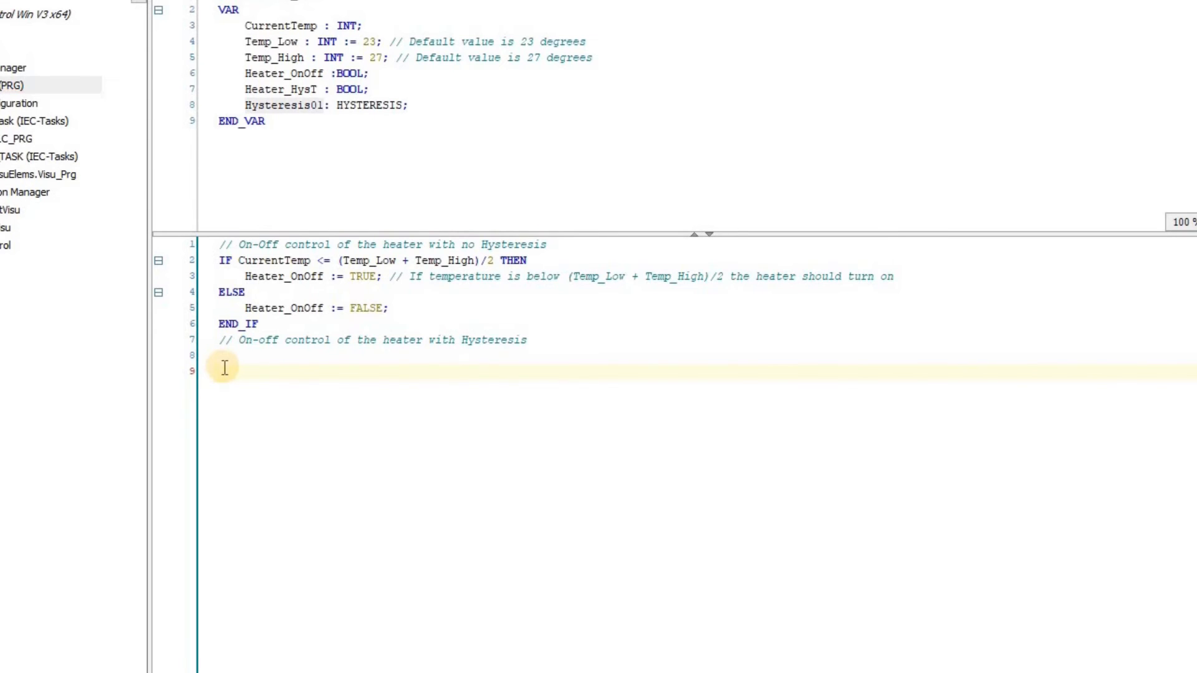
Insert the Hysteresis01 call with arguments on line 9 via Input Assistant search 'hyste'.
{"action": "right_click", "coordinate": [351, 373]}
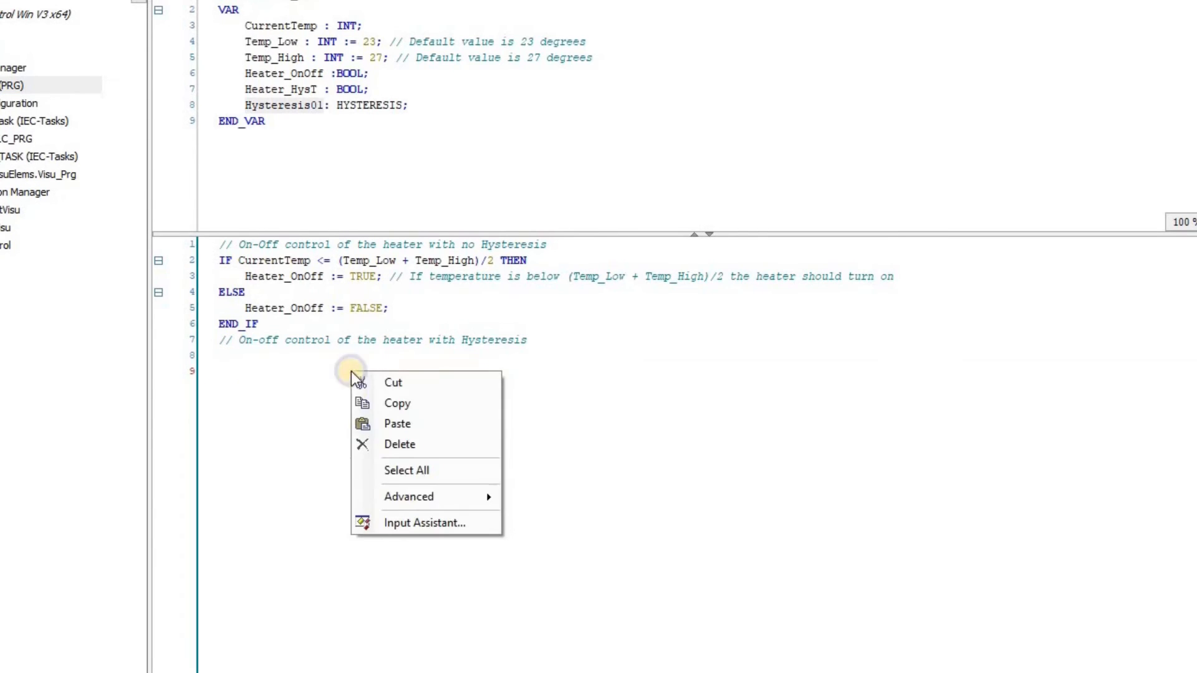
{"action": "left_click", "coordinate": [425, 523]}
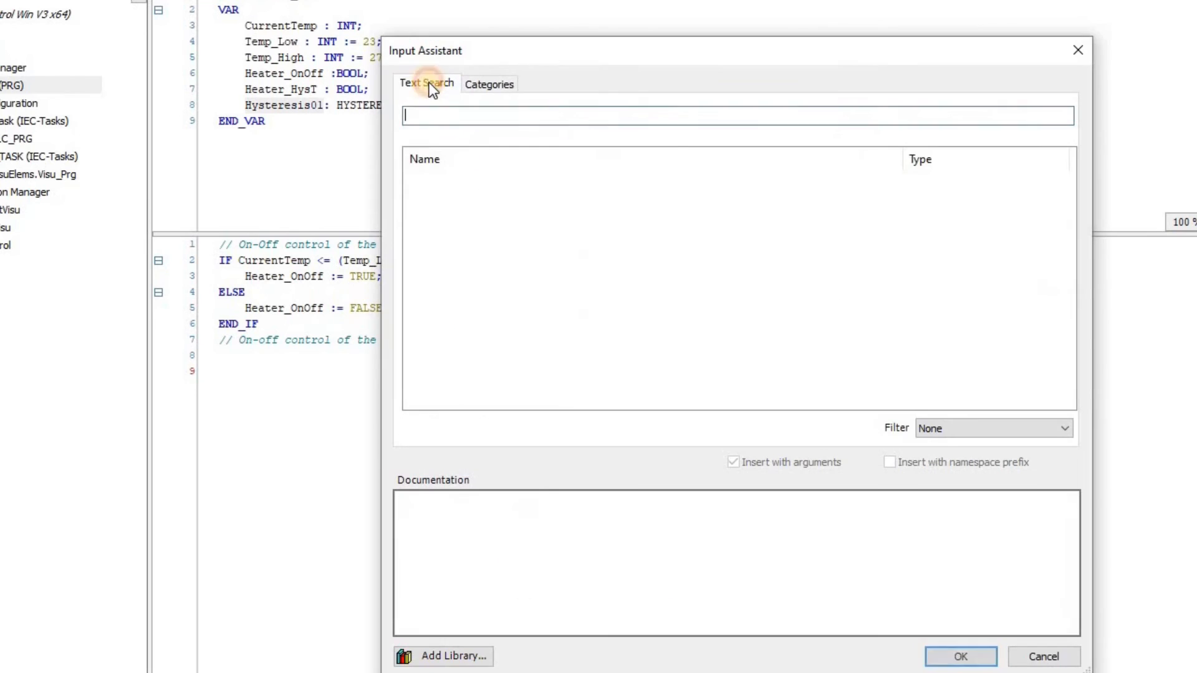
{"action": "type", "text": "hyste"}
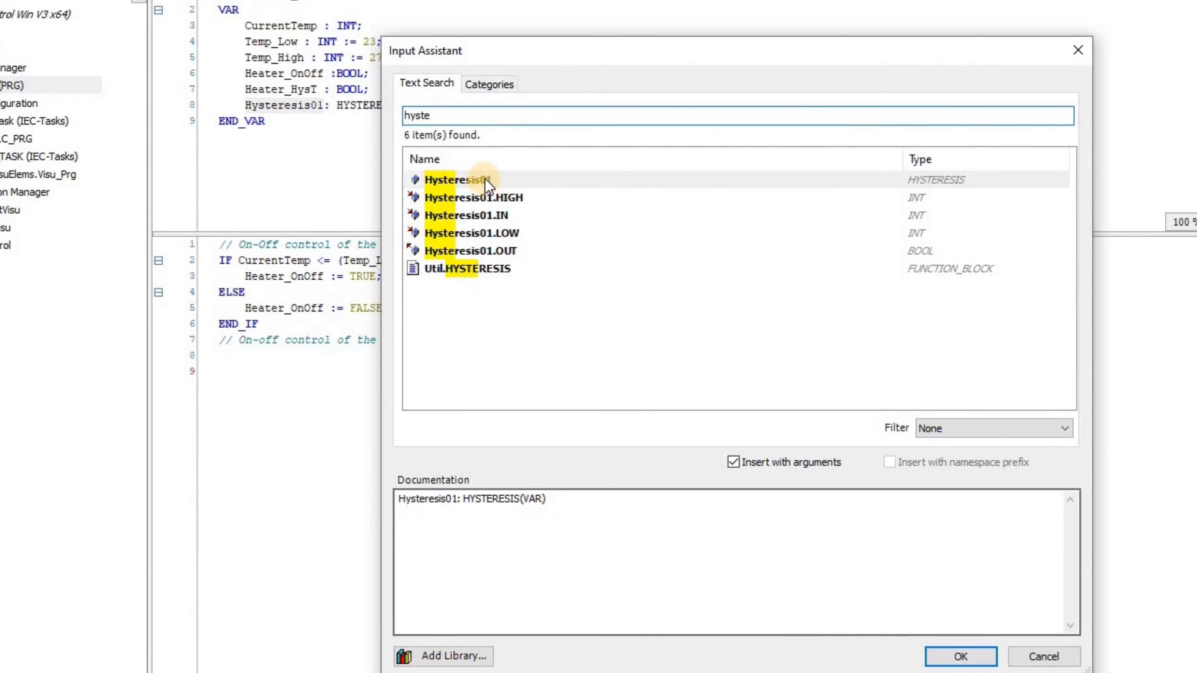
{"action": "left_click", "coordinate": [960, 656]}
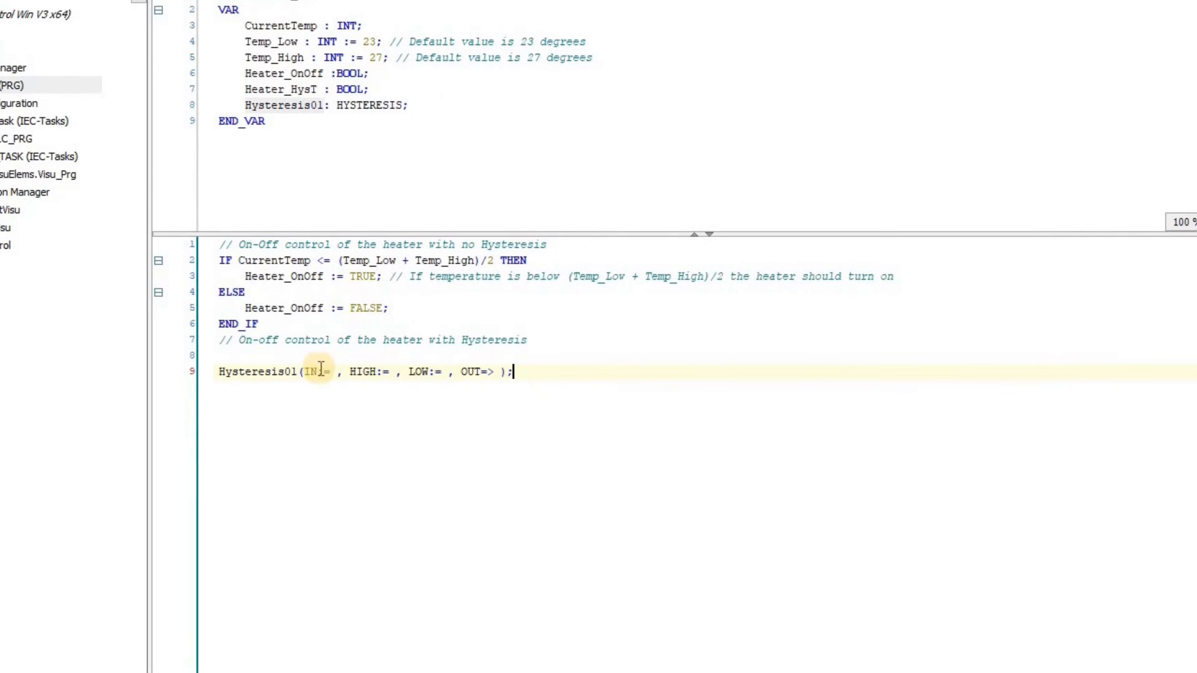
{"action": "mouse_move", "coordinate": [479, 382]}
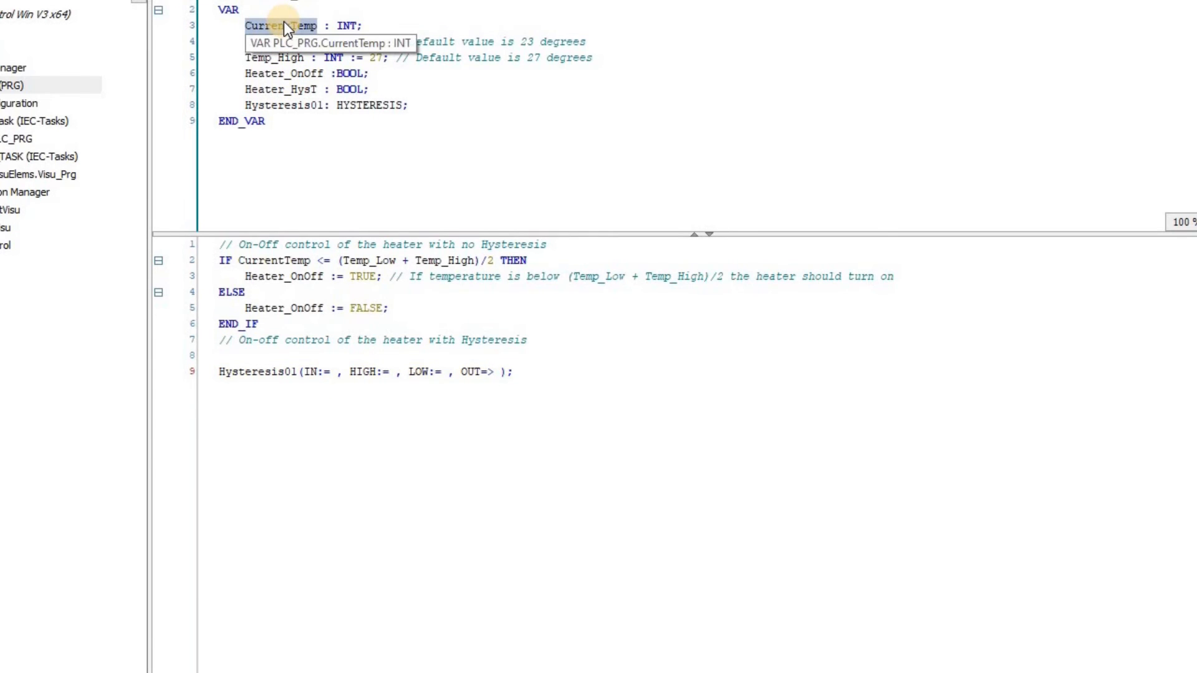
{"action": "left_click", "coordinate": [336, 372]}
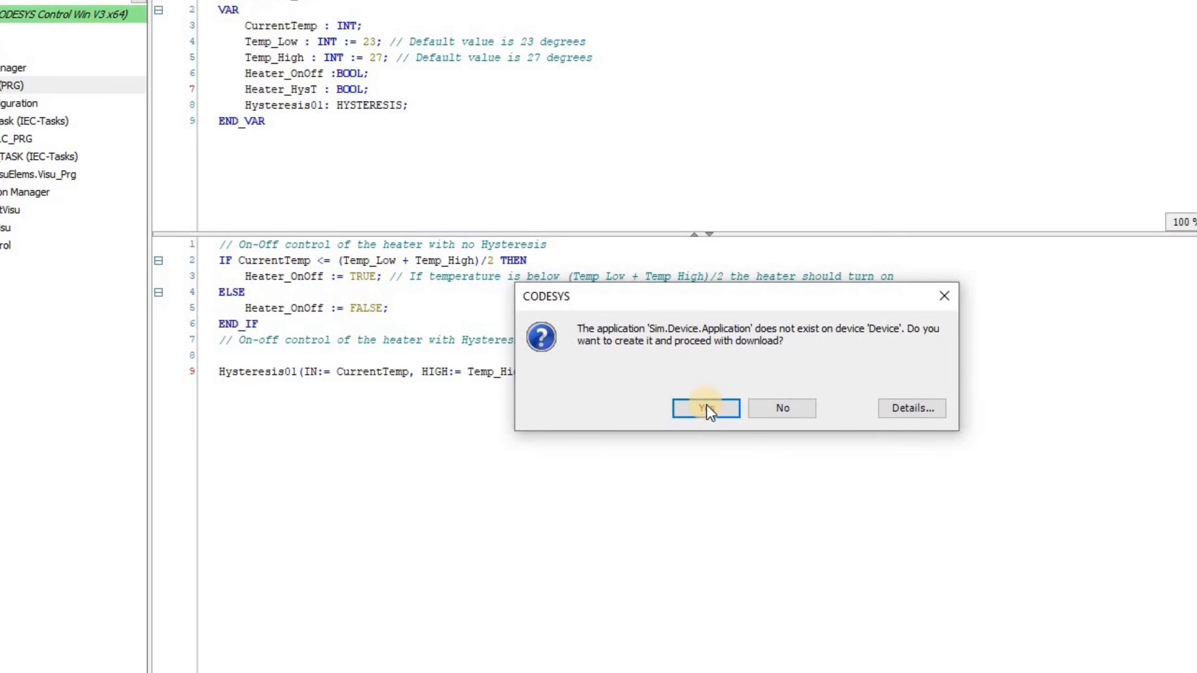
Confirm creating and downloading the application to the simulated device.
{"action": "left_click", "coordinate": [704, 408]}
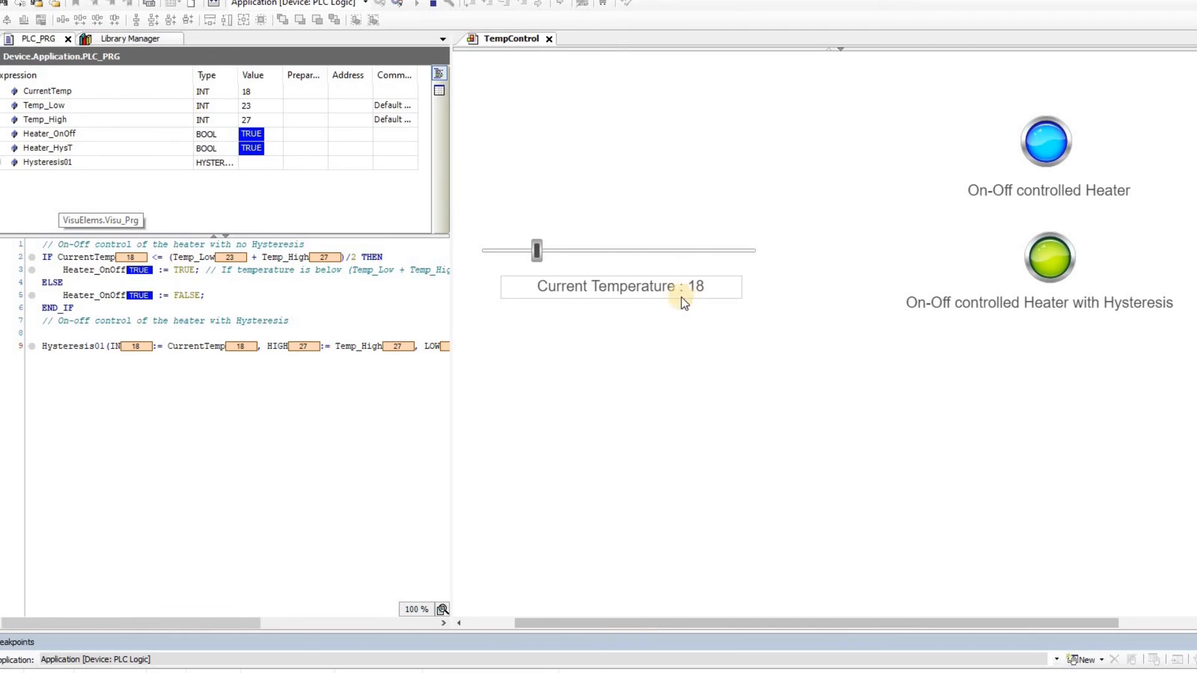
{"action": "mouse_move", "coordinate": [1097, 150]}
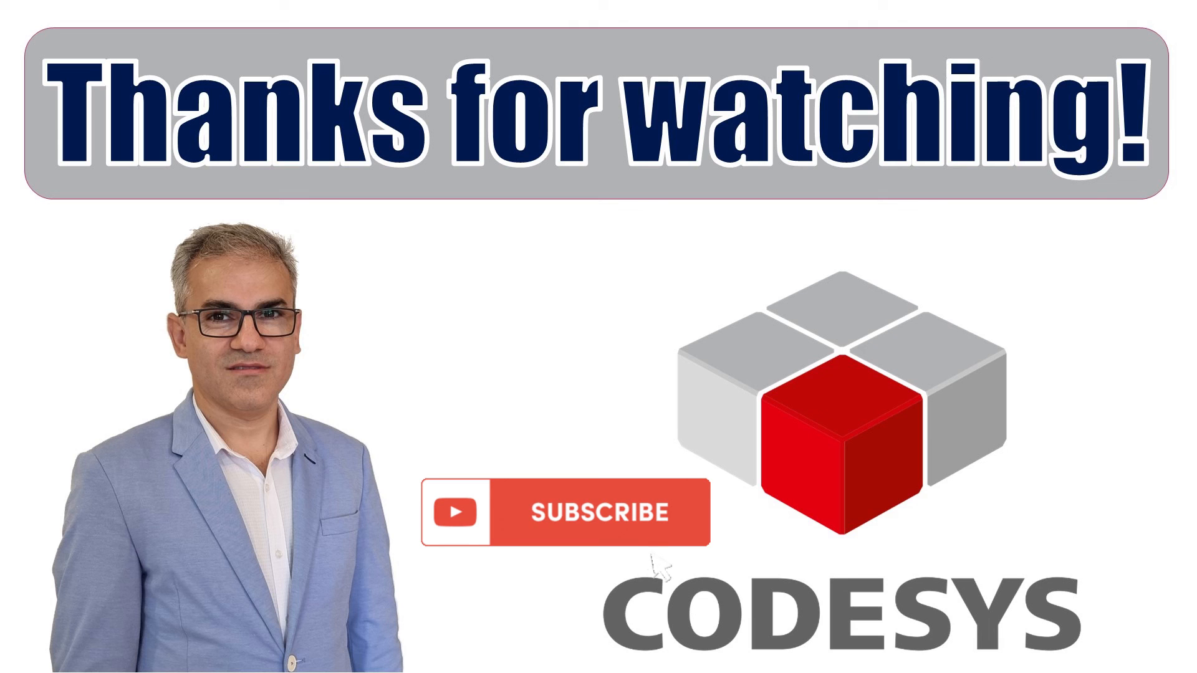
Switch the Subscribe badge to subscribed on the 'Thanks for watching!' slide.
{"action": "left_click", "coordinate": [561, 511]}
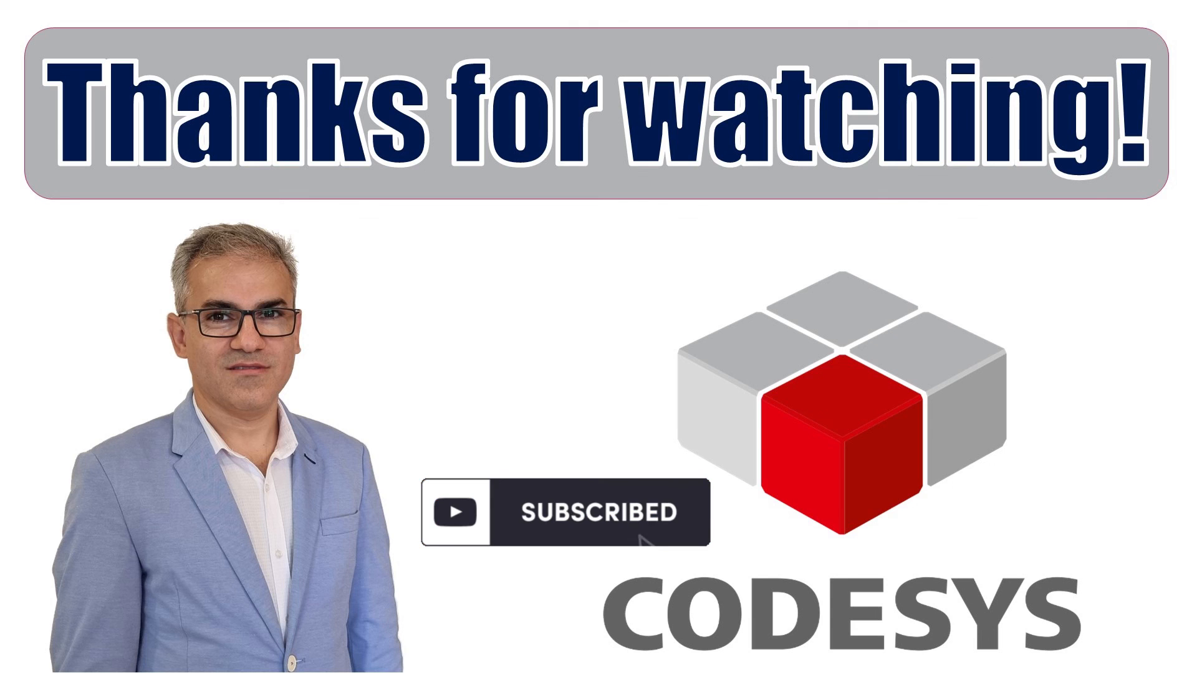